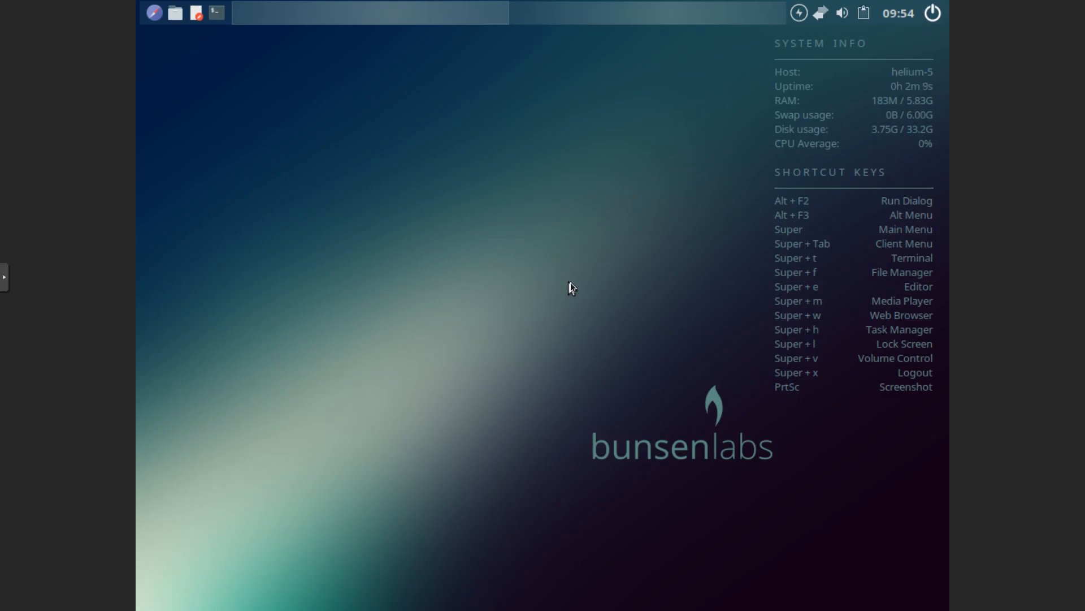
mouse_move(805, 111)
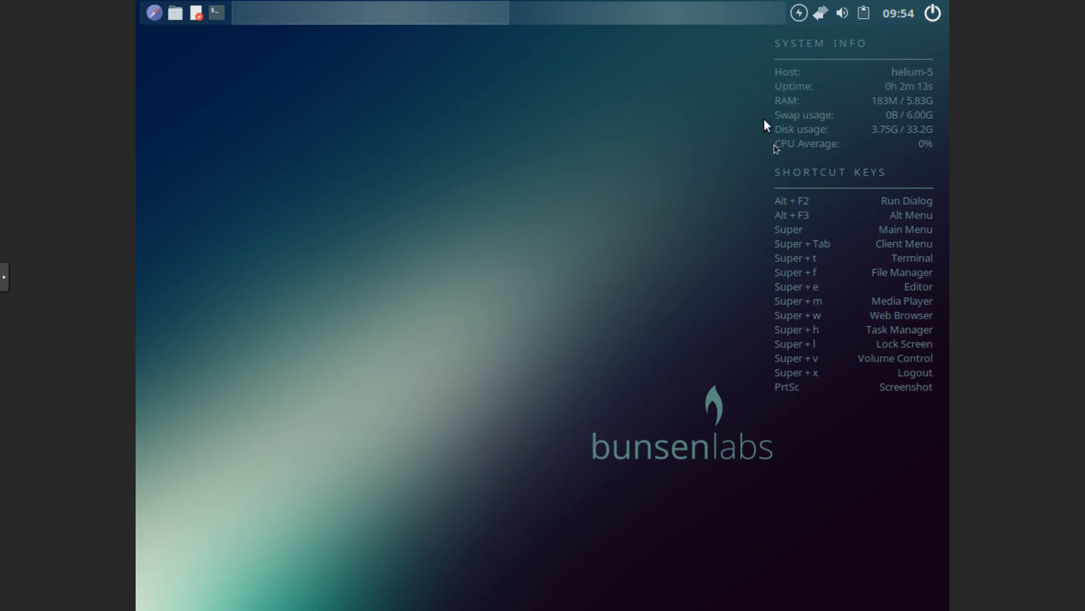
mouse_move(786, 137)
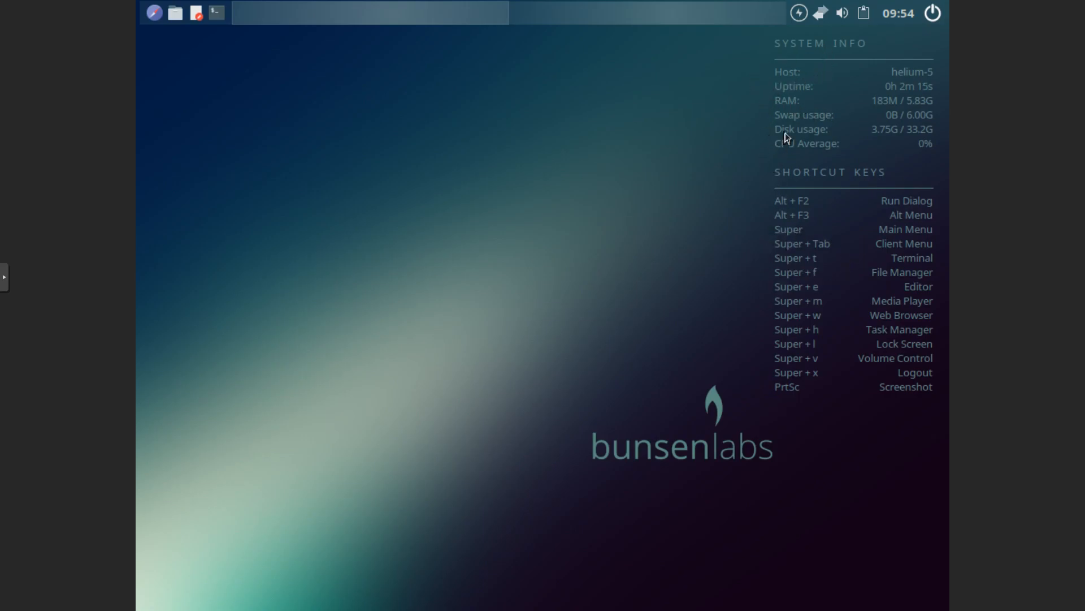
mouse_move(845, 123)
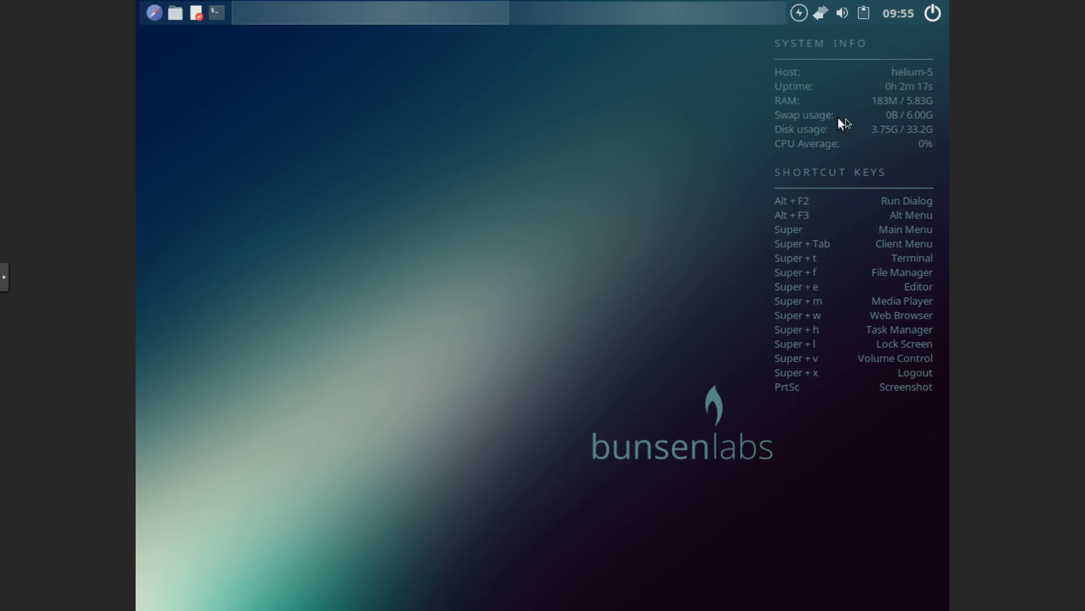
mouse_move(888, 115)
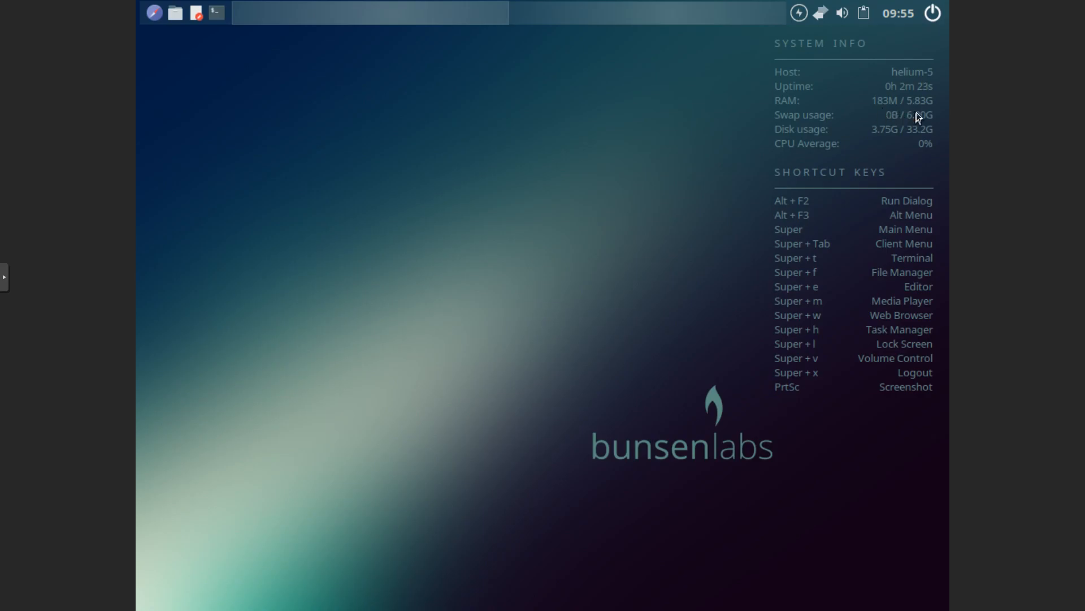
mouse_move(889, 115)
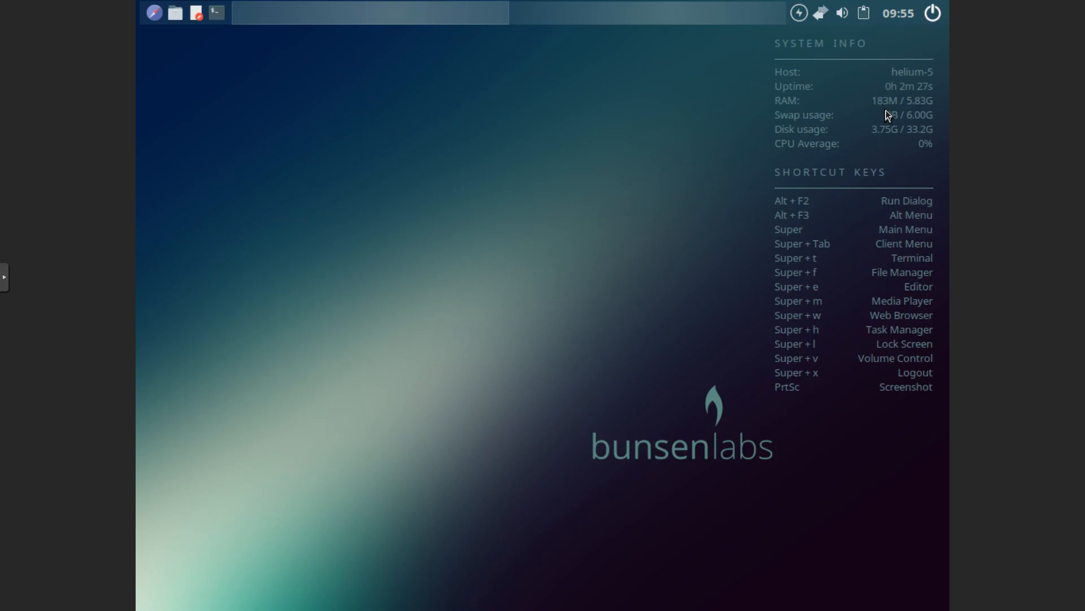
mouse_move(589, 137)
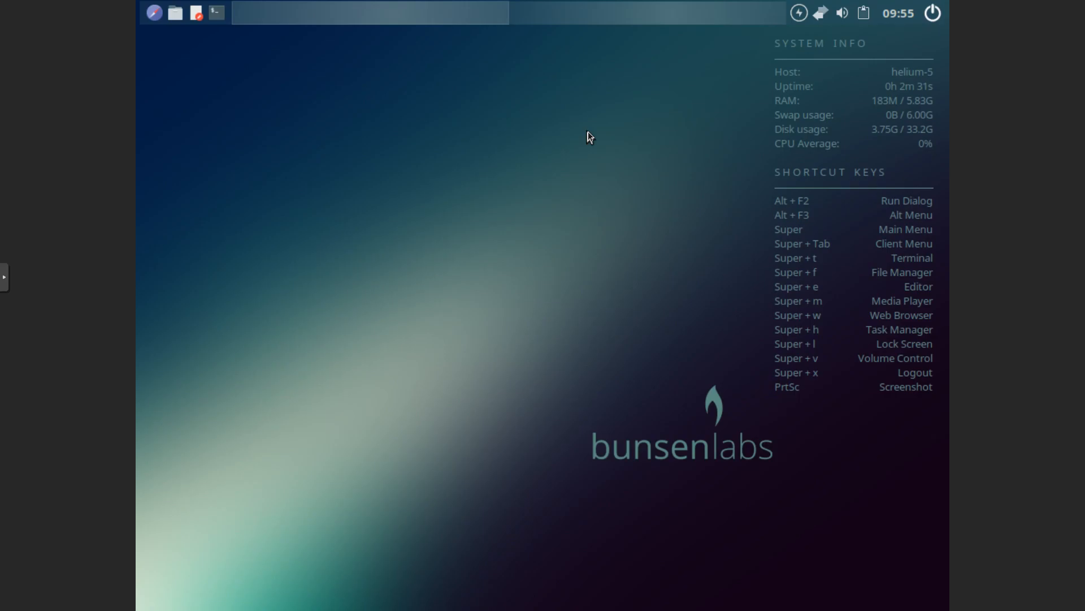
mouse_move(479, 165)
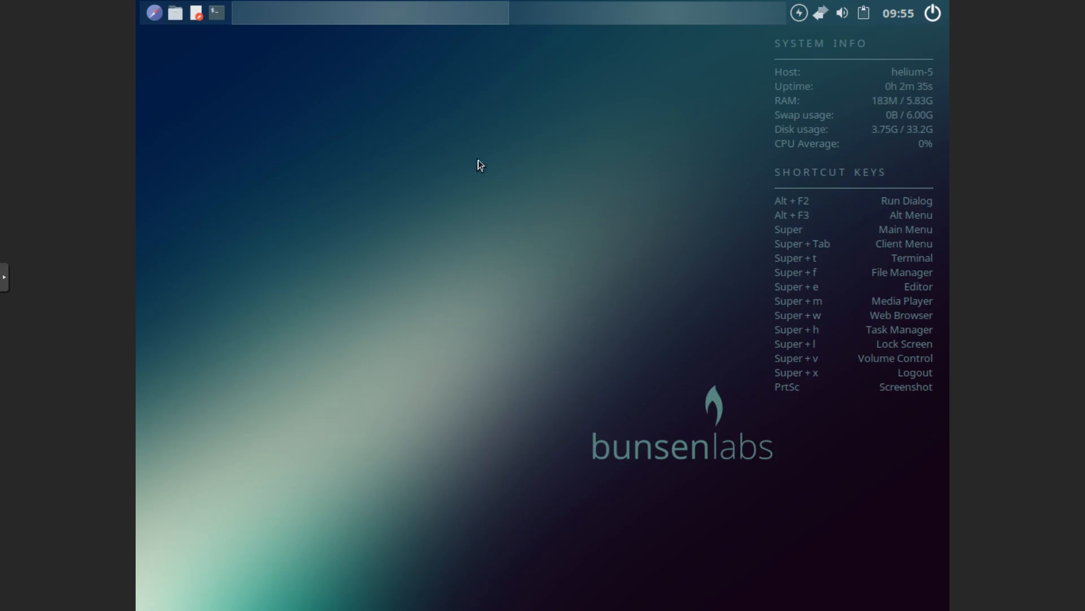
mouse_move(481, 219)
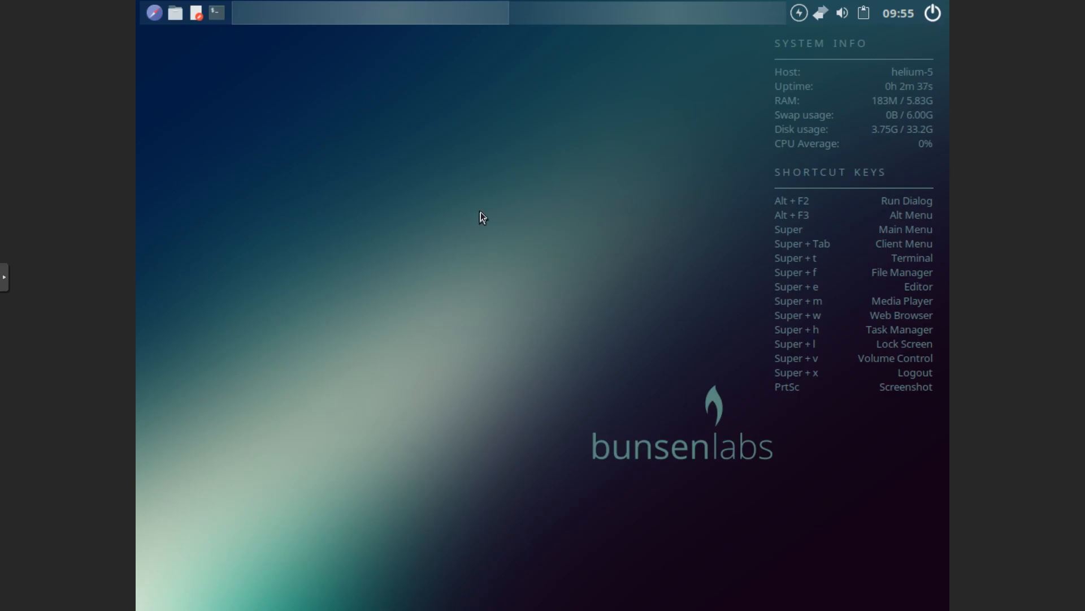
mouse_move(456, 215)
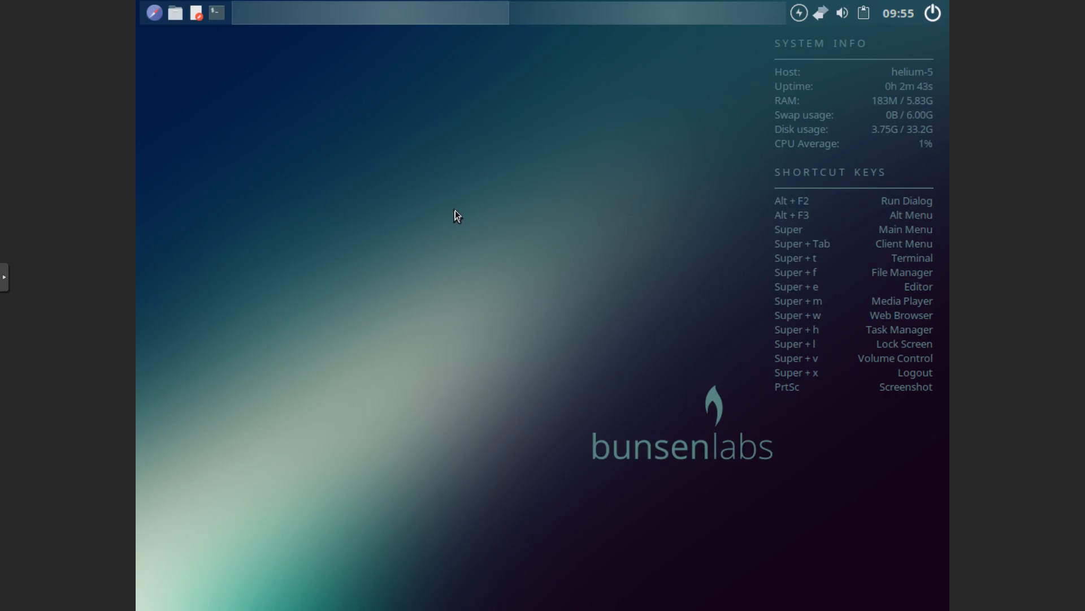
mouse_move(387, 181)
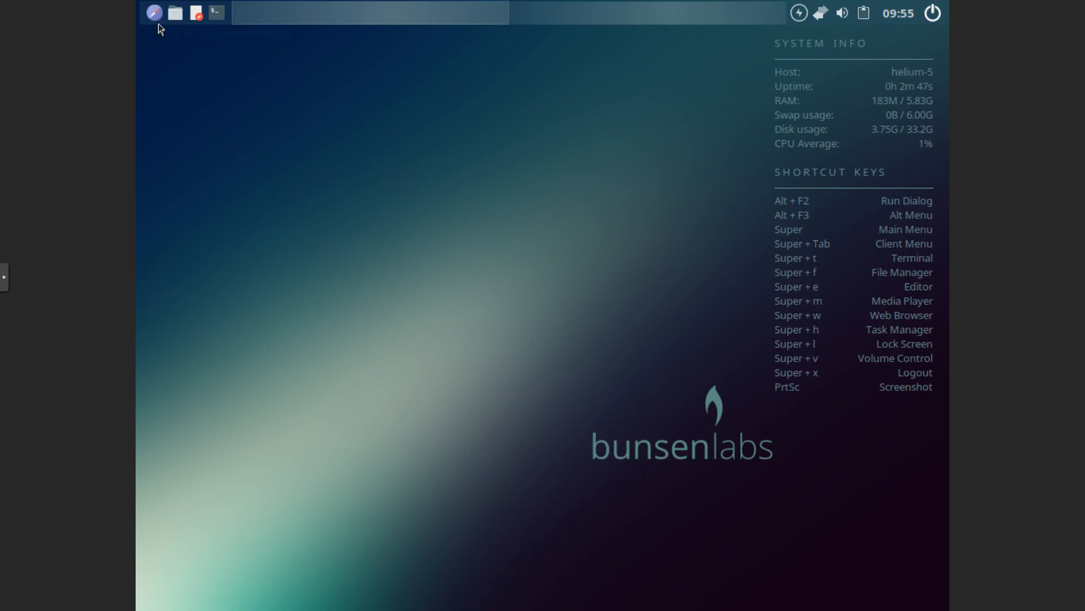
mouse_move(174, 12)
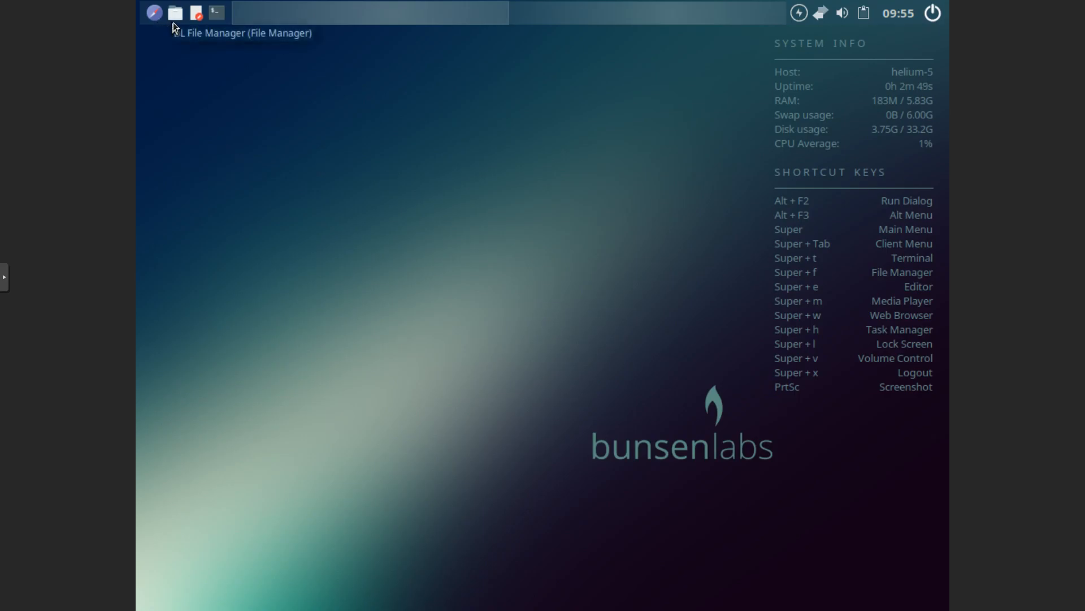
mouse_move(195, 13)
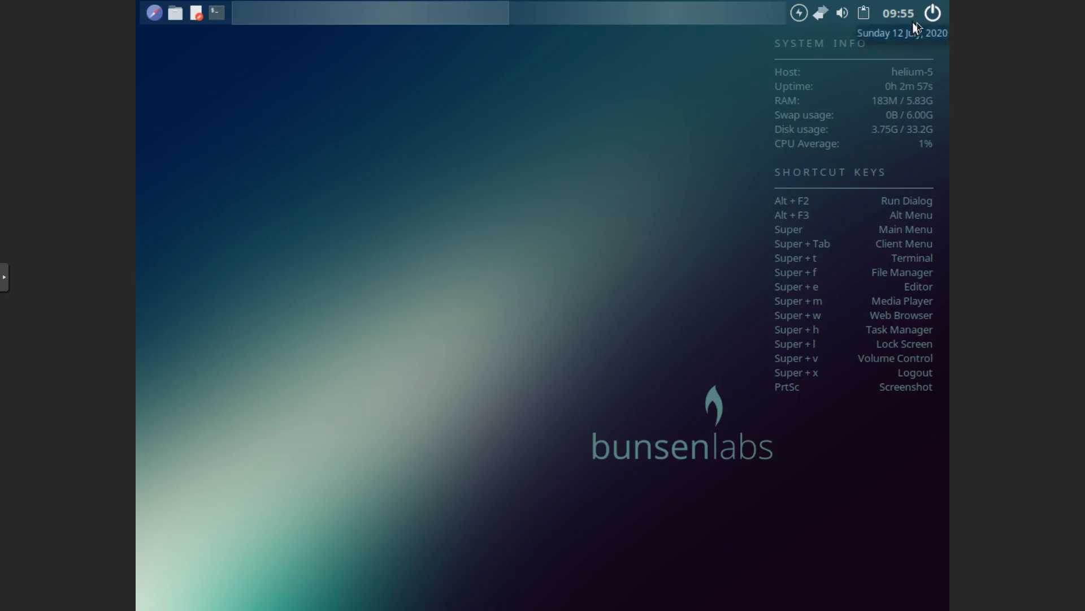
Step: Launch the ARandR Screen Layout Editor from the desktop menu's Preferences > Display
right_click(427, 134)
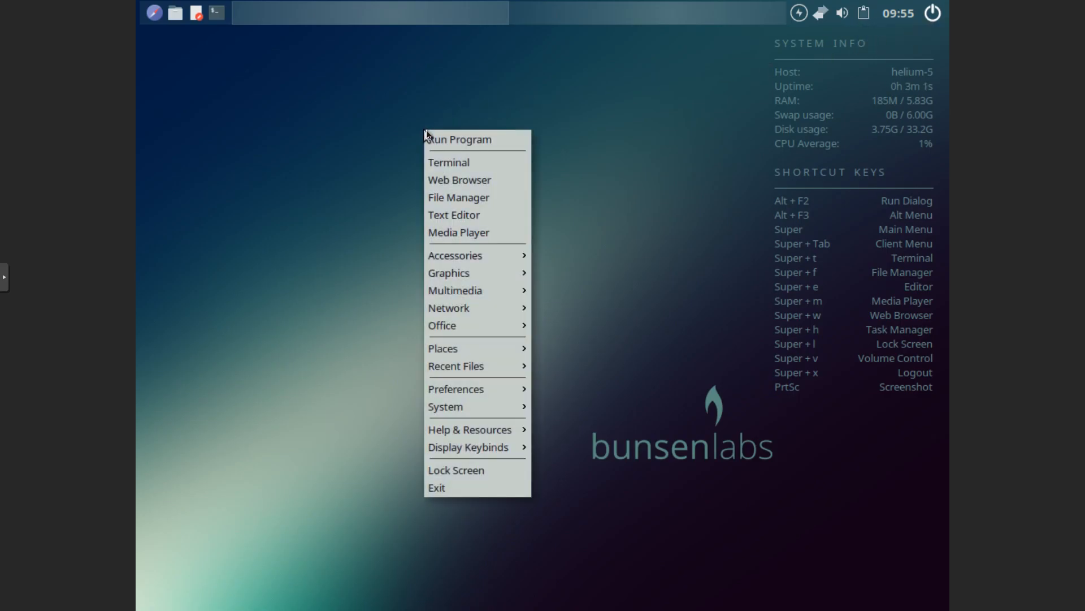
mouse_move(449, 161)
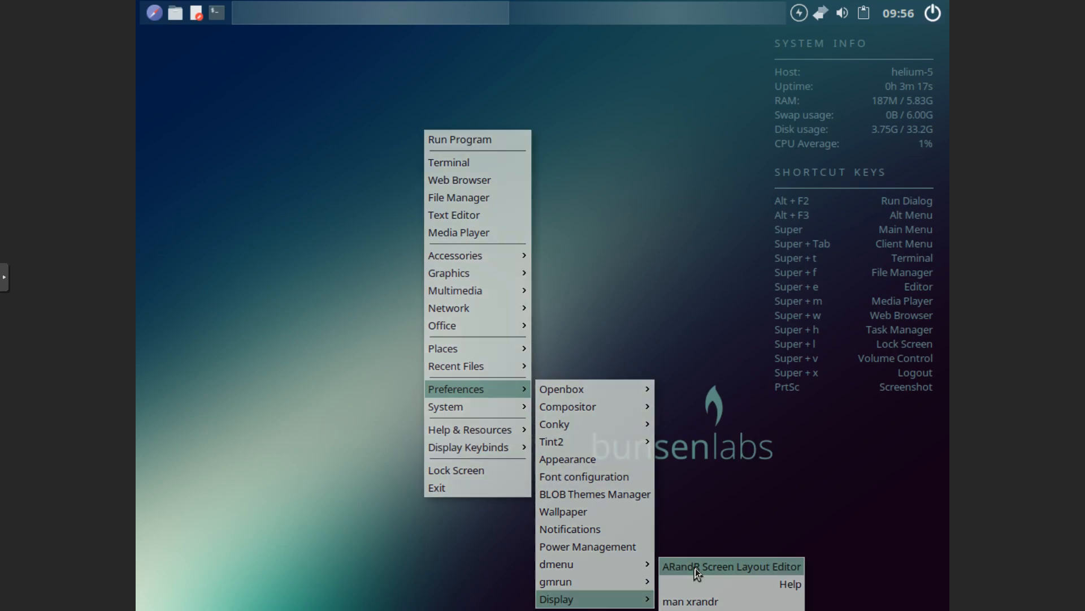
click(730, 566)
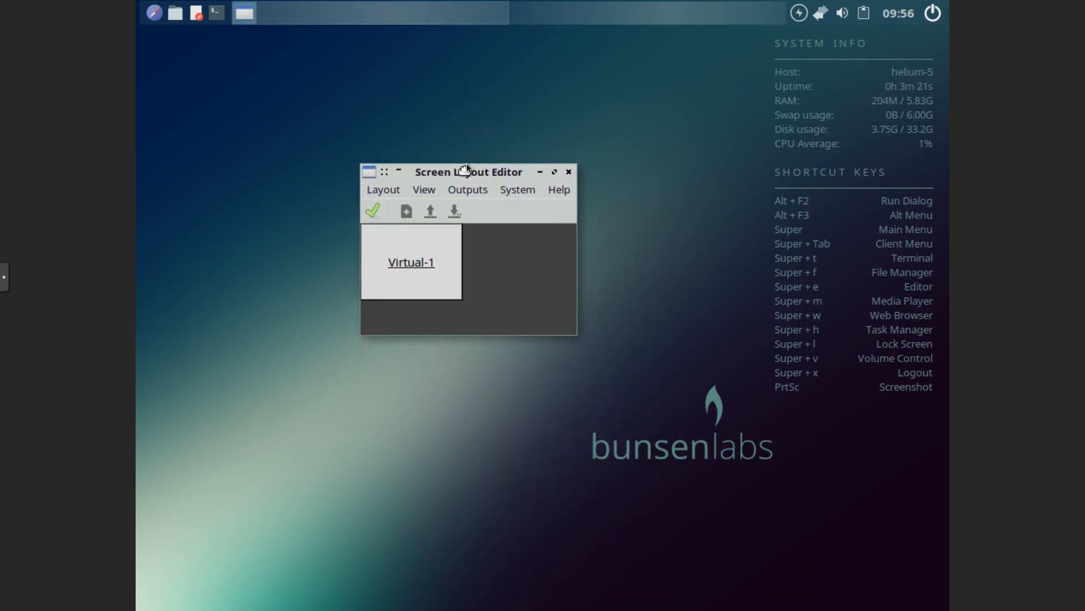
Step: Set the Virtual-1 output resolution to 1920x1080 and apply the layout
click(467, 189)
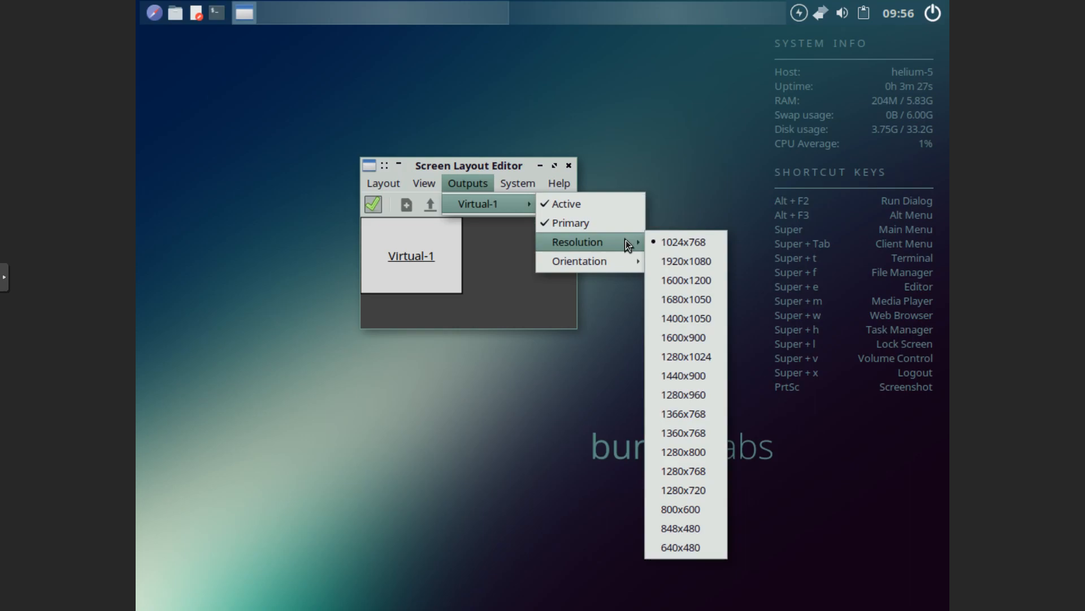
mouse_move(683, 242)
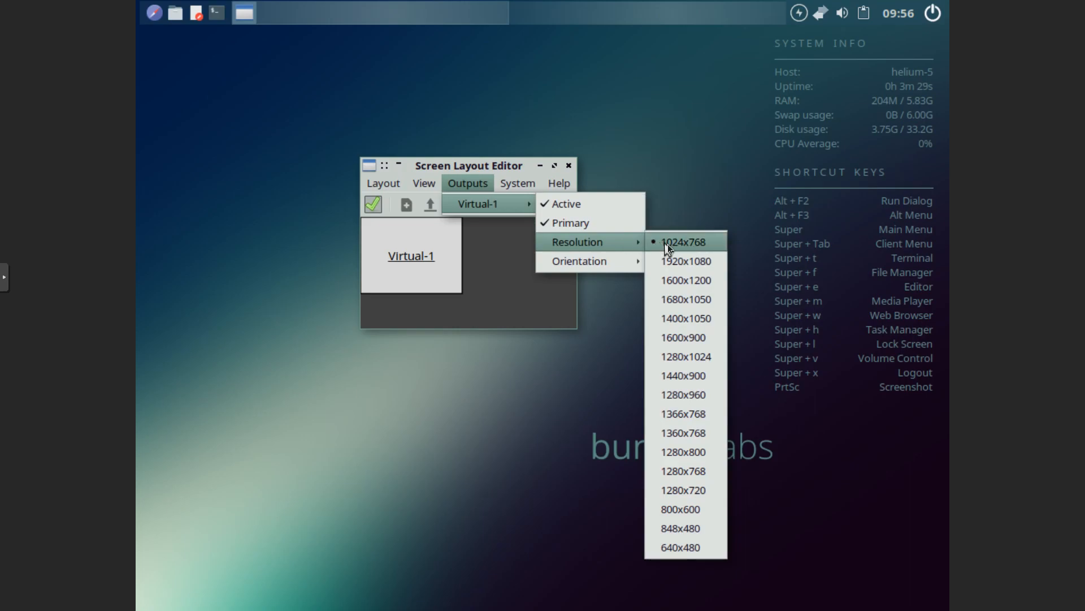
mouse_move(675, 265)
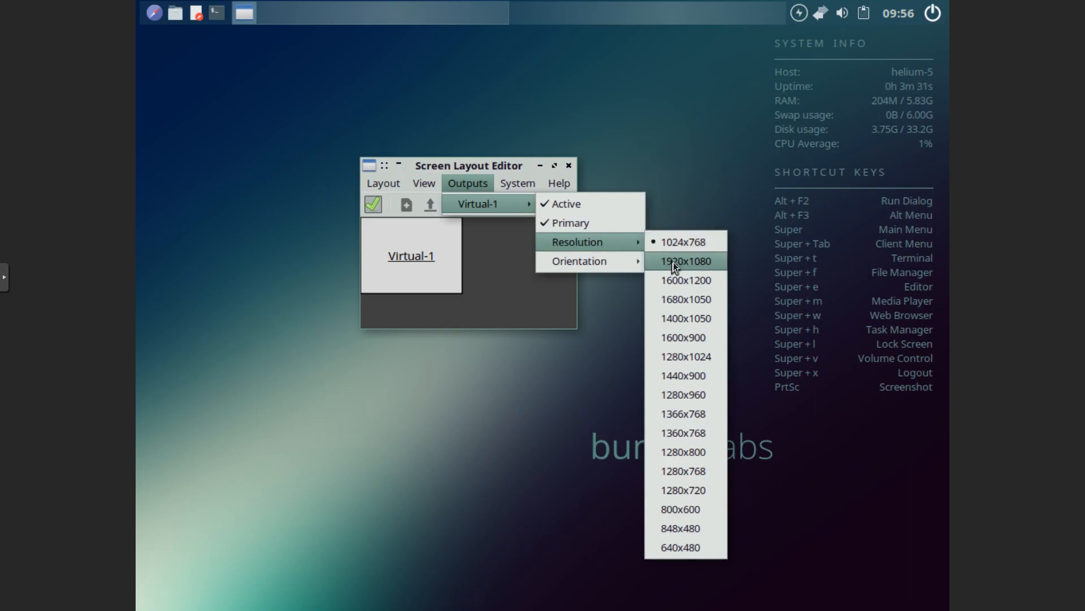
click(685, 261)
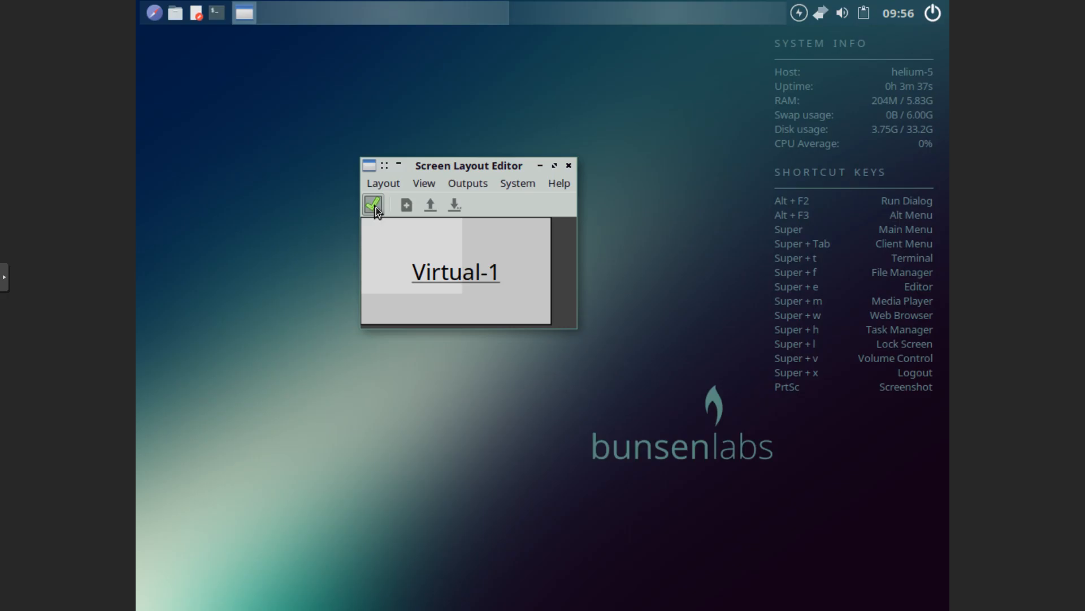
click(373, 205)
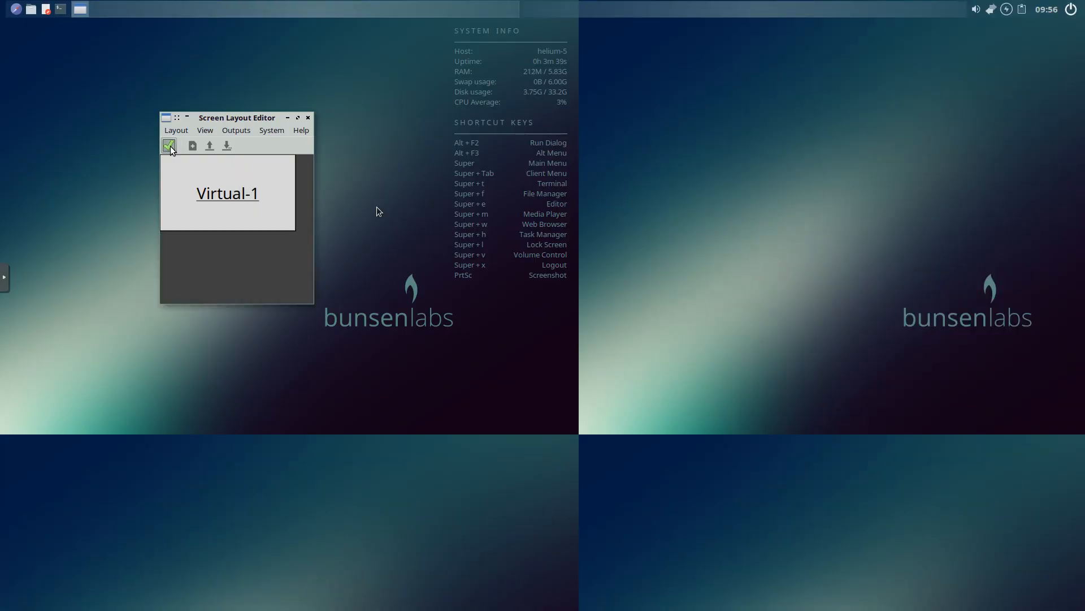
mouse_move(675, 263)
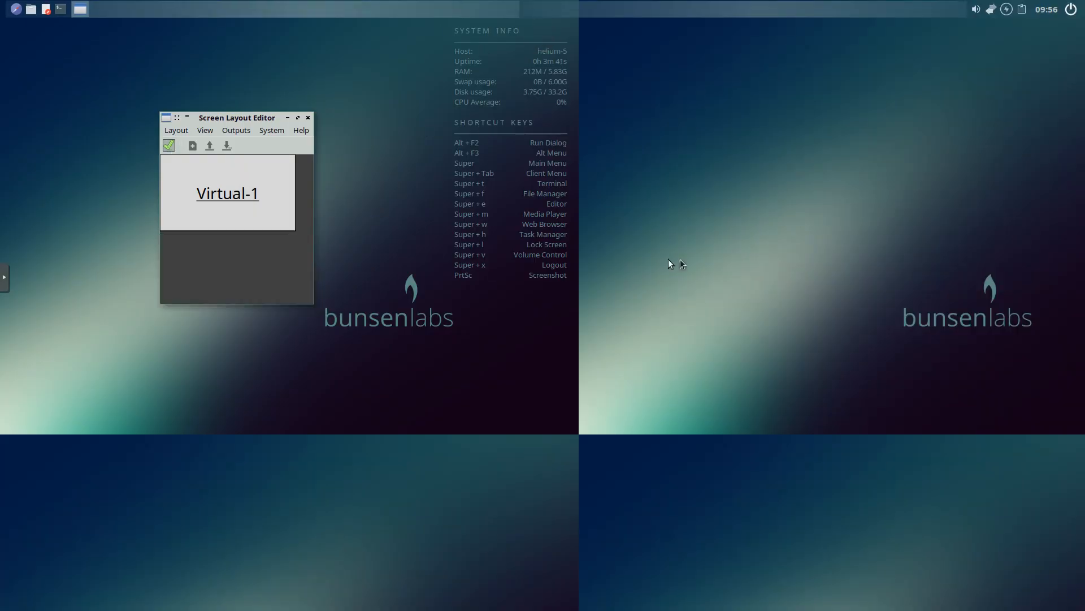
mouse_move(330, 173)
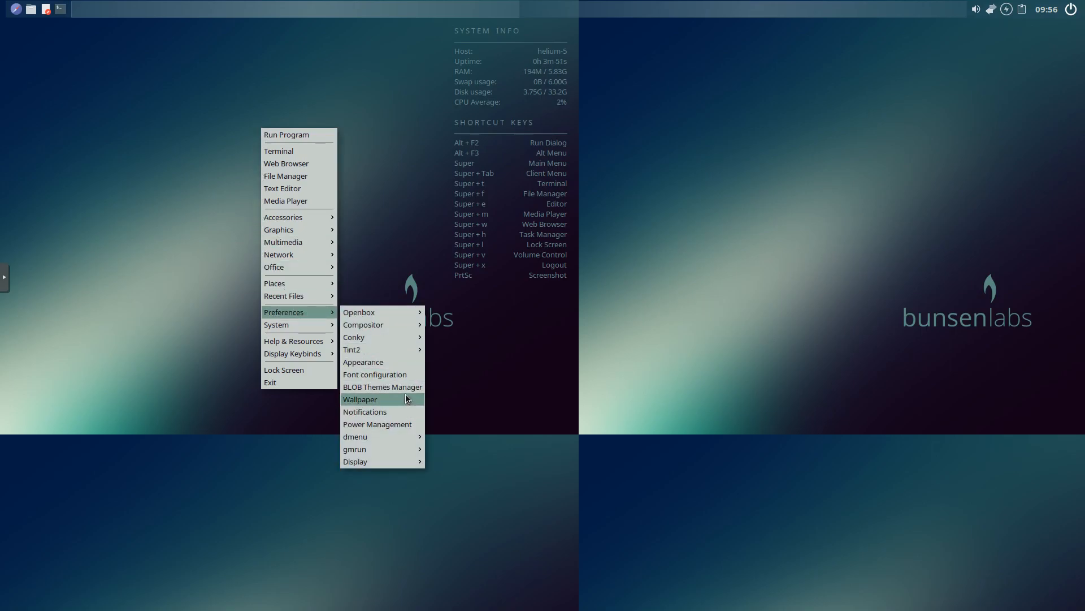
Step: Apply the grey 1920x1080 BunsenLabs badge wallpaper through Nitrogen
click(359, 399)
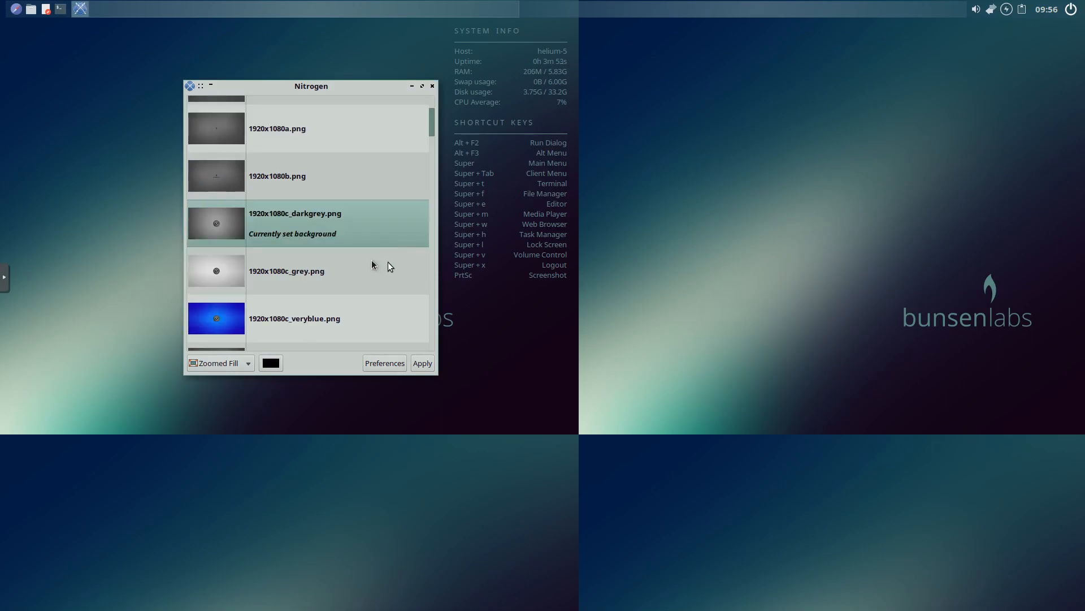
mouse_move(383, 343)
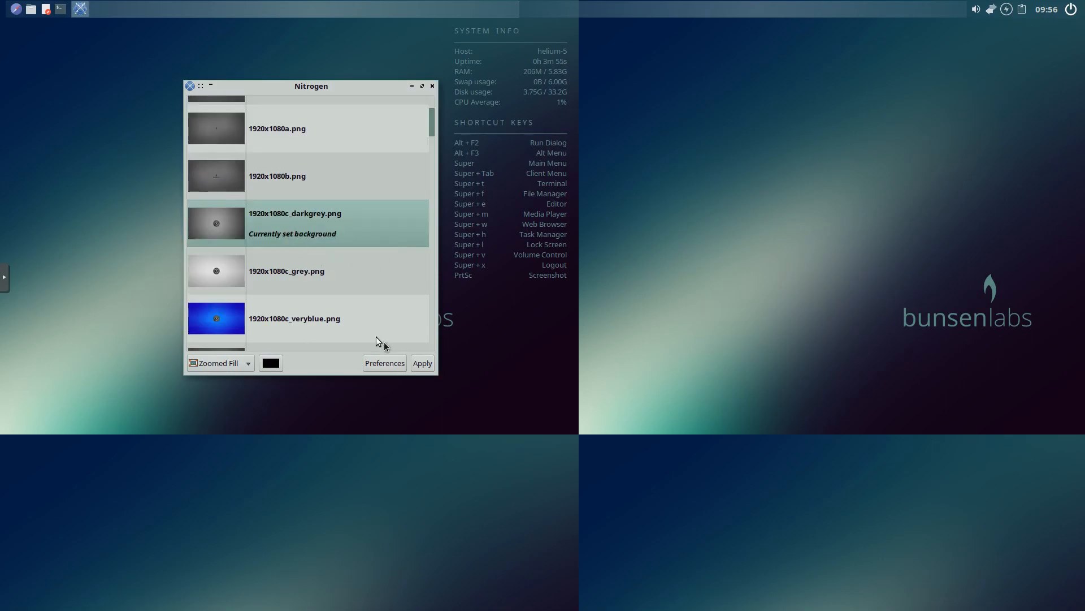
click(421, 363)
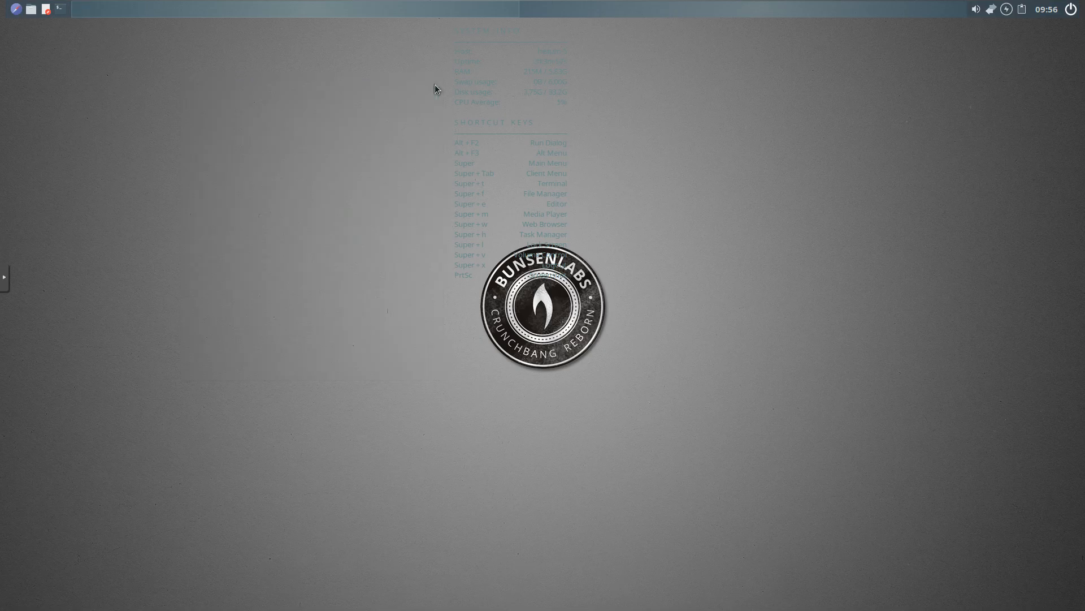
mouse_move(488, 112)
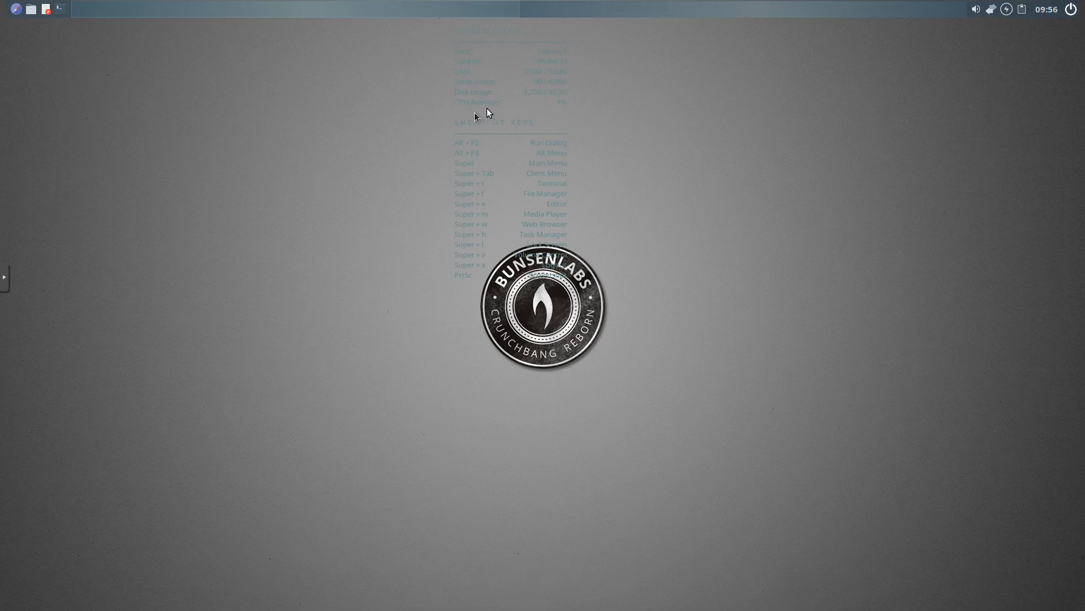
mouse_move(496, 203)
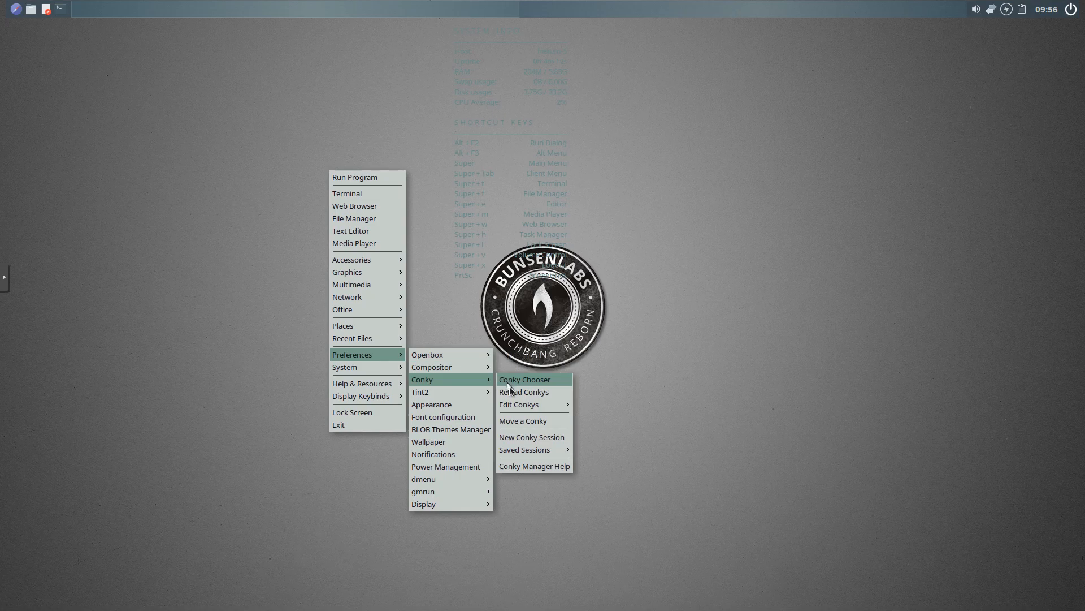
mouse_move(524, 393)
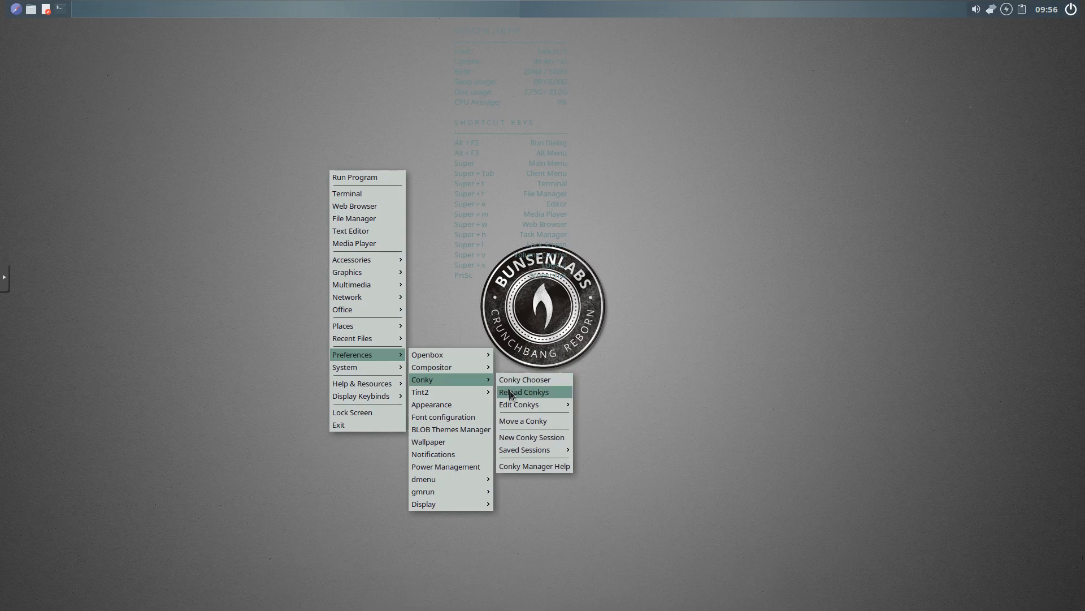
Step: Reload the conky overlays so system info and shortcuts sit at the desktop's right edge
click(524, 392)
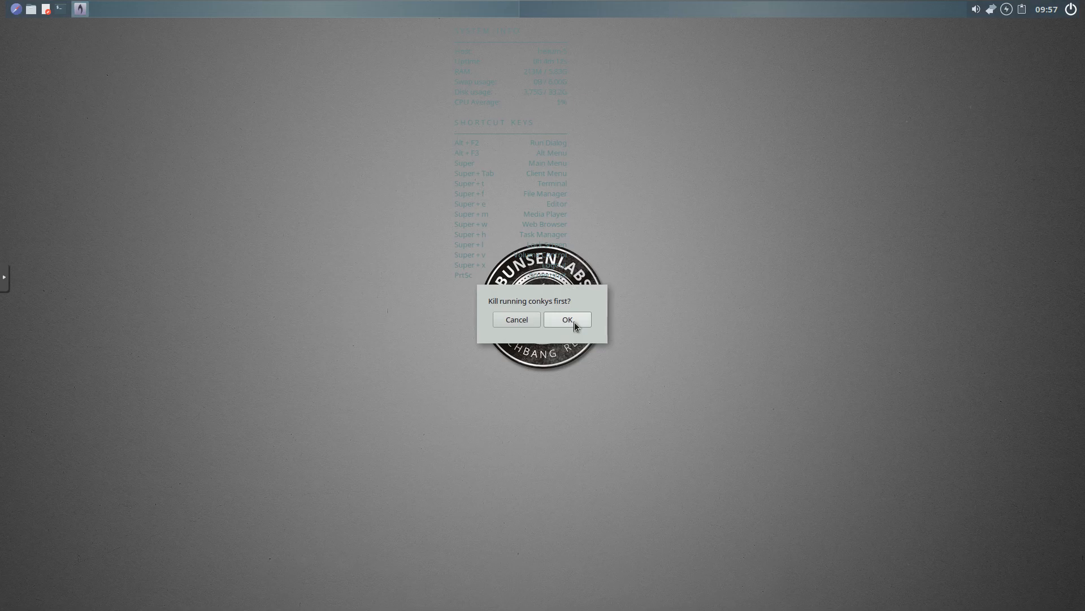
click(566, 319)
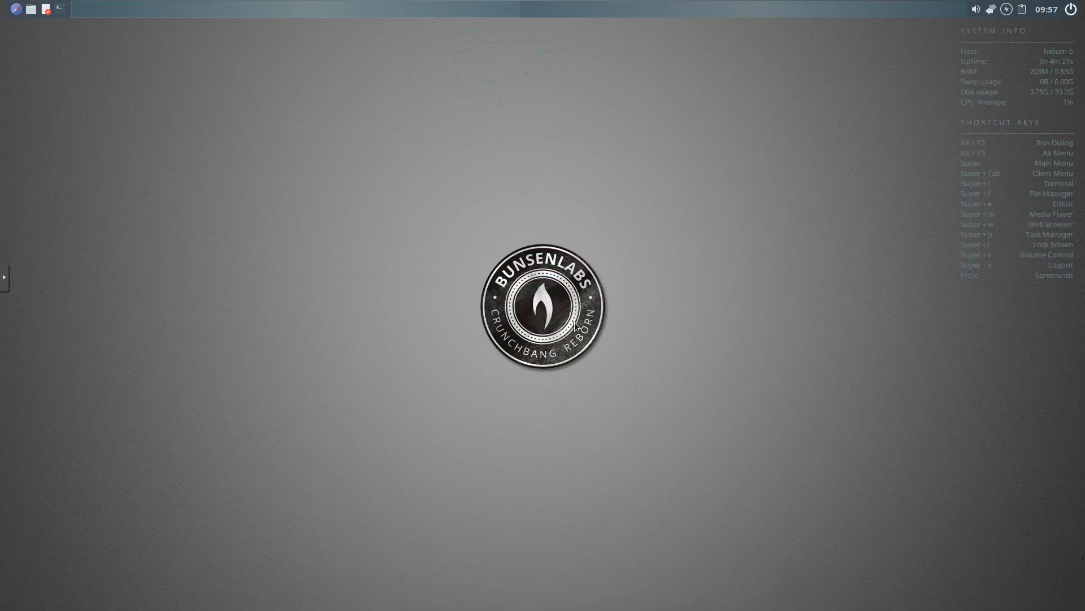
mouse_move(932, 113)
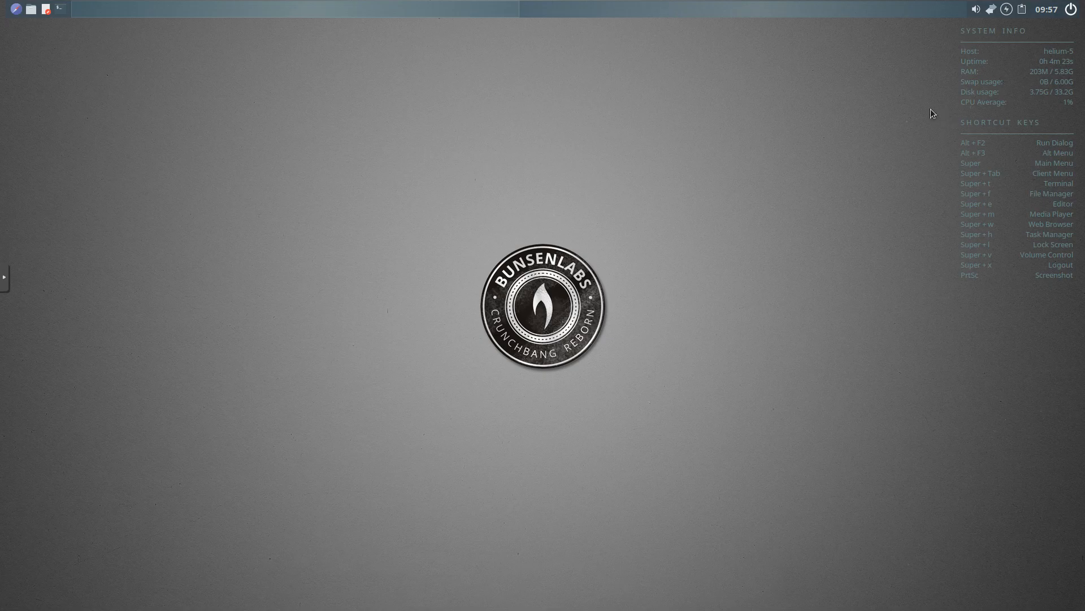
mouse_move(383, 154)
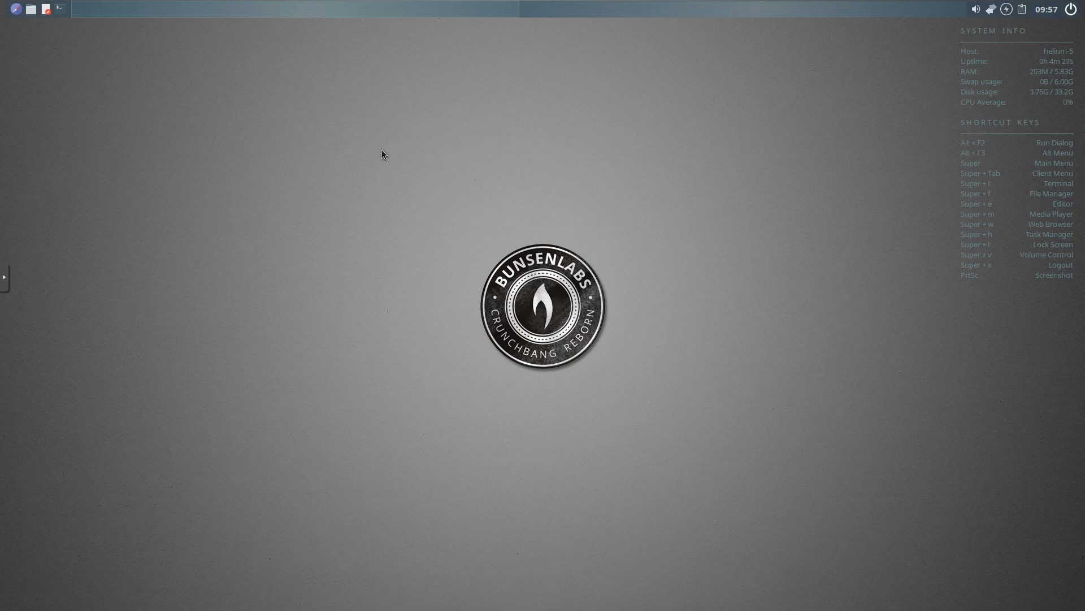
mouse_move(704, 131)
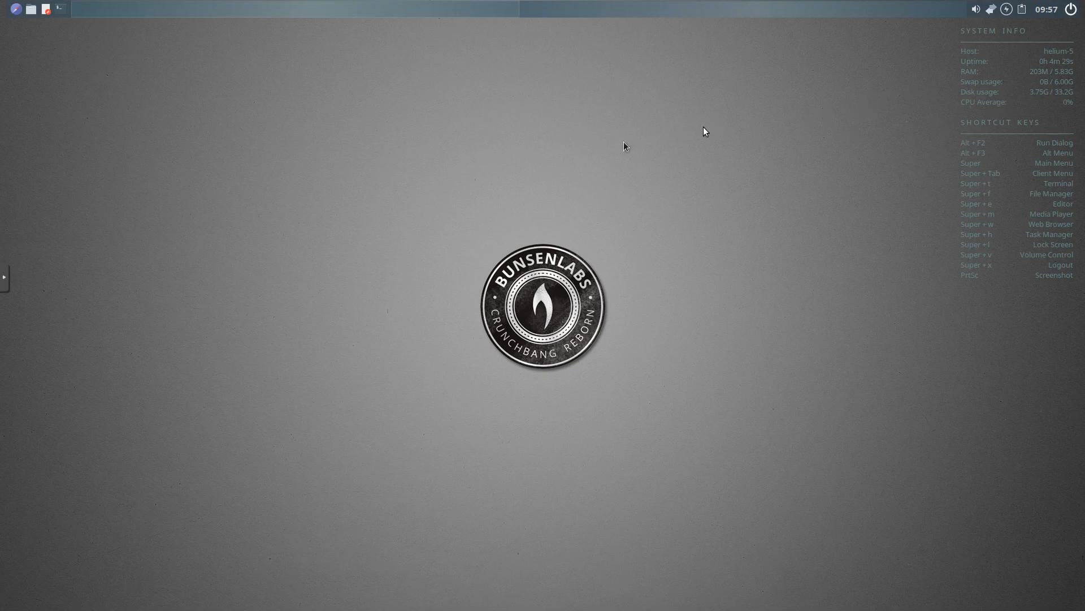
mouse_move(343, 273)
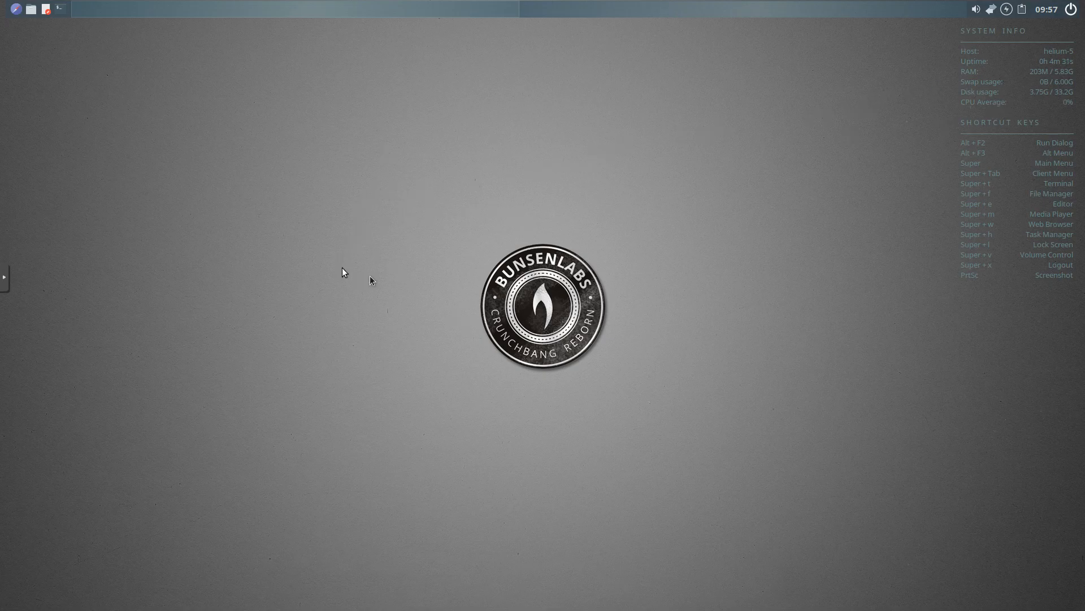
mouse_move(571, 267)
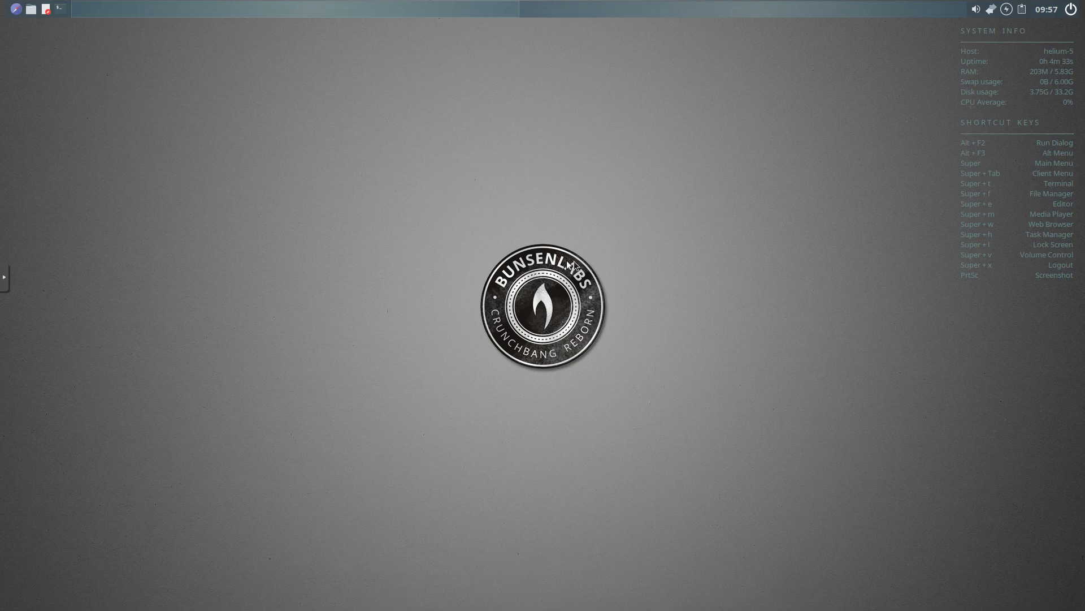
mouse_move(610, 308)
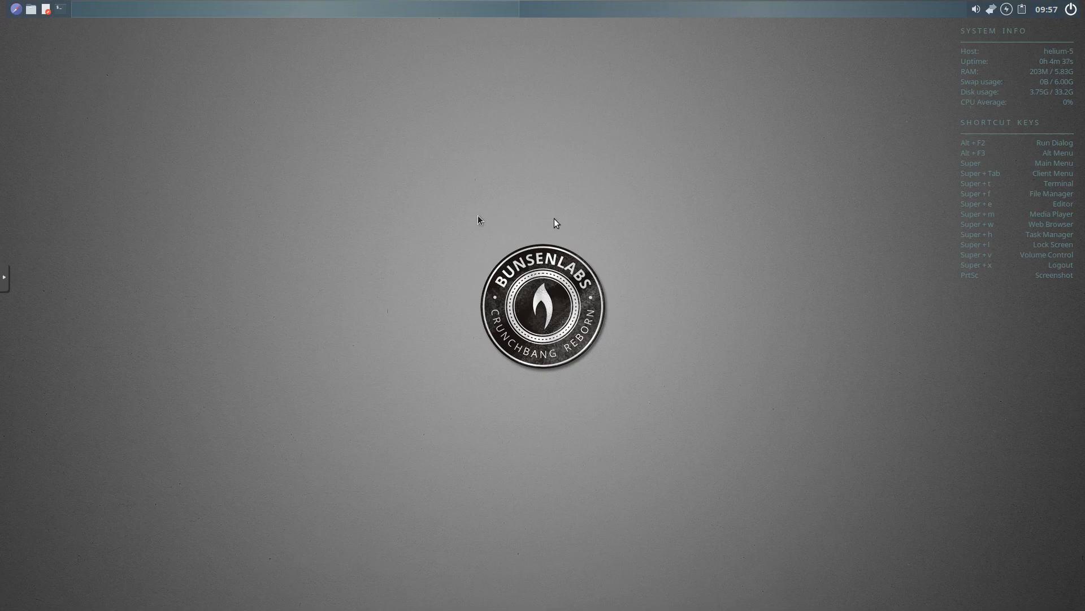
mouse_move(379, 195)
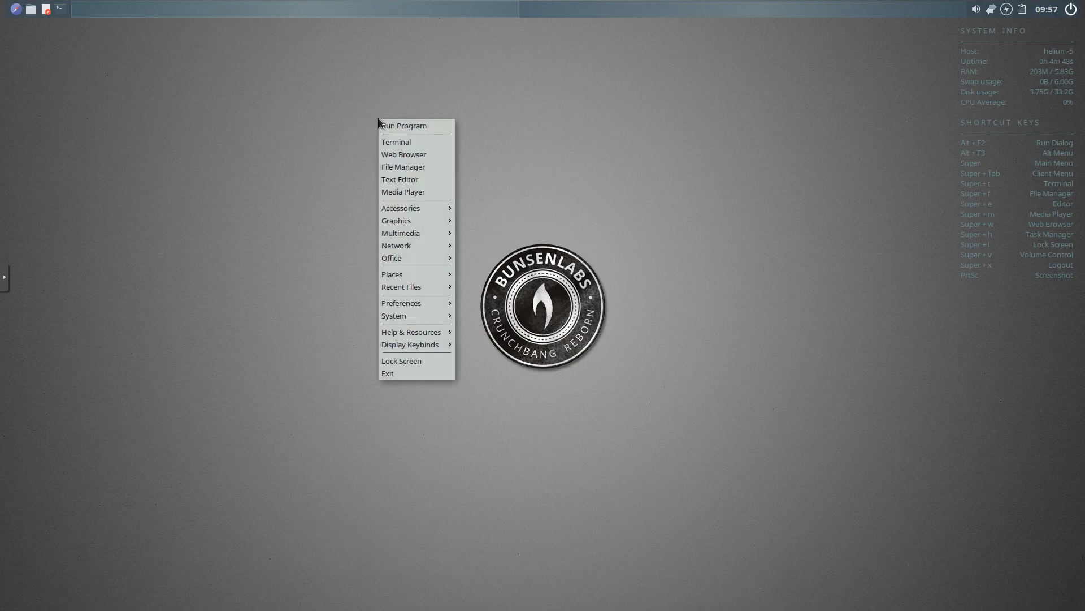
mouse_move(397, 142)
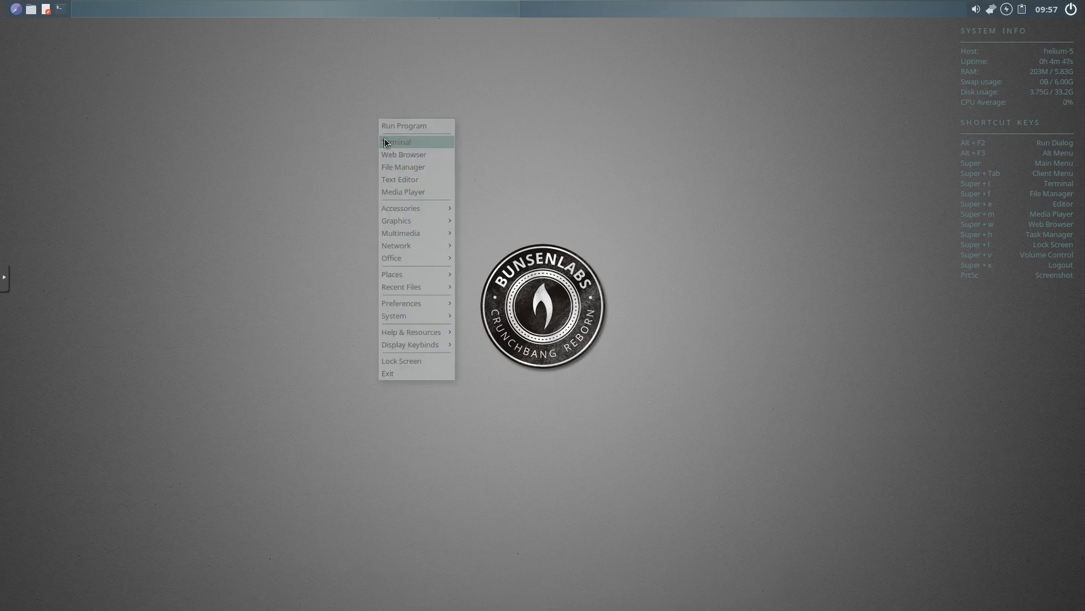
Step: Launch a terminal window from the Openbox root menu
click(397, 141)
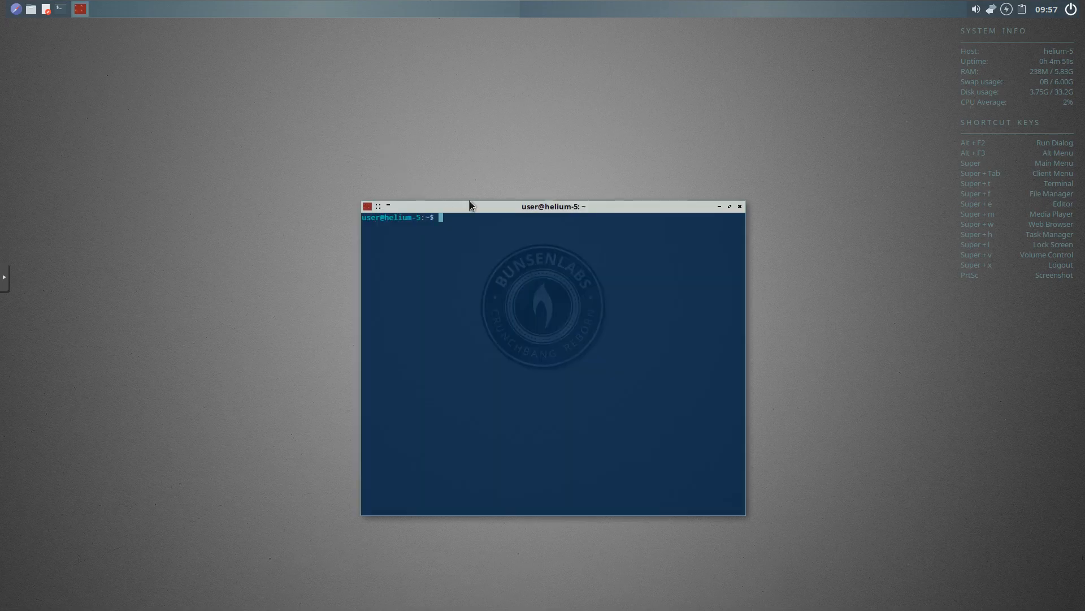
Step: Run neofetch to show the system summary, then exit the shell
text(neofet)
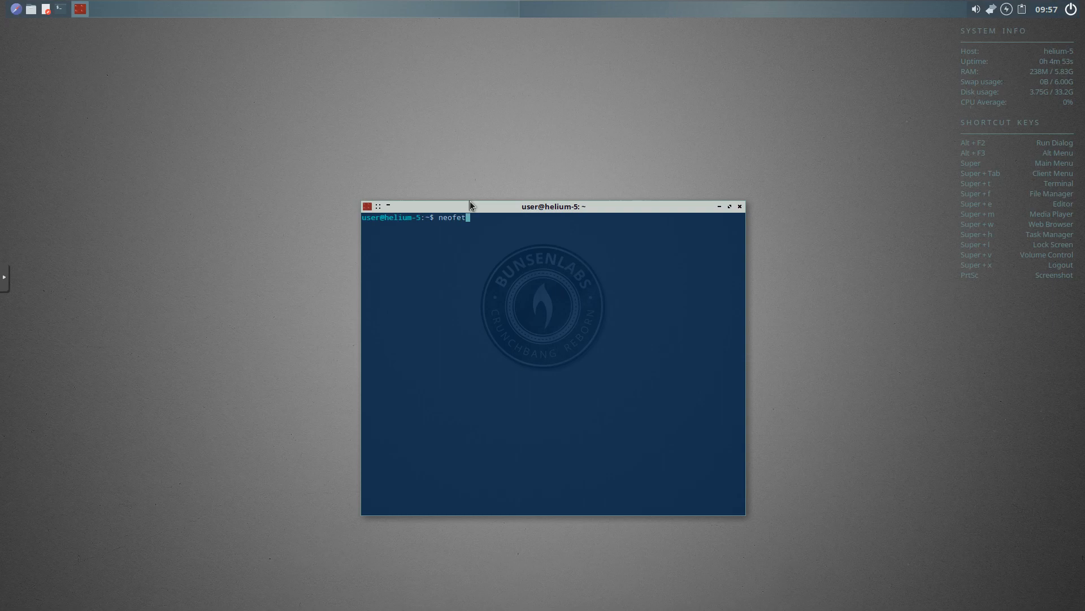
key(Return)
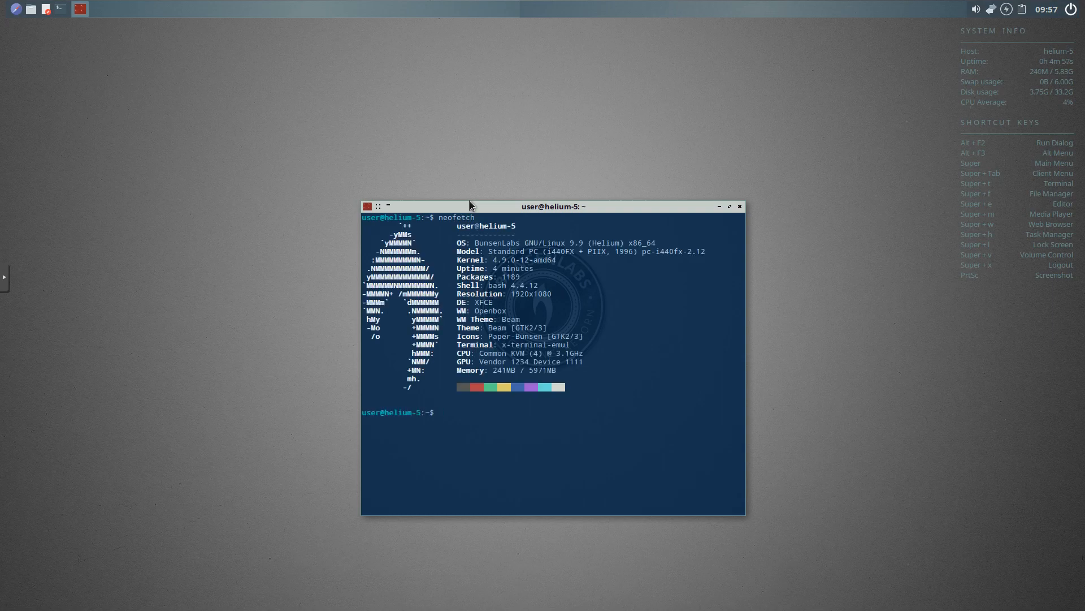
mouse_move(504, 248)
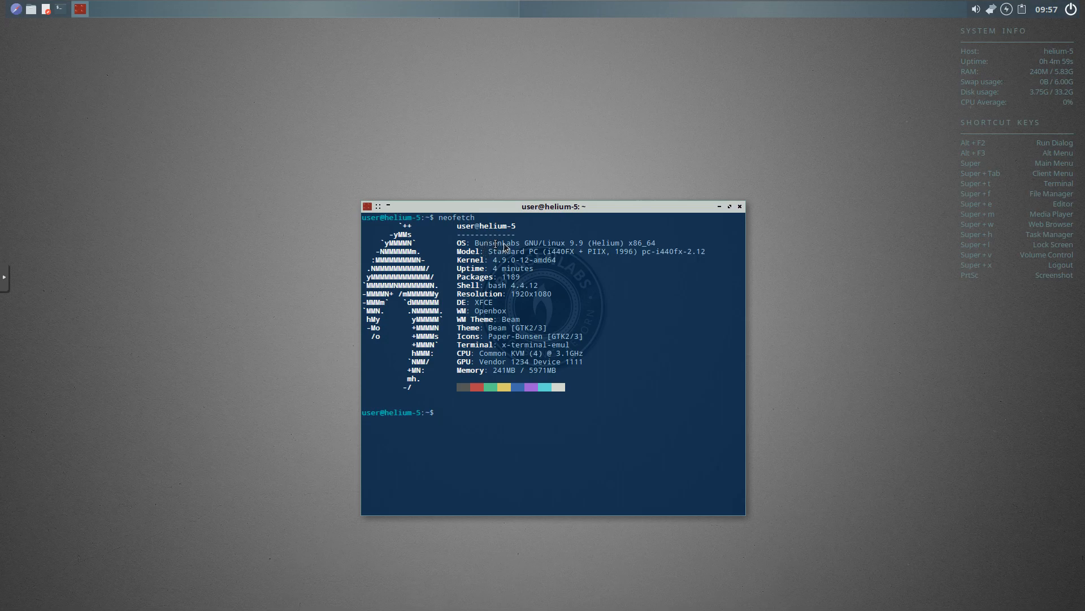
mouse_move(568, 258)
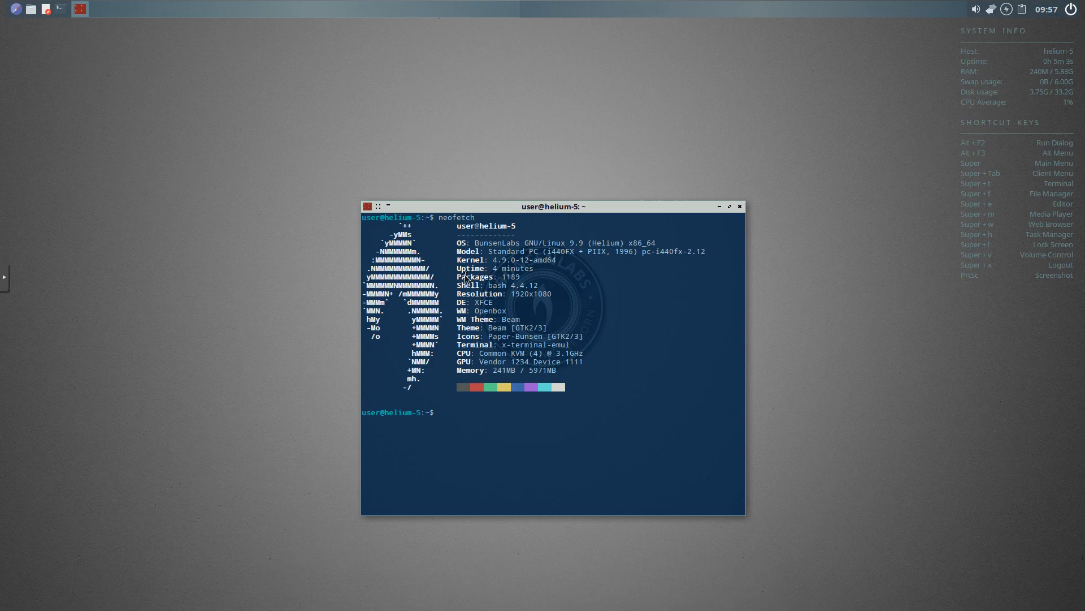
mouse_move(563, 302)
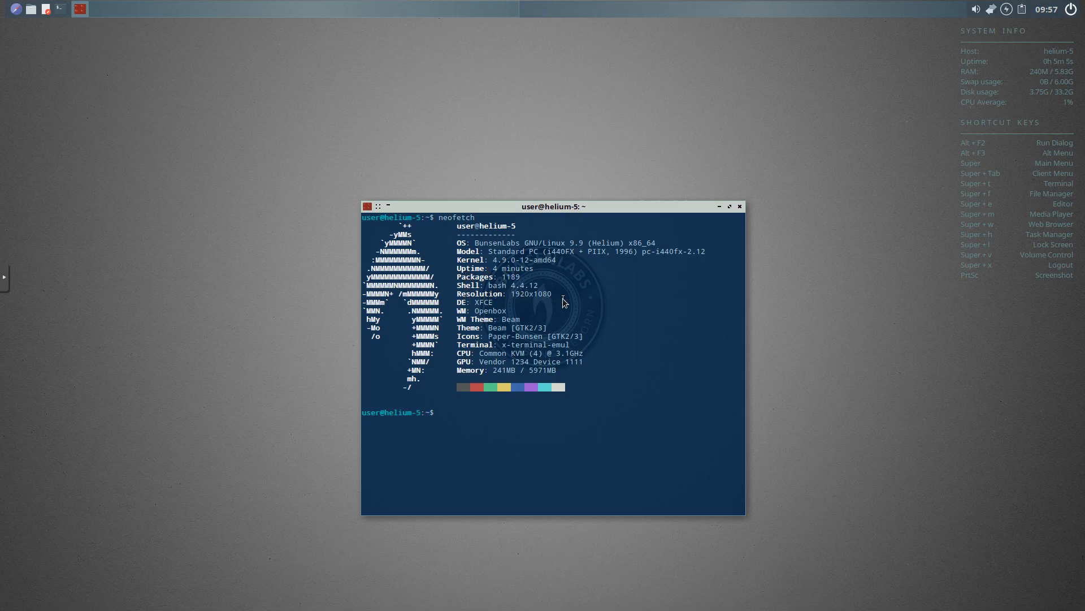
mouse_move(510, 303)
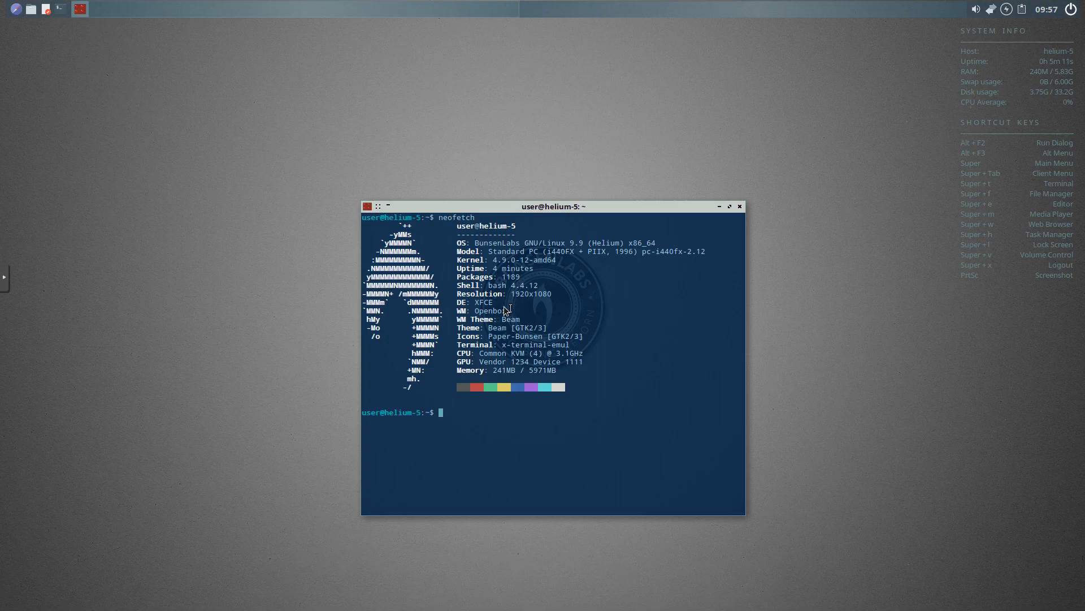
mouse_move(494, 377)
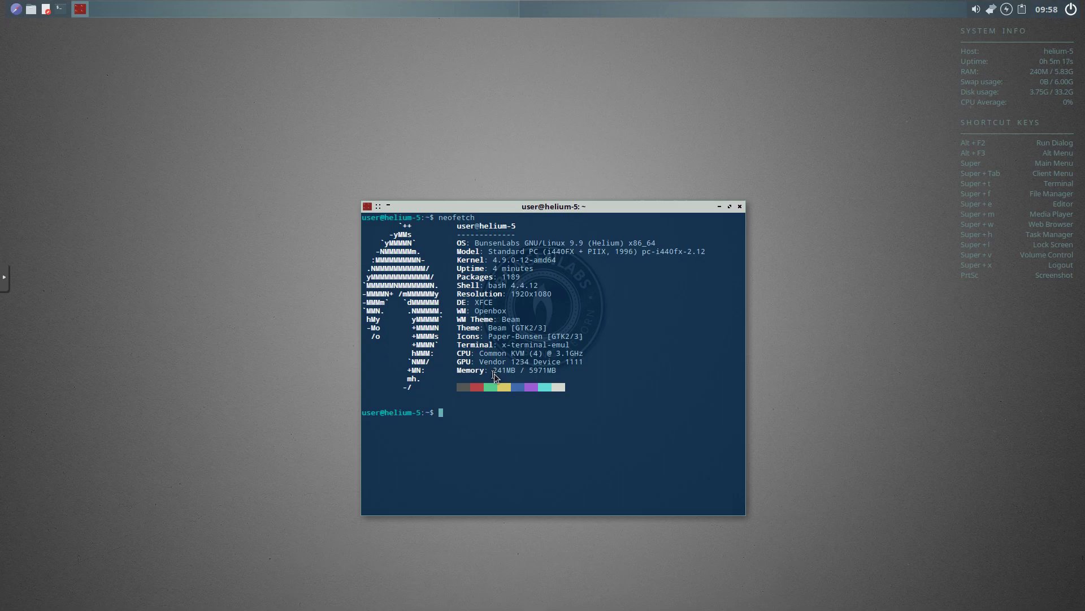
mouse_move(628, 310)
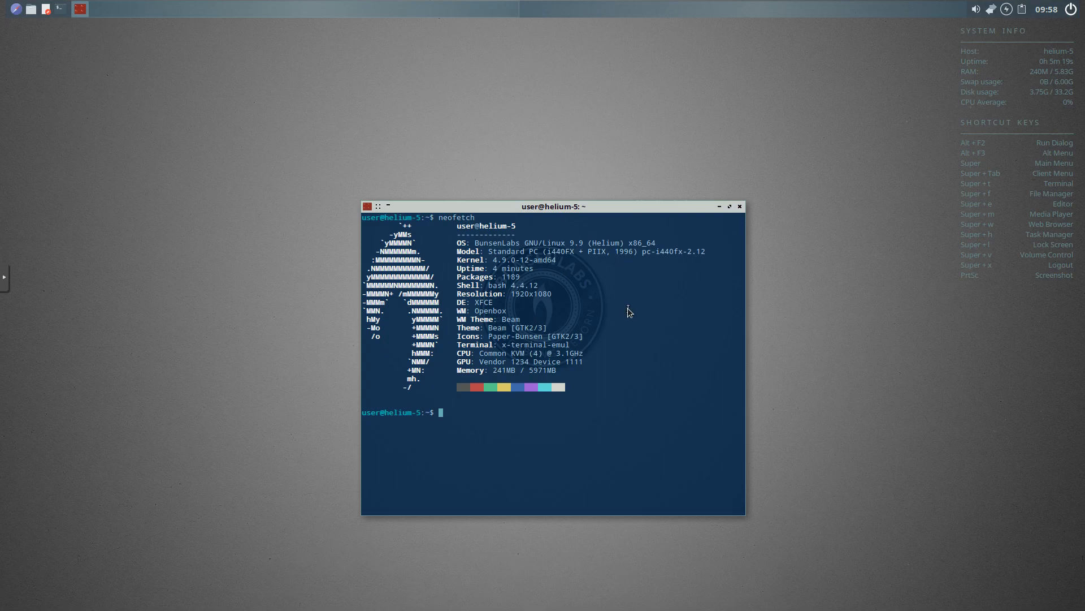
text(exit)
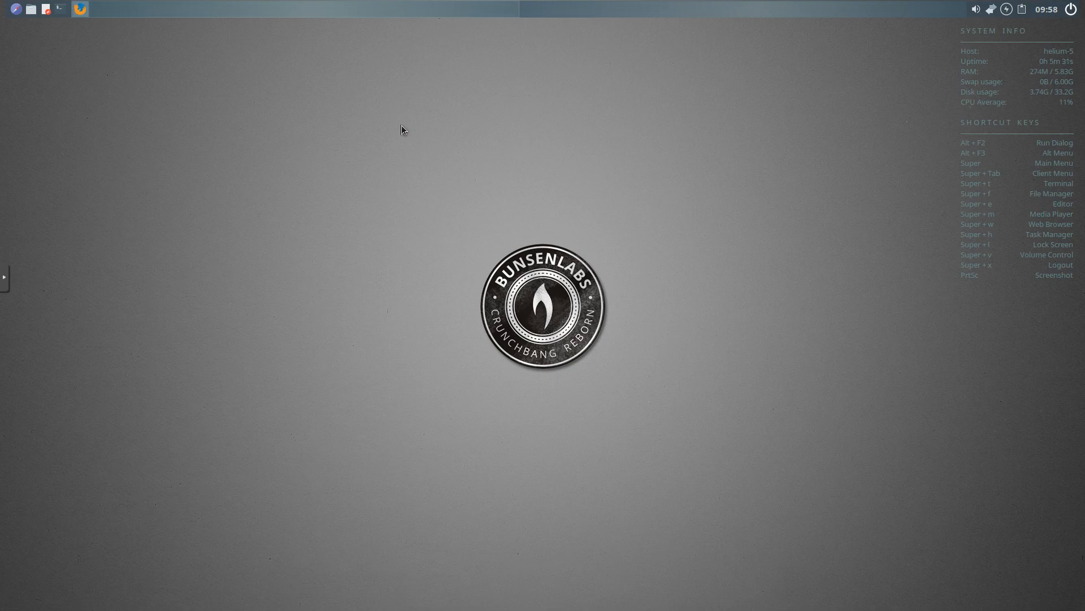
Step: Launch Firefox from the panel and scroll the DistroWatch BunsenLabs page to its summary table
click(79, 9)
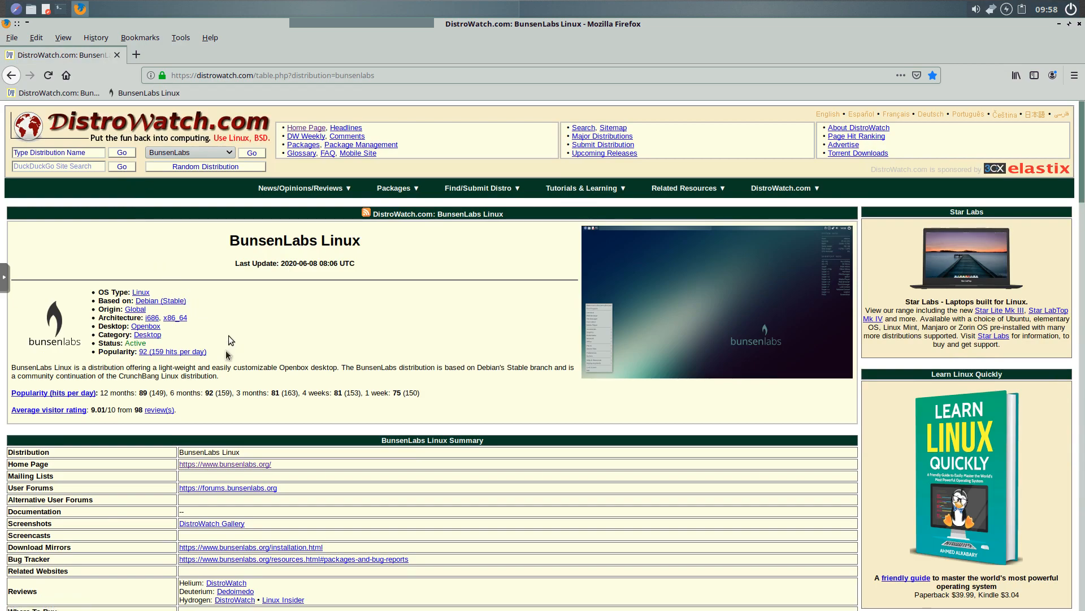
mouse_move(234, 346)
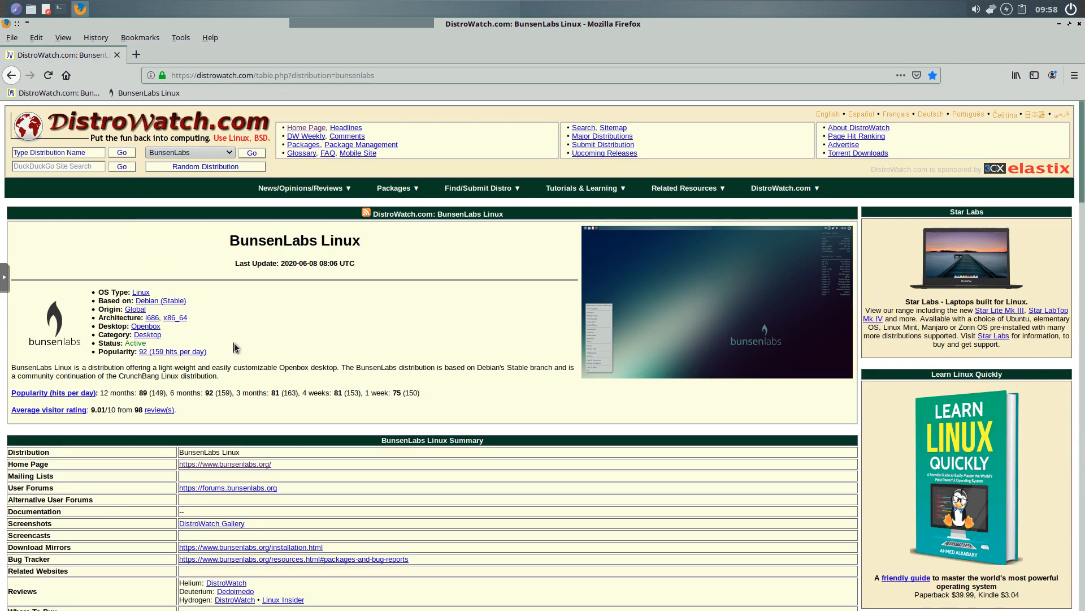
scroll(down, 3)
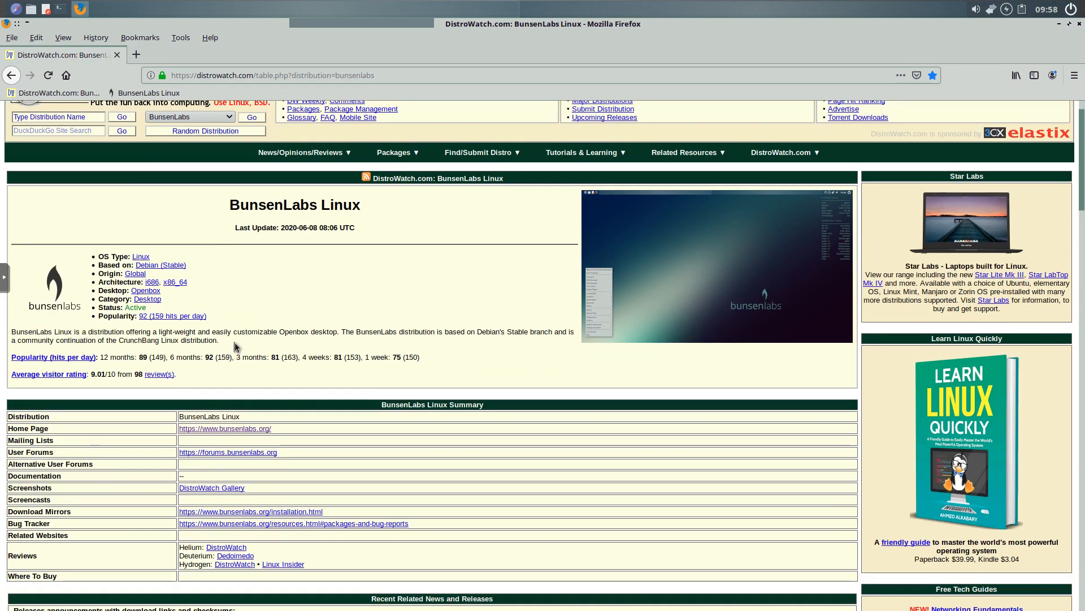
scroll(up, 3)
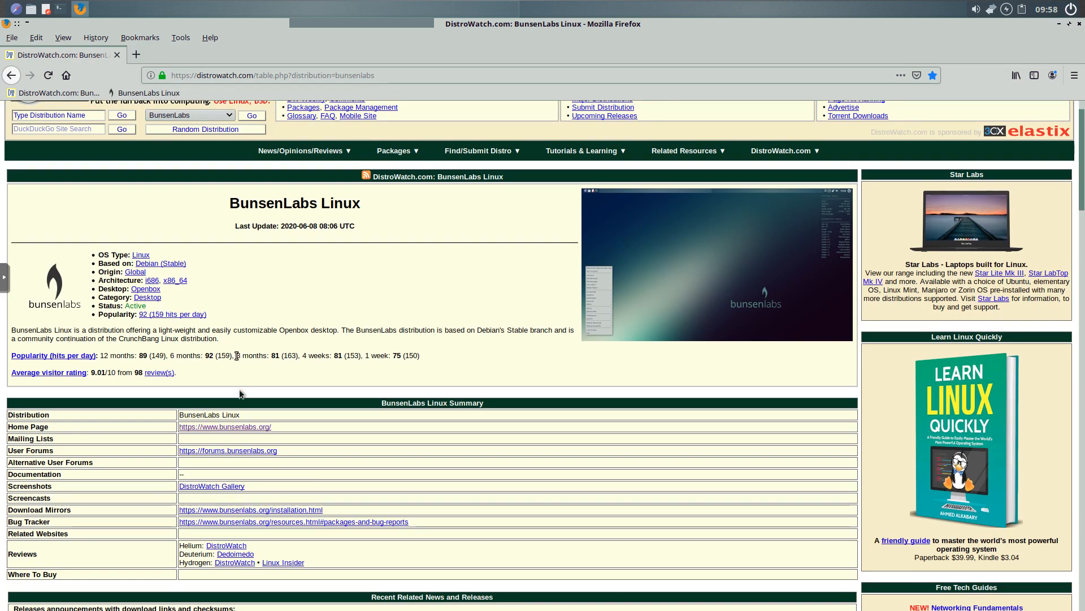
mouse_move(241, 430)
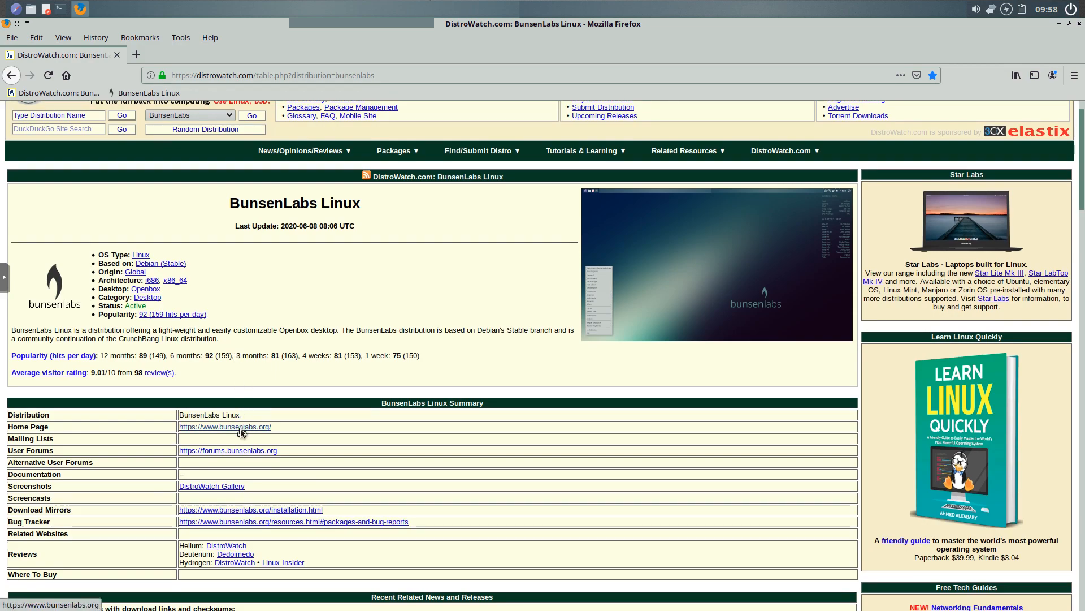
Step: Follow the home page link to bunsenlabs.org and read through the Helium about page
click(224, 426)
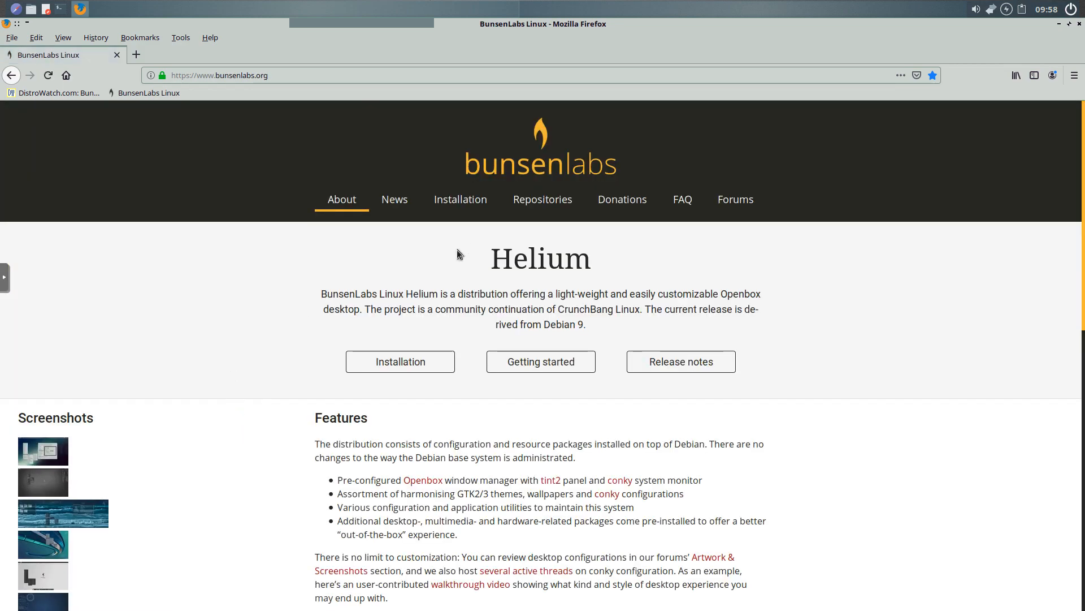
mouse_move(251, 319)
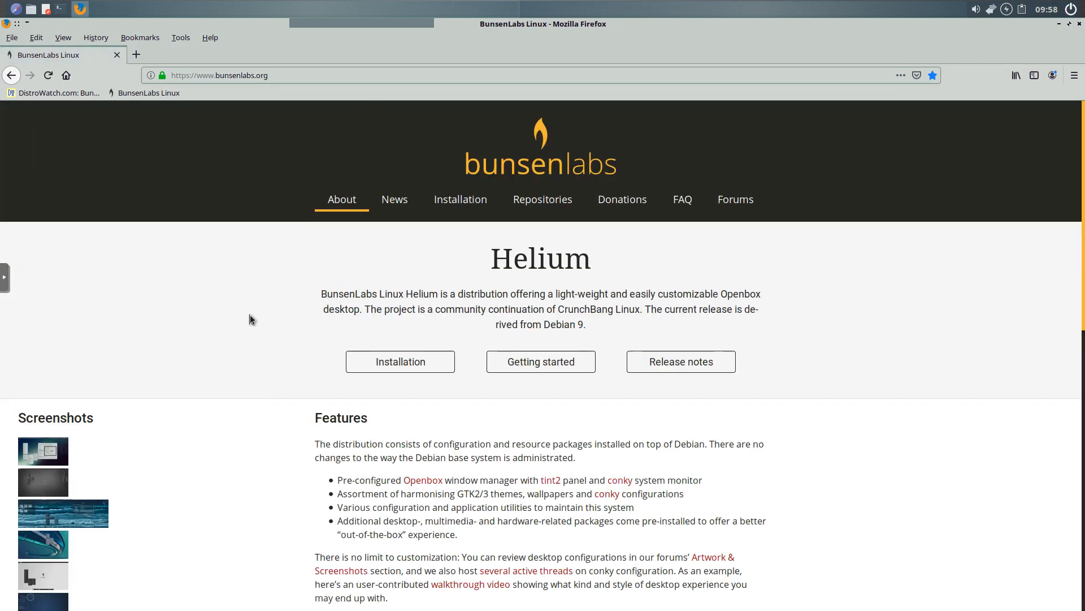
scroll(down, 3)
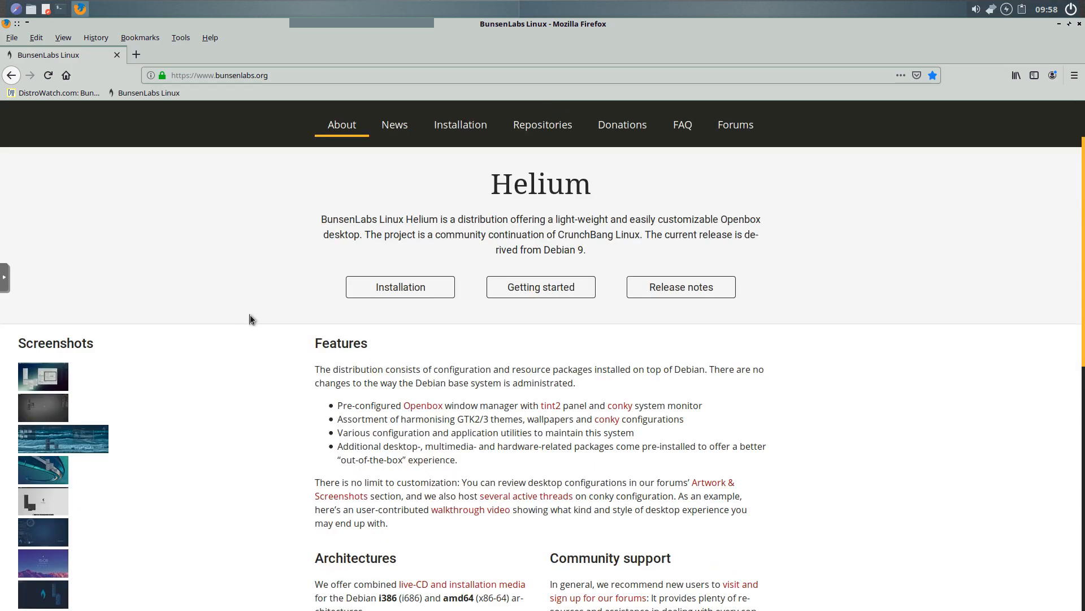
scroll(down, 3)
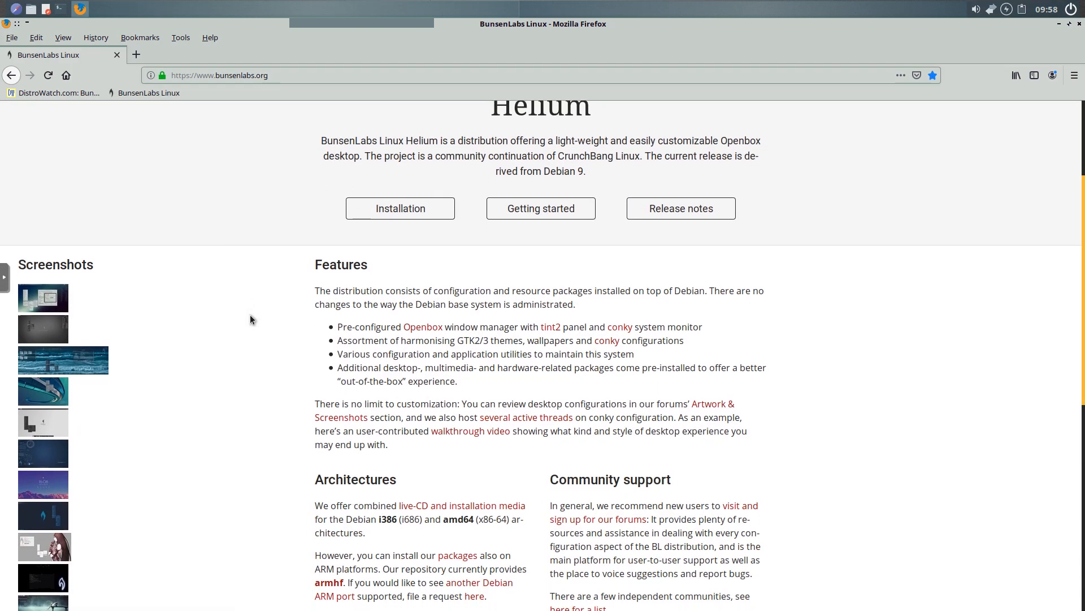
scroll(down, 3)
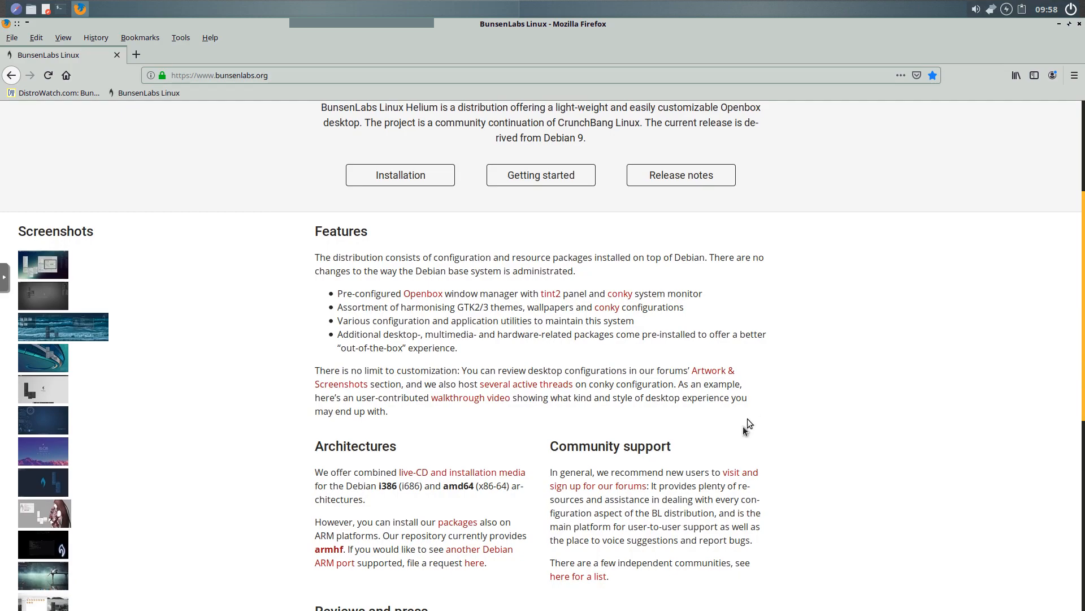
mouse_move(708, 473)
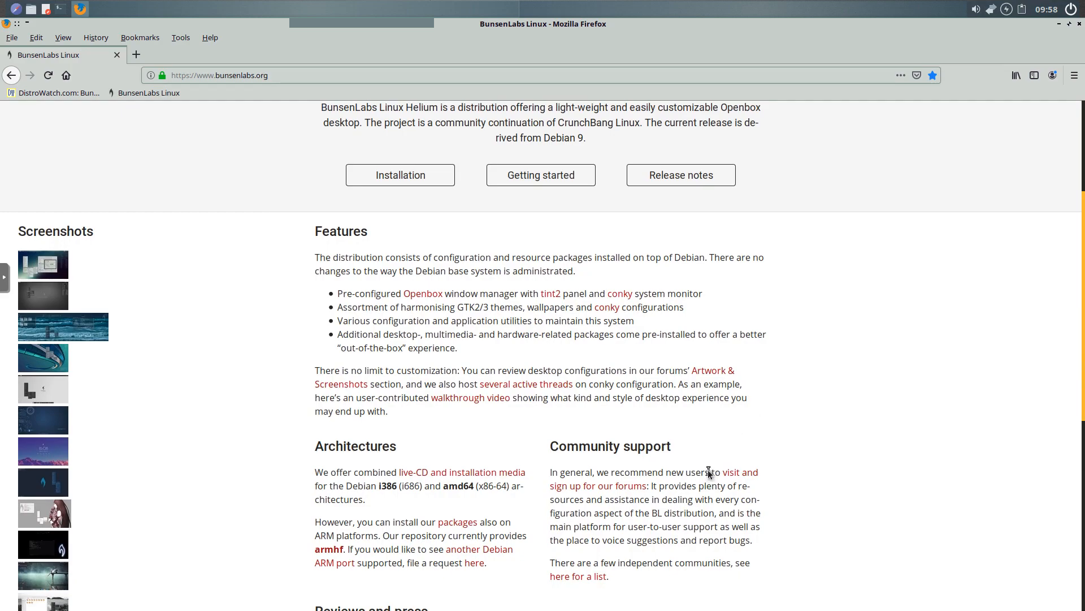
scroll(up, 3)
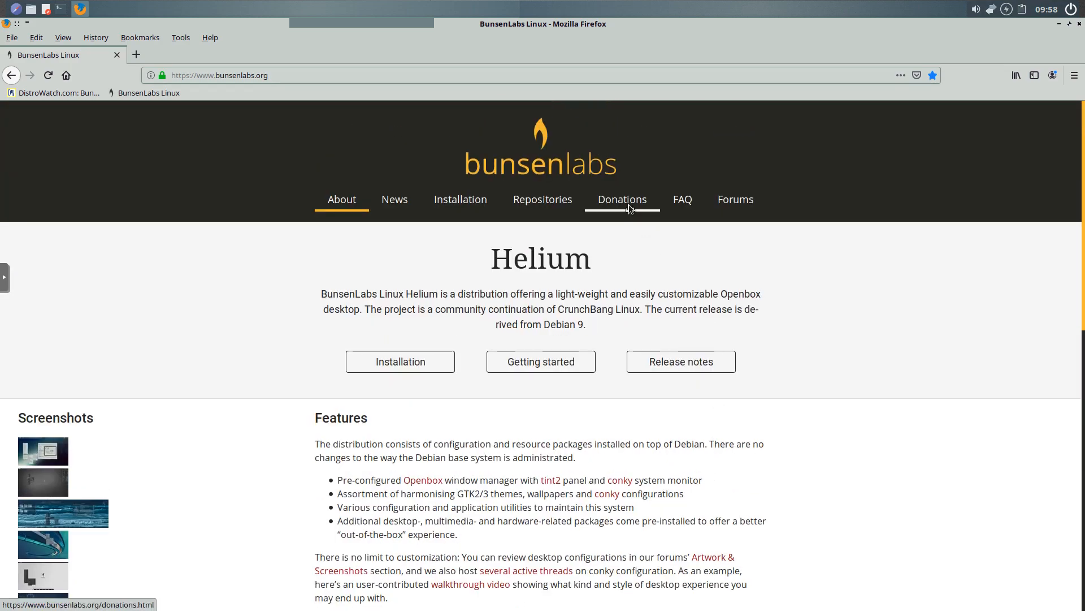
Step: Visit the Donations page and read down to the Funding status table and back
click(621, 199)
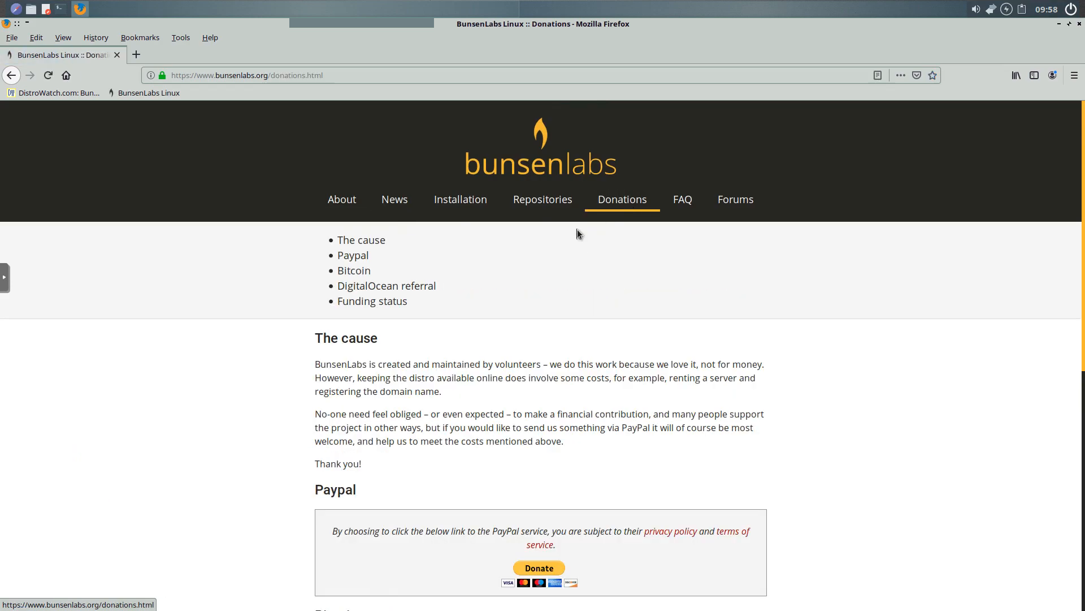
scroll(down, 3)
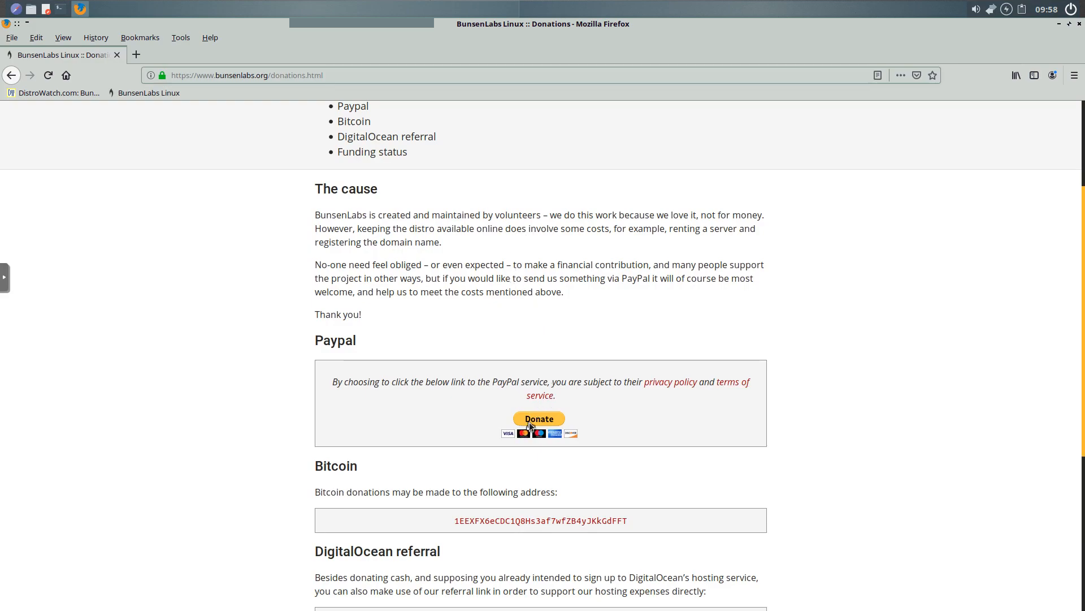
scroll(down, 3)
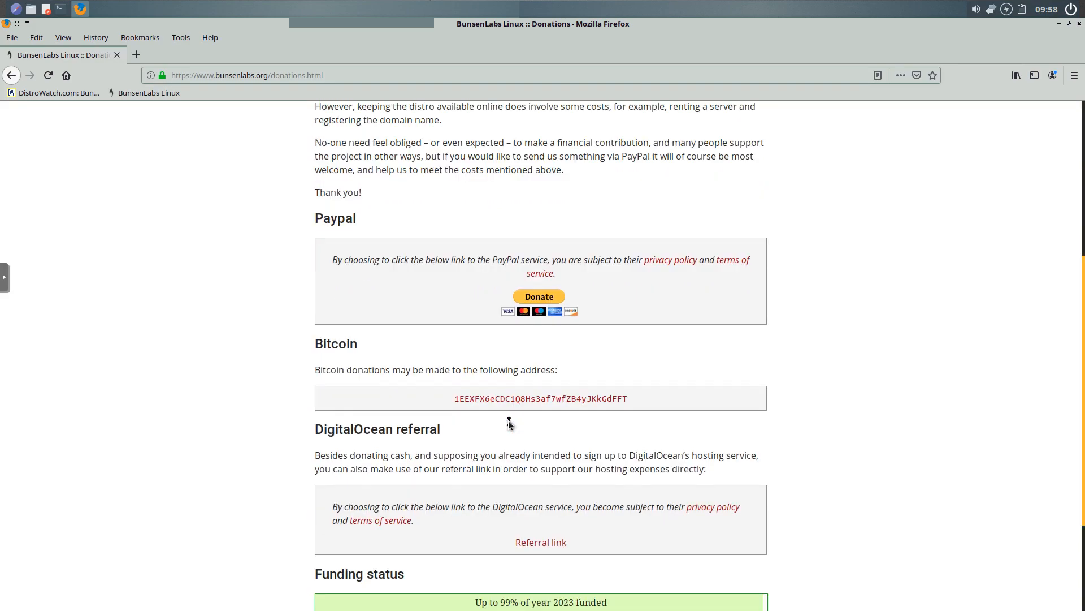
scroll(down, 3)
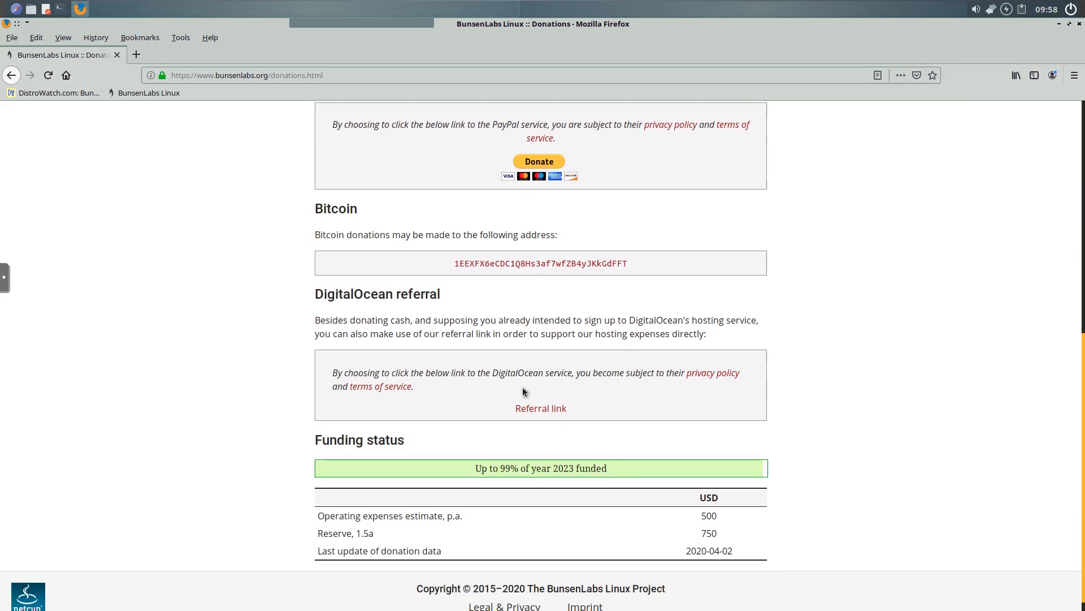
scroll(down, 3)
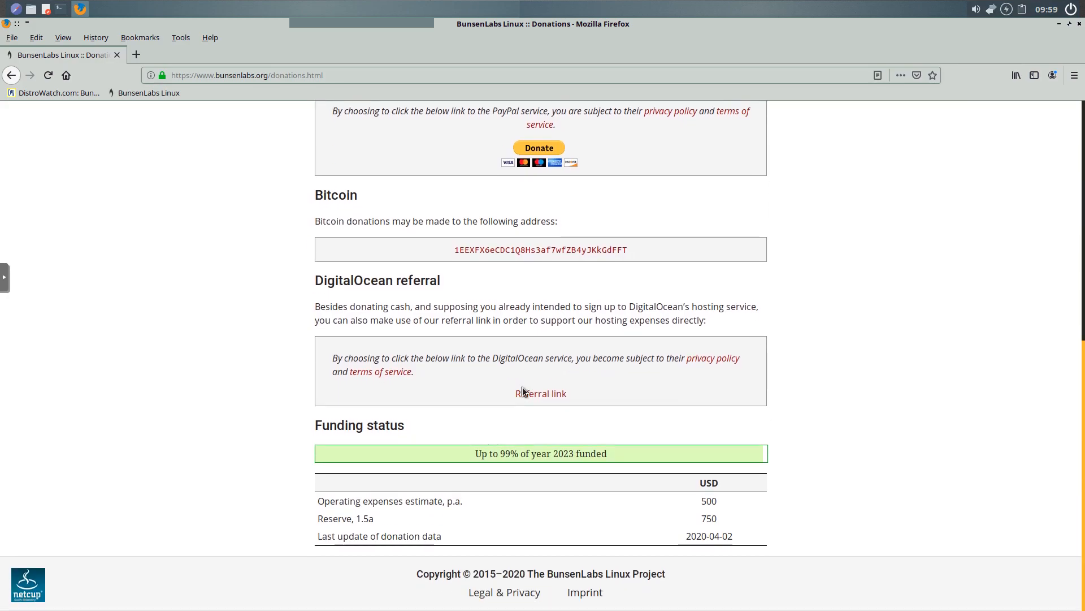
scroll(up, 3)
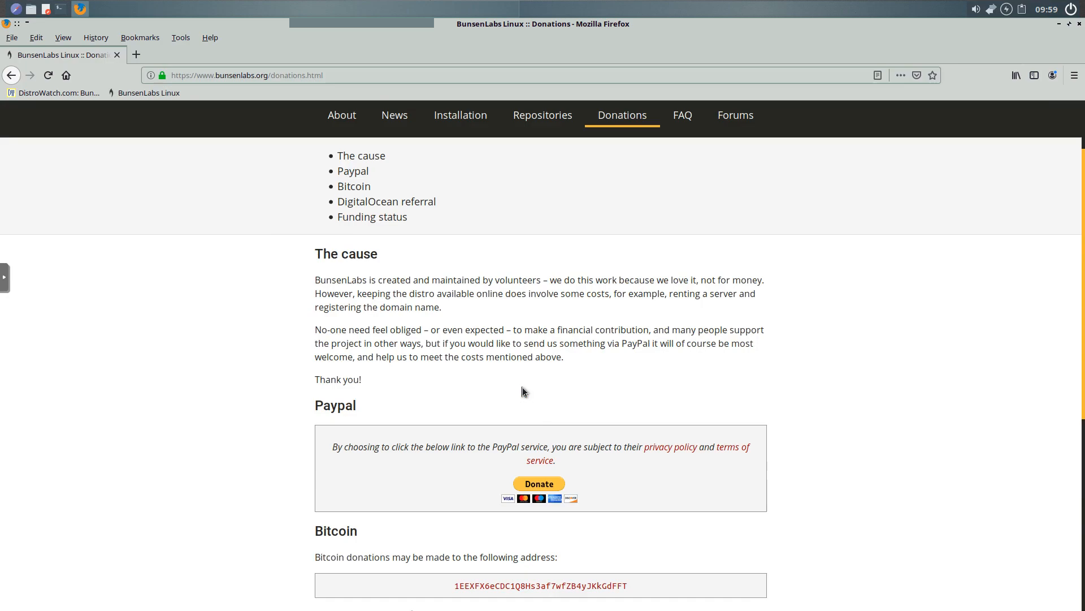
mouse_move(508, 329)
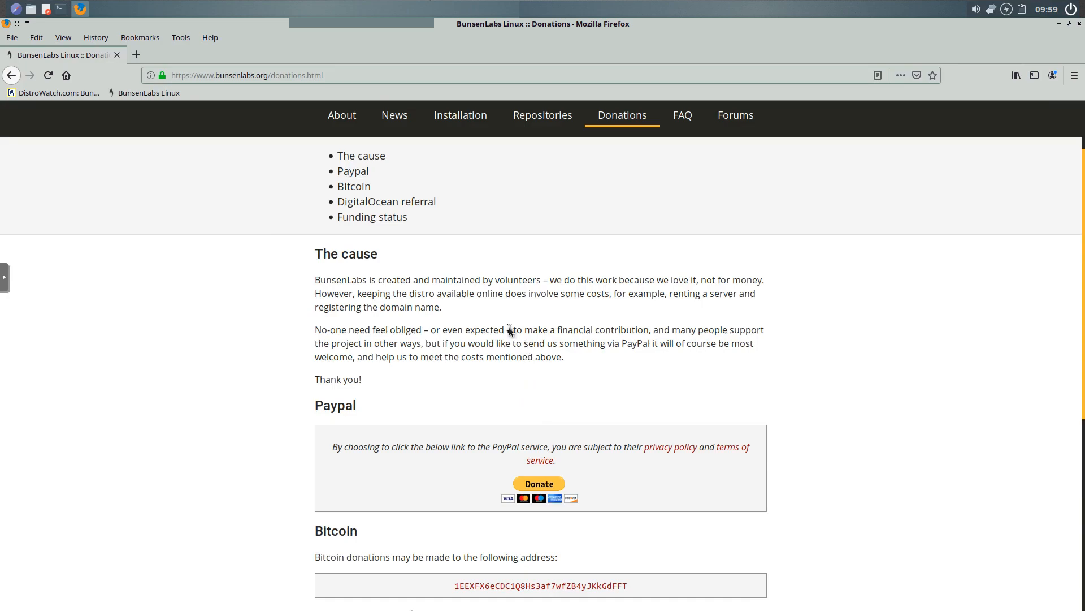
mouse_move(774, 108)
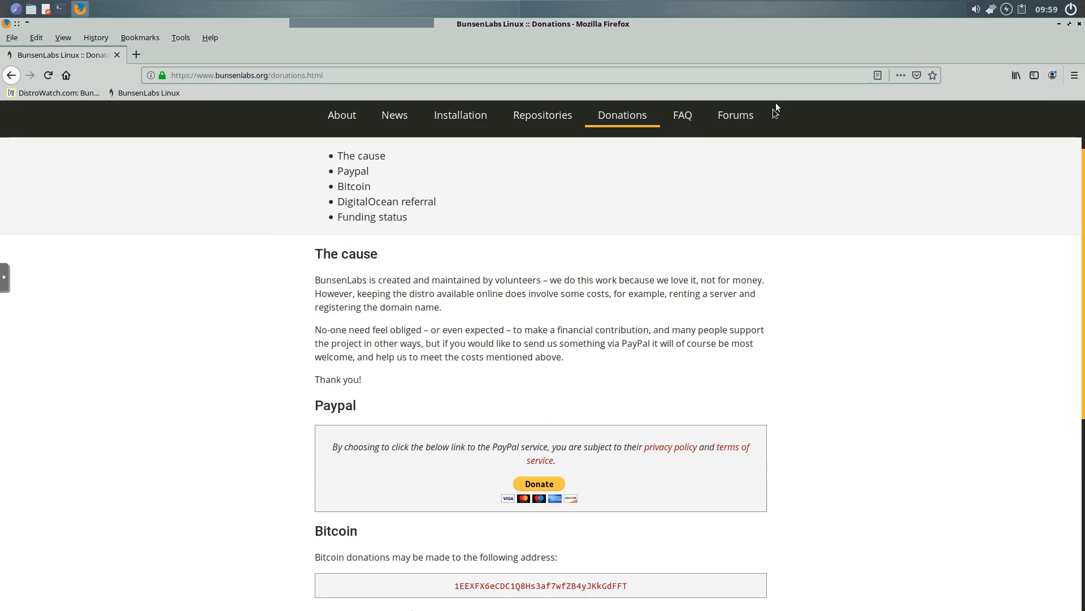
Step: Navigate to the BunsenLabs forums index from the site navigation
click(735, 116)
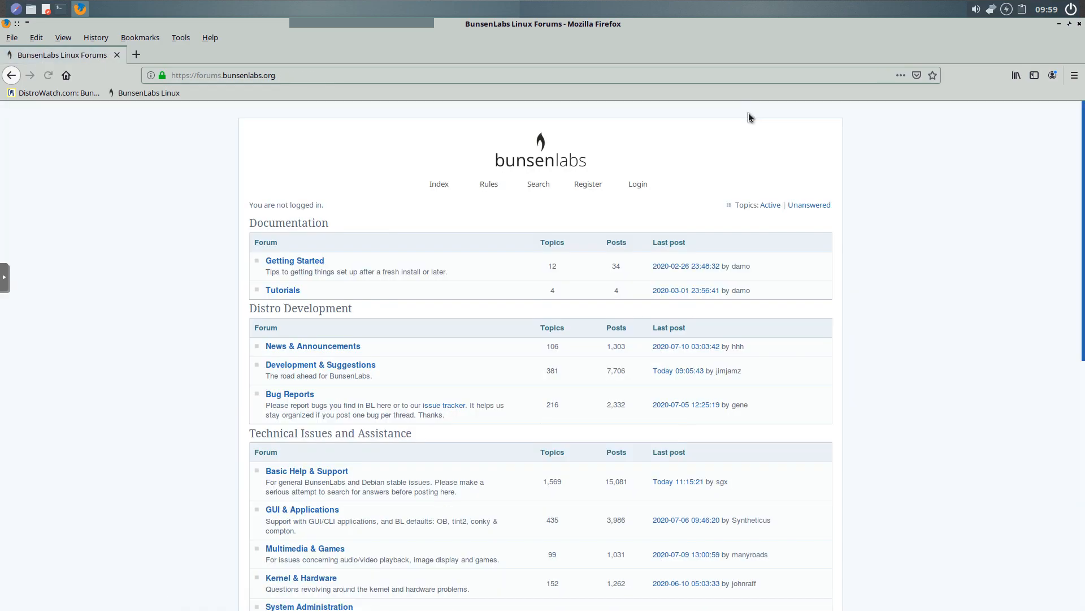
mouse_move(722, 144)
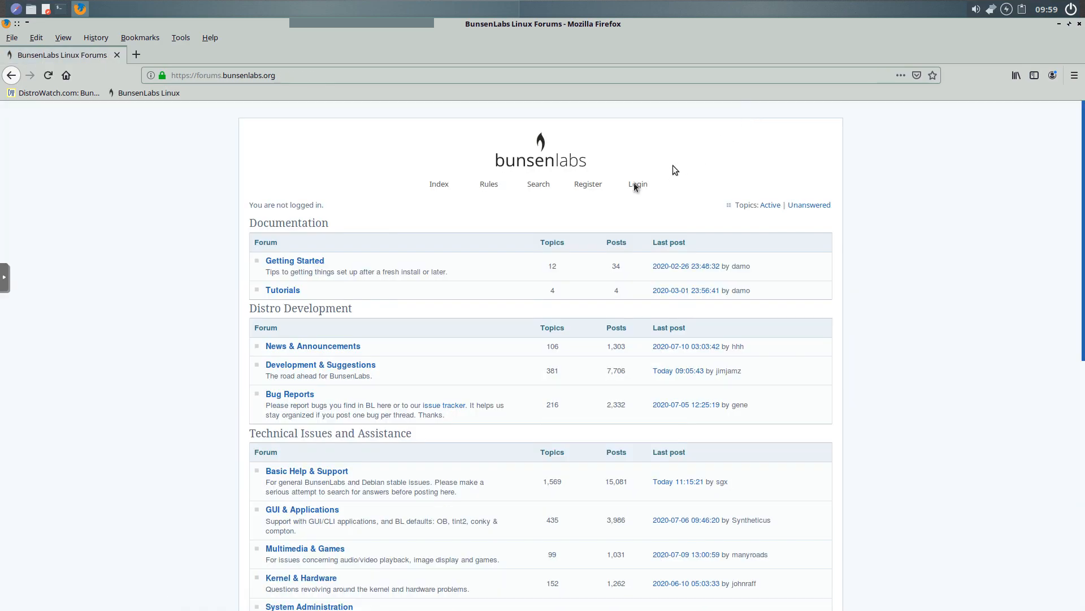
mouse_move(142, 444)
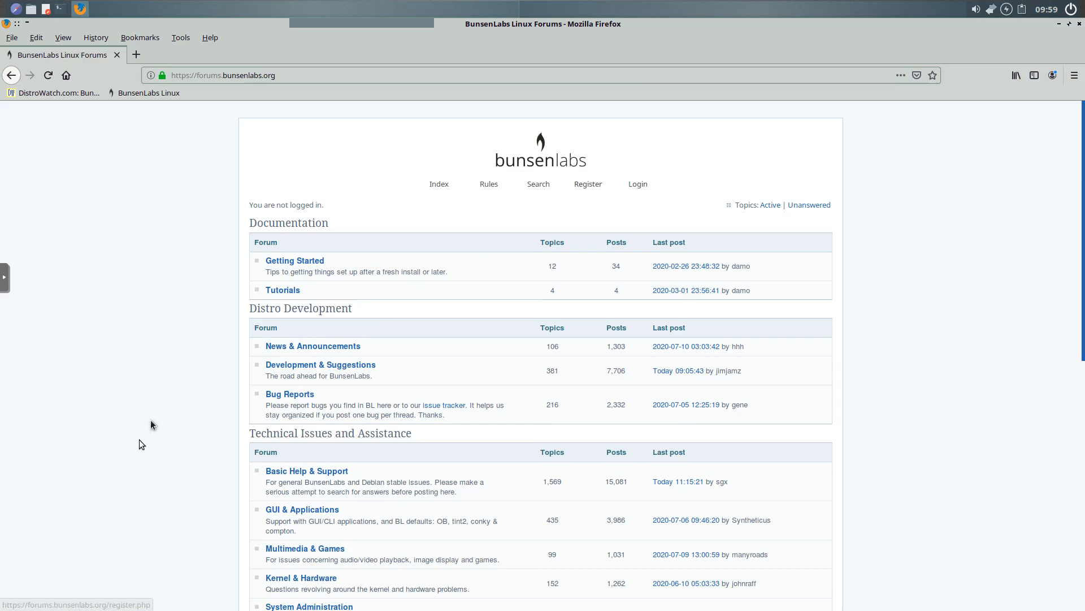
mouse_move(228, 354)
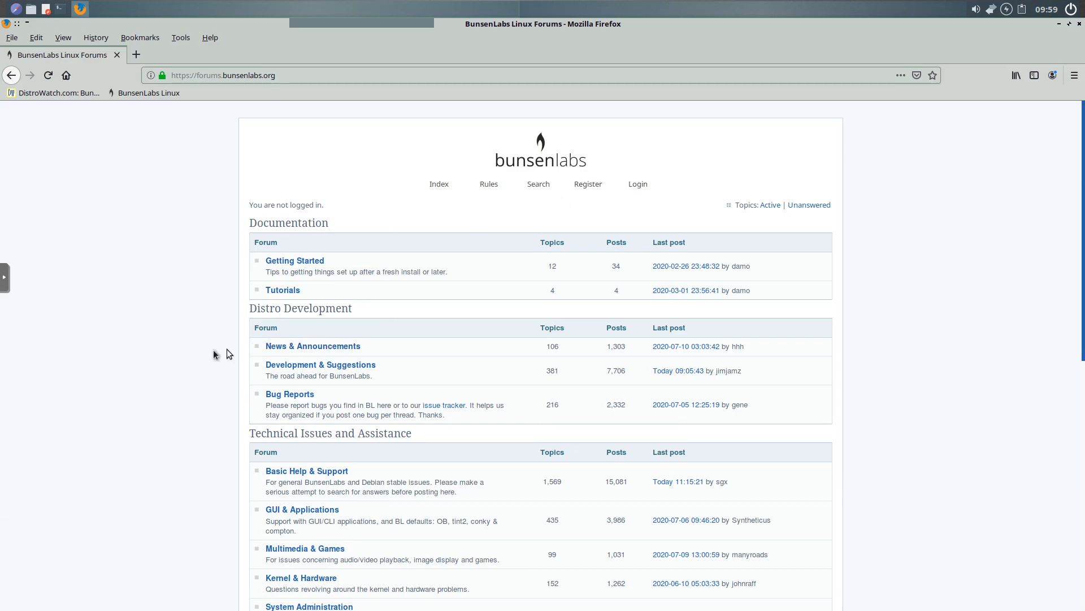
mouse_move(157, 333)
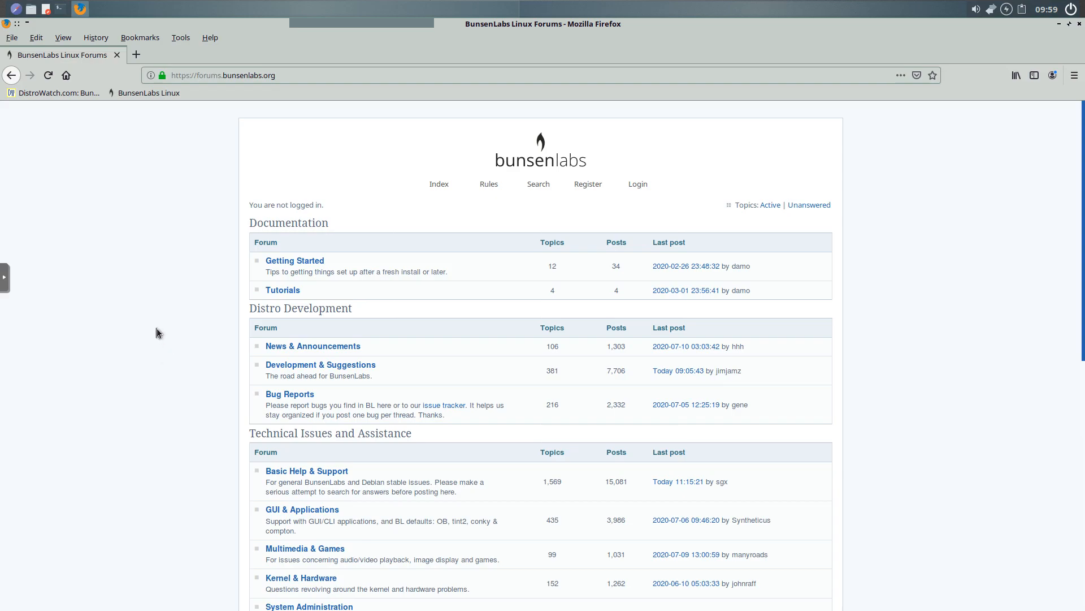
mouse_move(148, 293)
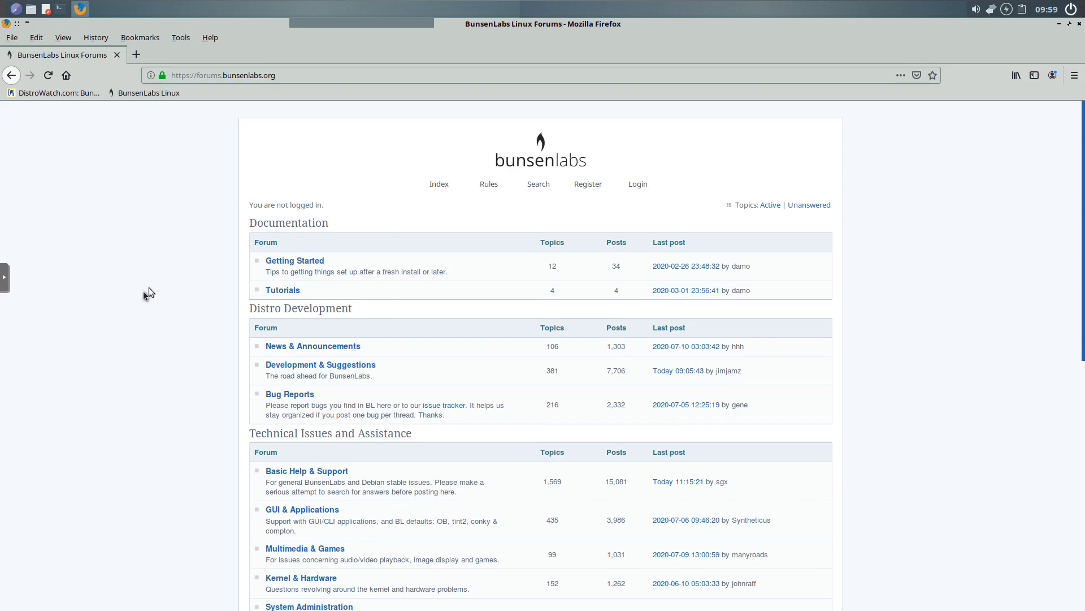
mouse_move(624, 81)
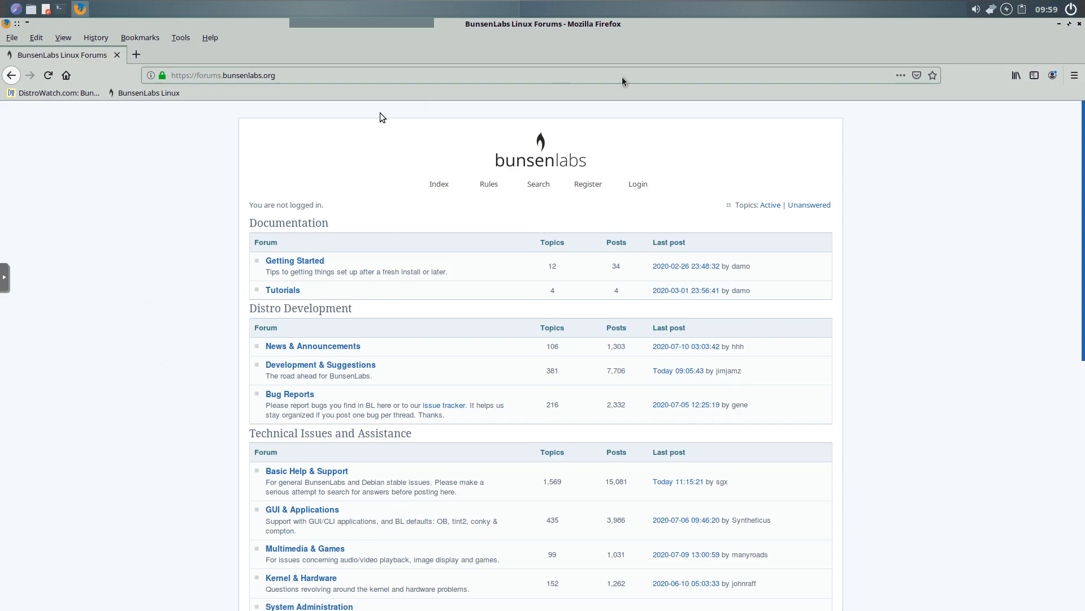
mouse_move(1079, 26)
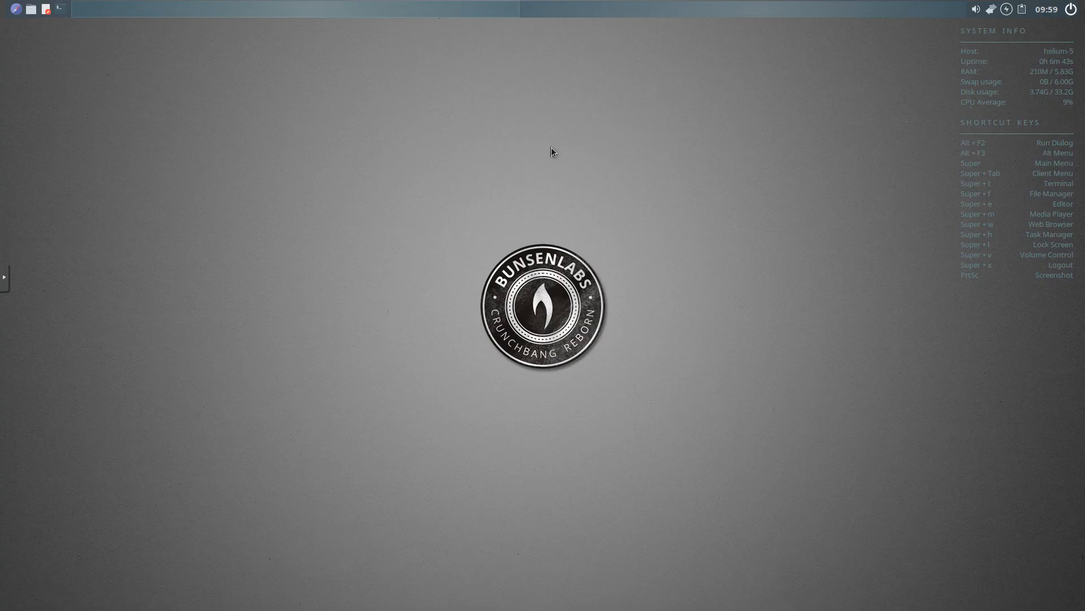
right_click(553, 150)
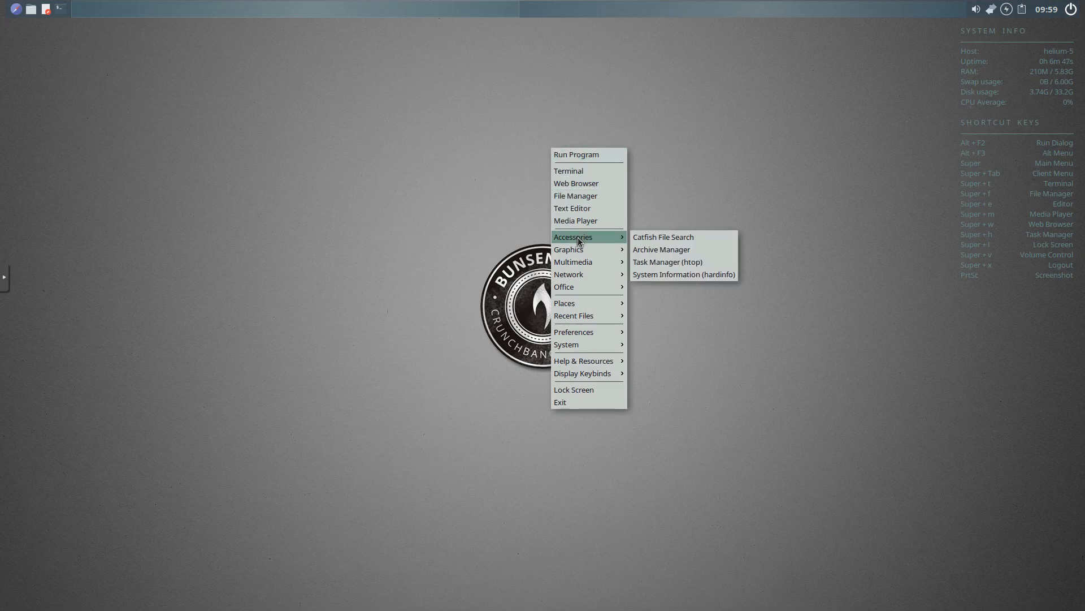
mouse_move(663, 236)
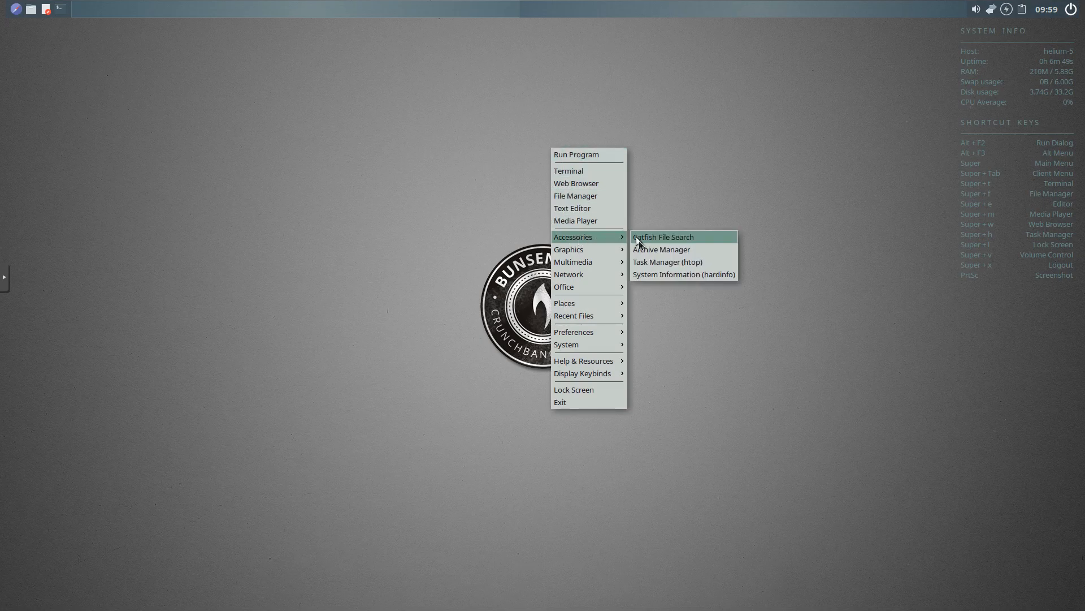
mouse_move(667, 261)
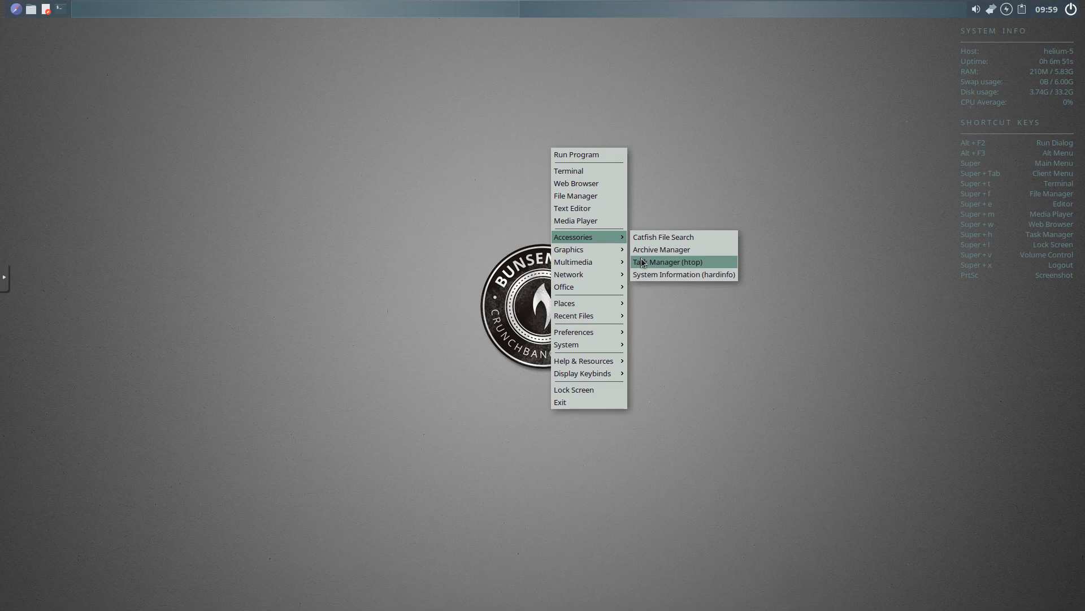
click(667, 261)
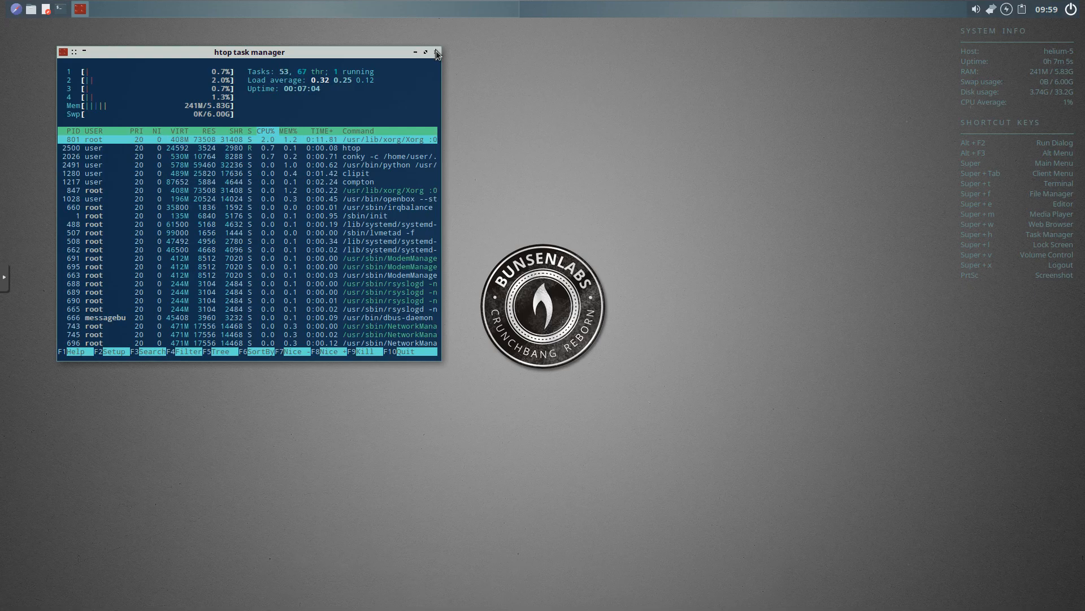
click(435, 52)
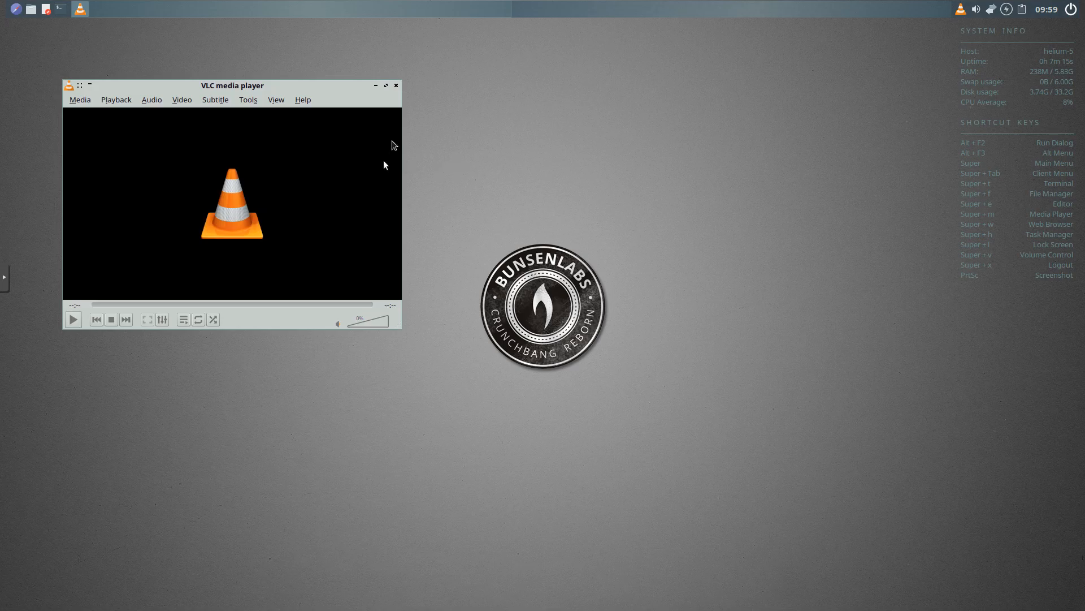
click(396, 85)
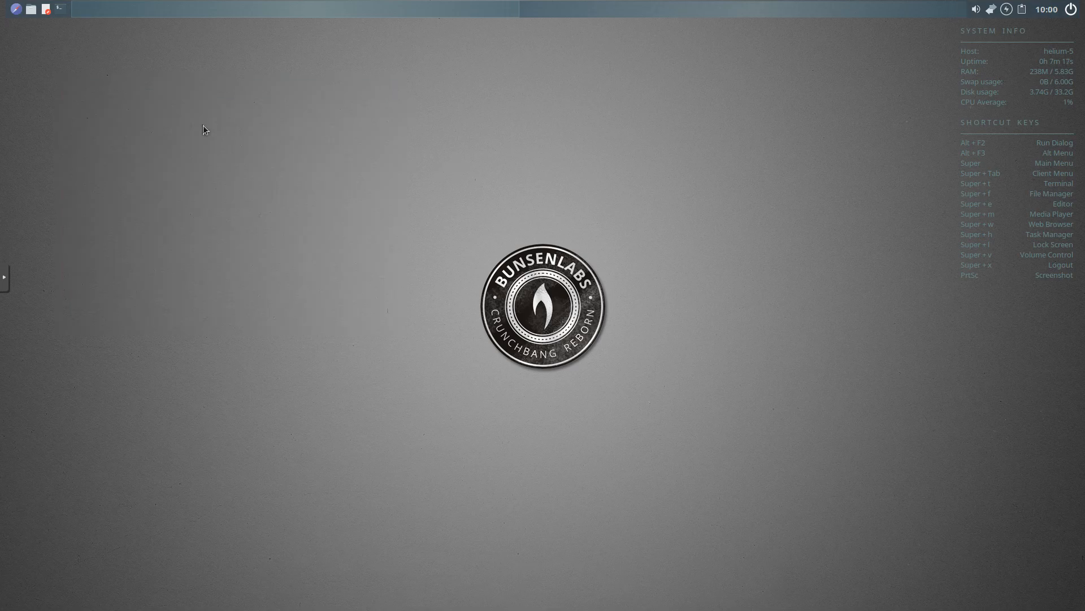
right_click(205, 129)
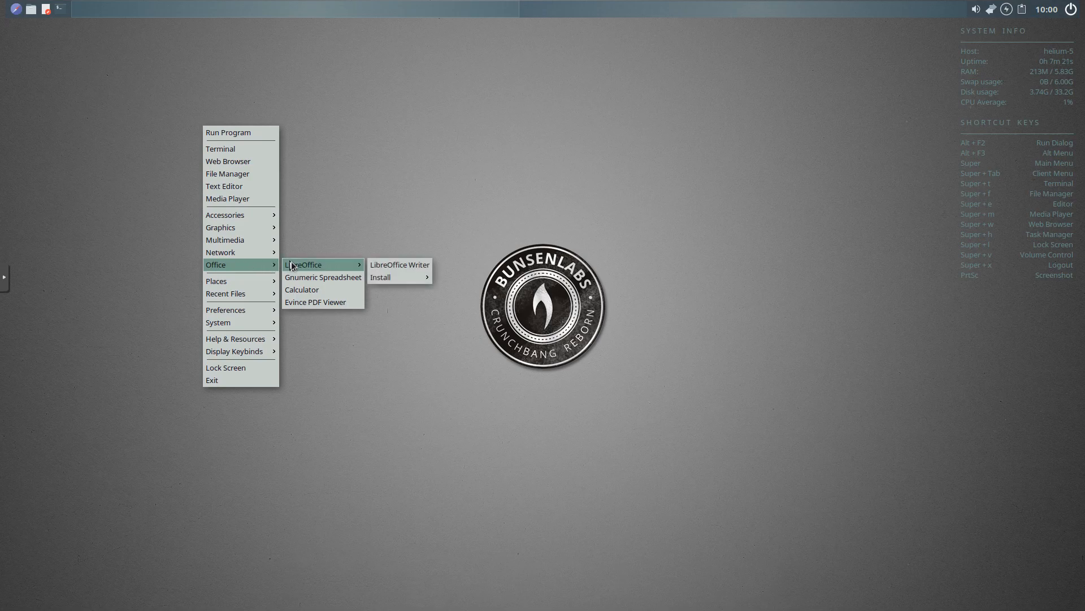
mouse_move(399, 265)
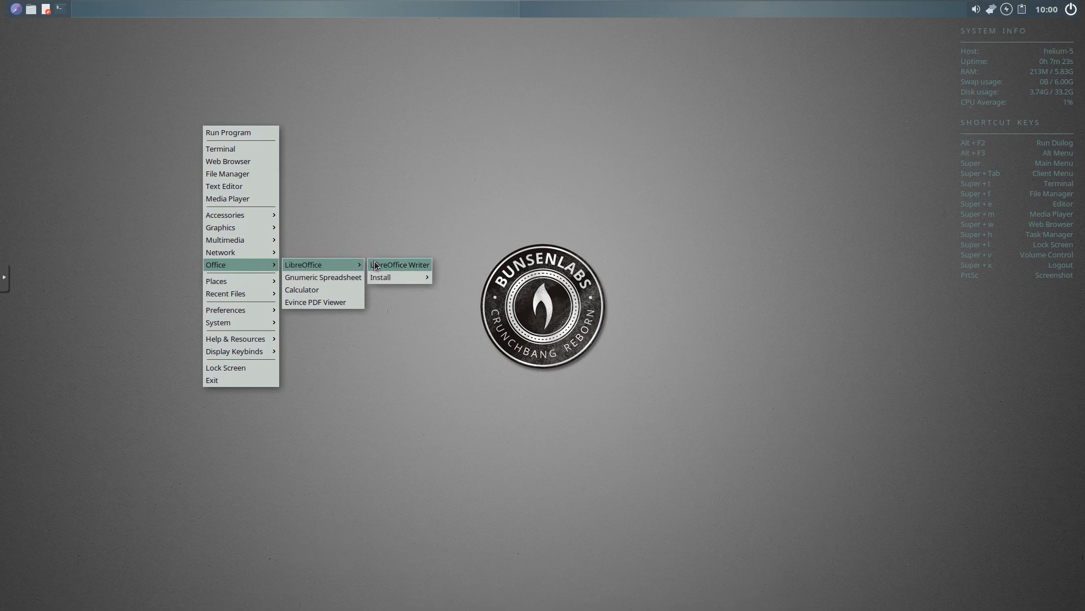
click(399, 265)
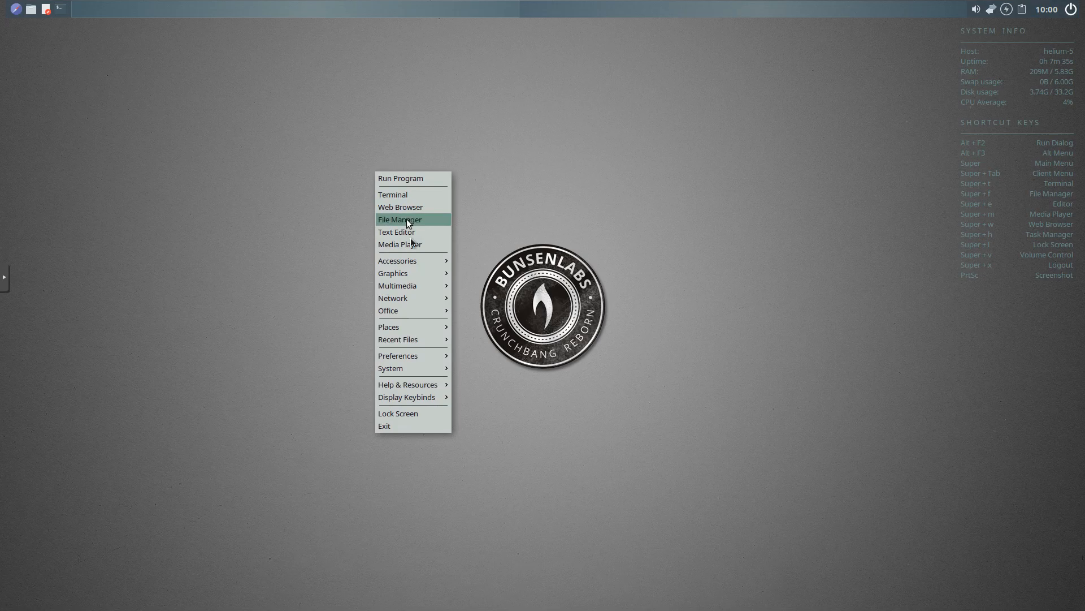
mouse_move(389, 310)
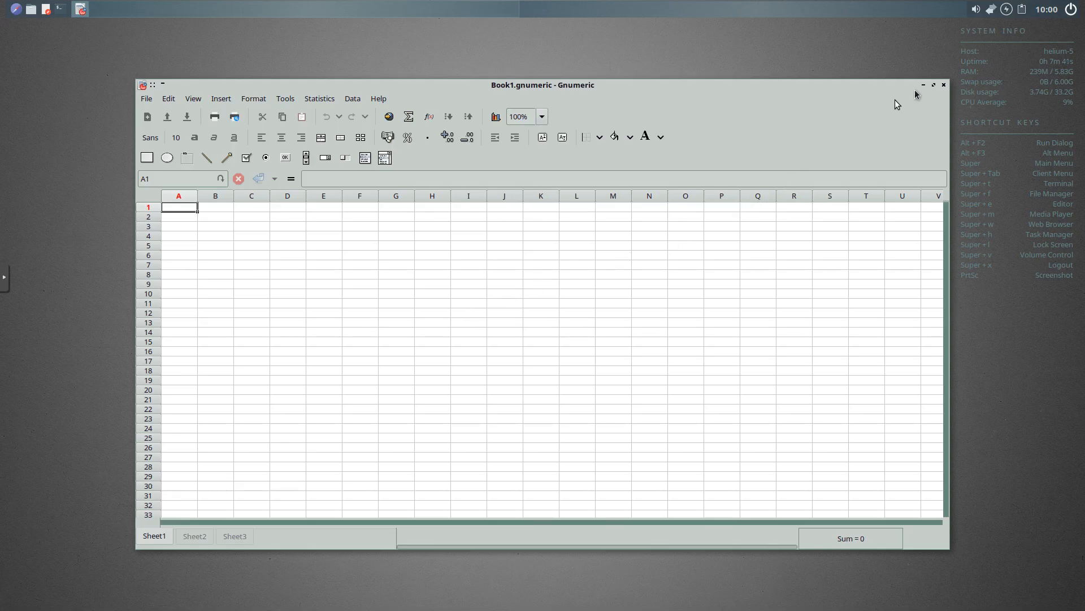
click(943, 85)
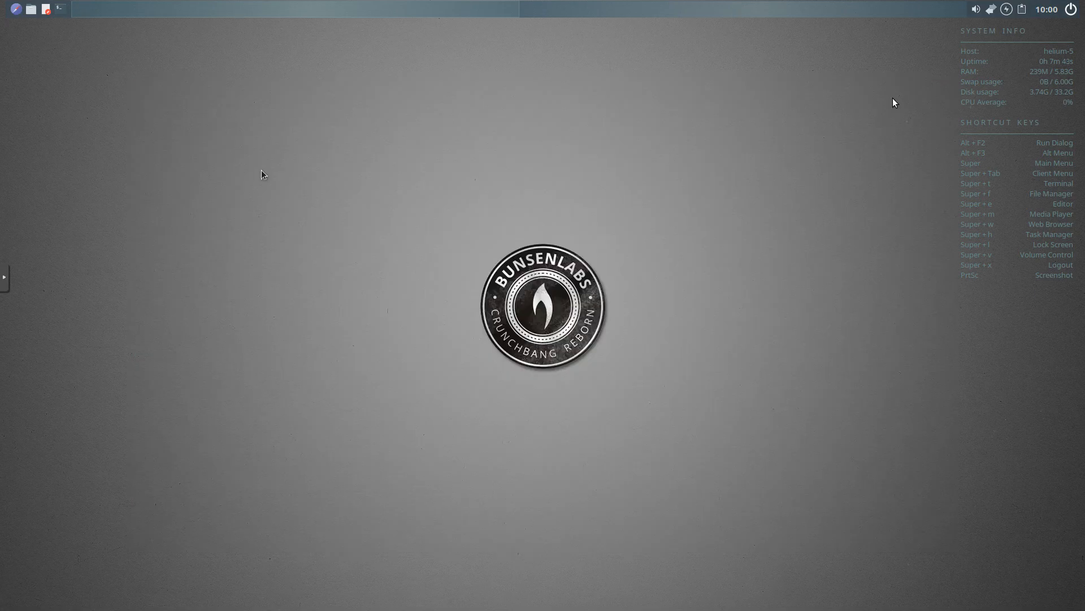
Step: From the desktop menu reach Downloads/bootstrap-4.5.0, select Gemfile.lock and Gemfile, and open _config.yml in Geany
right_click(261, 175)
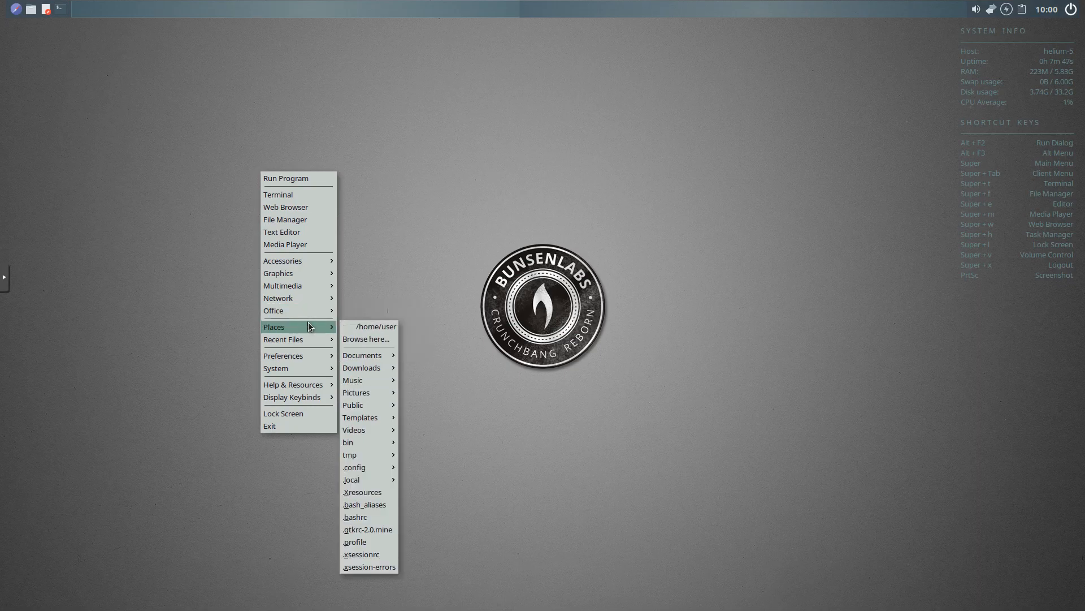
mouse_move(332, 328)
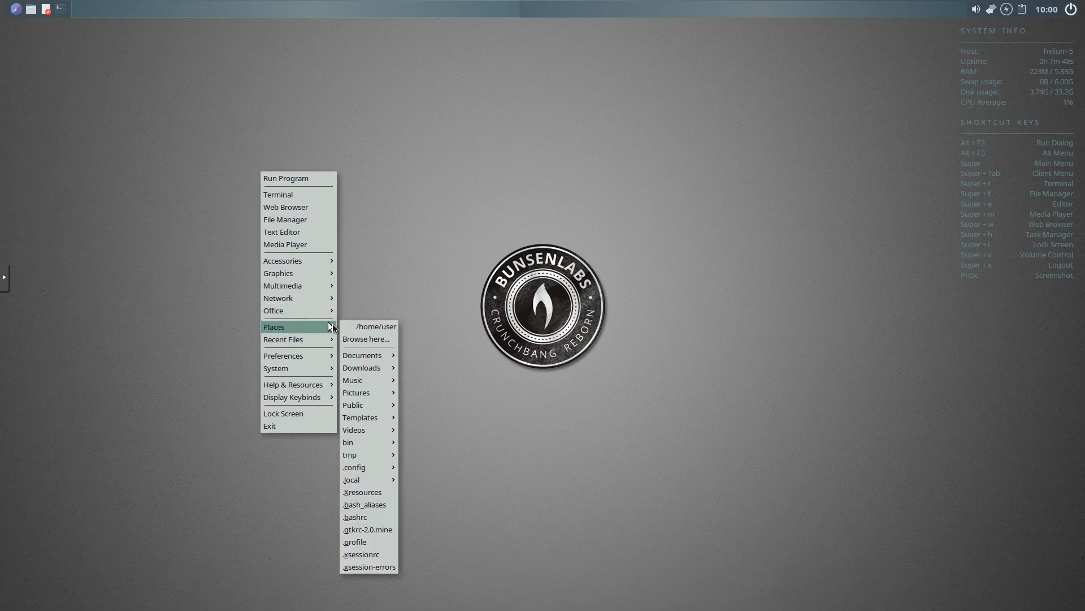
mouse_move(362, 355)
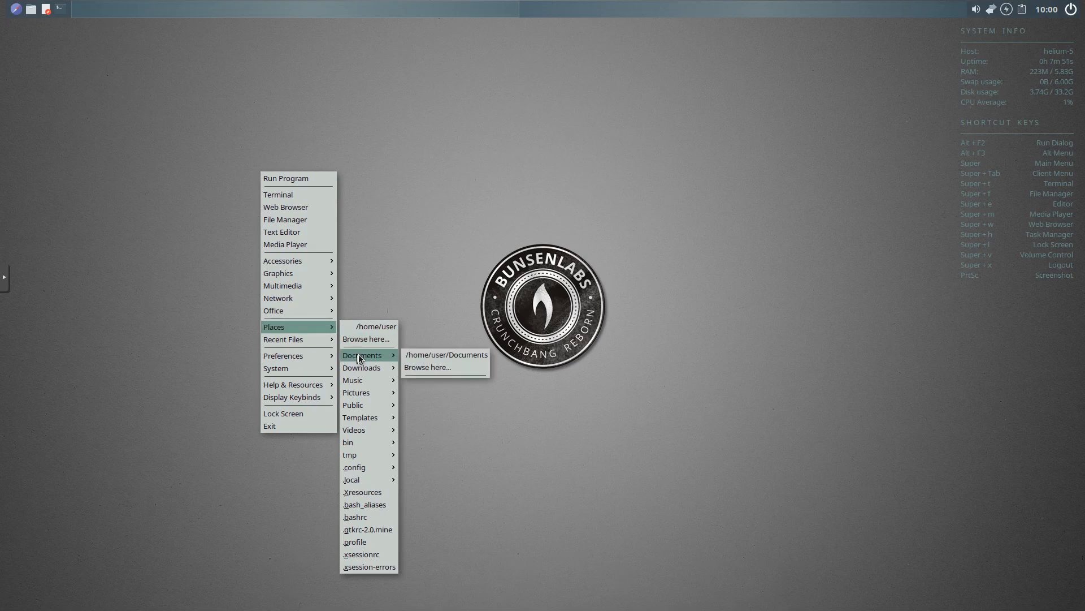
mouse_move(361, 368)
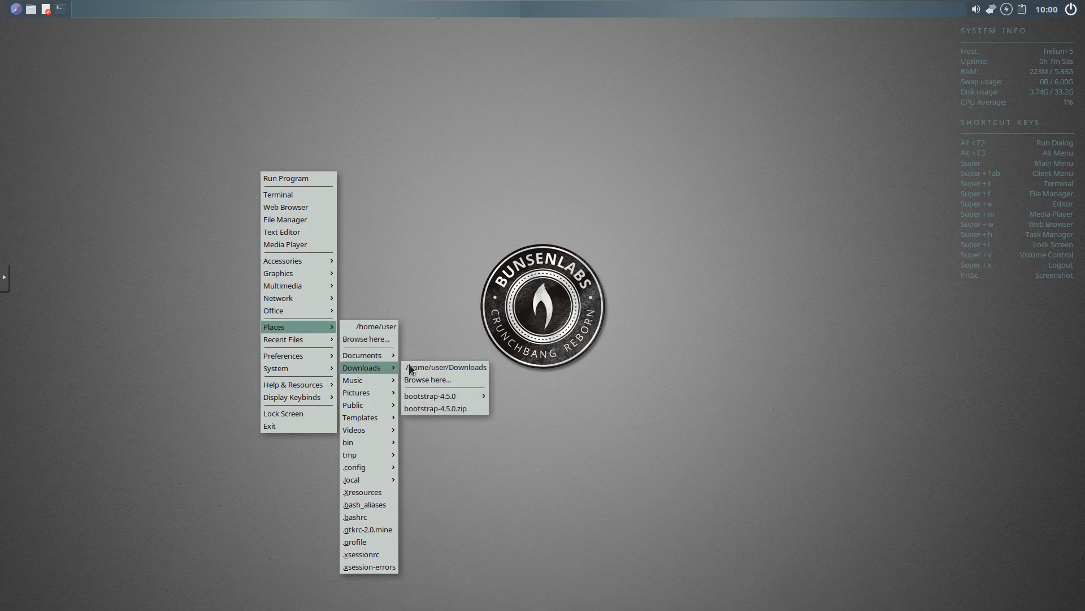
mouse_move(441, 395)
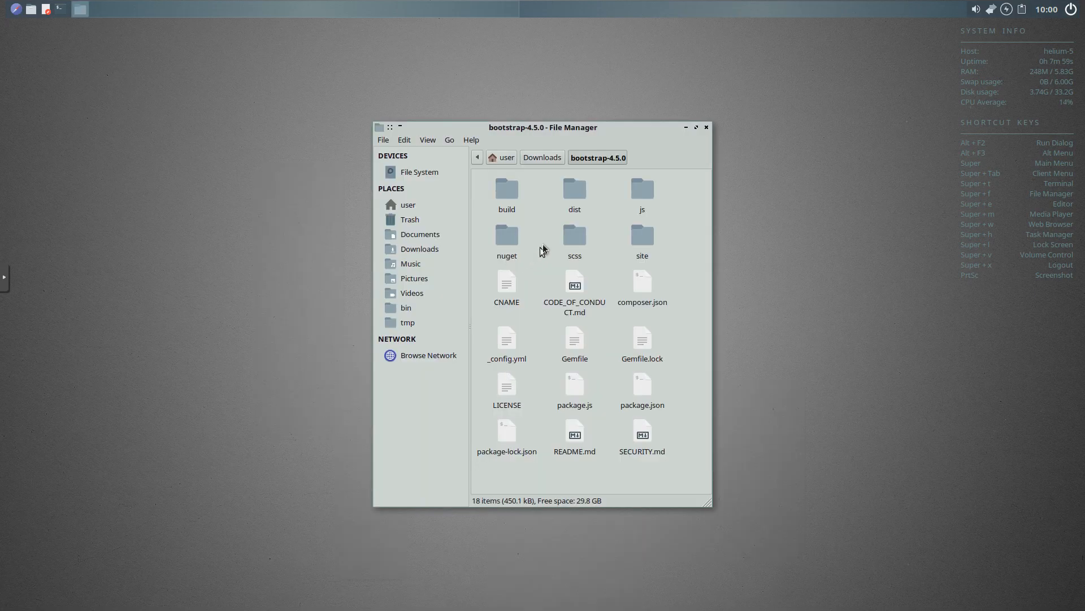
click(641, 343)
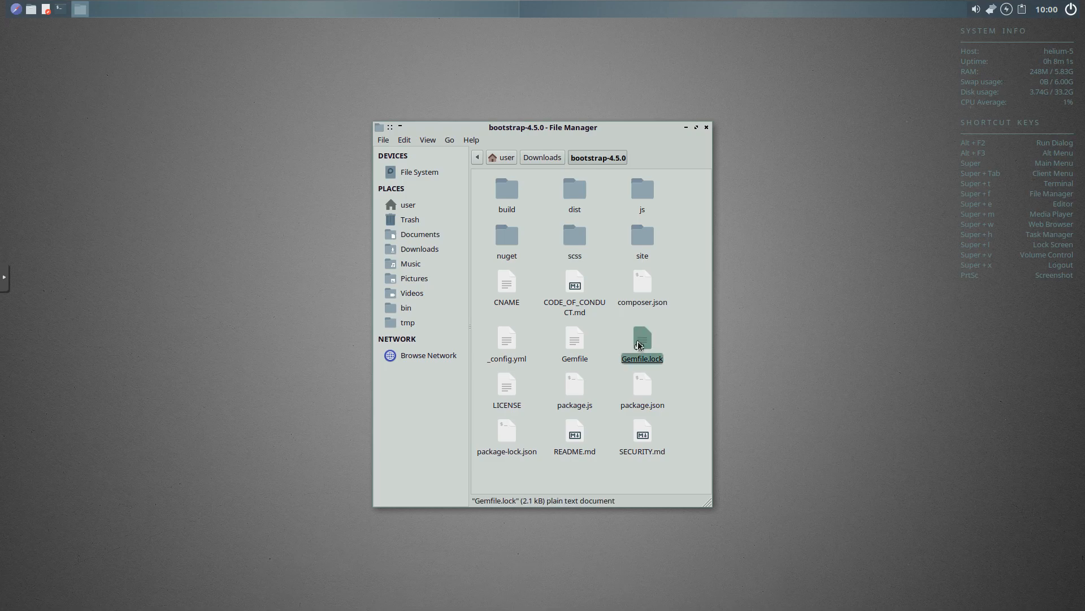
click(574, 339)
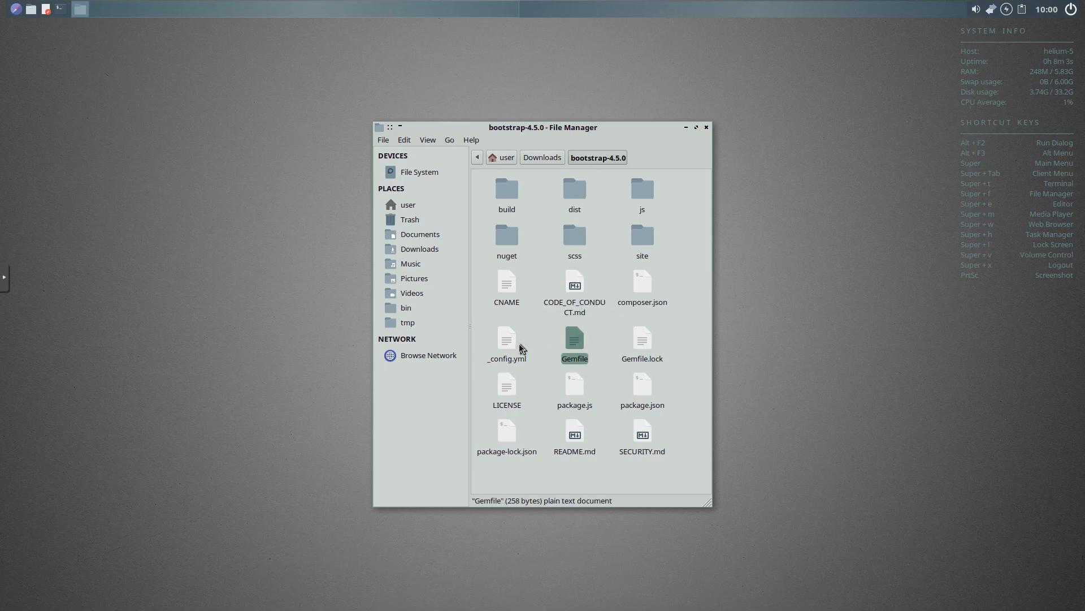
right_click(507, 340)
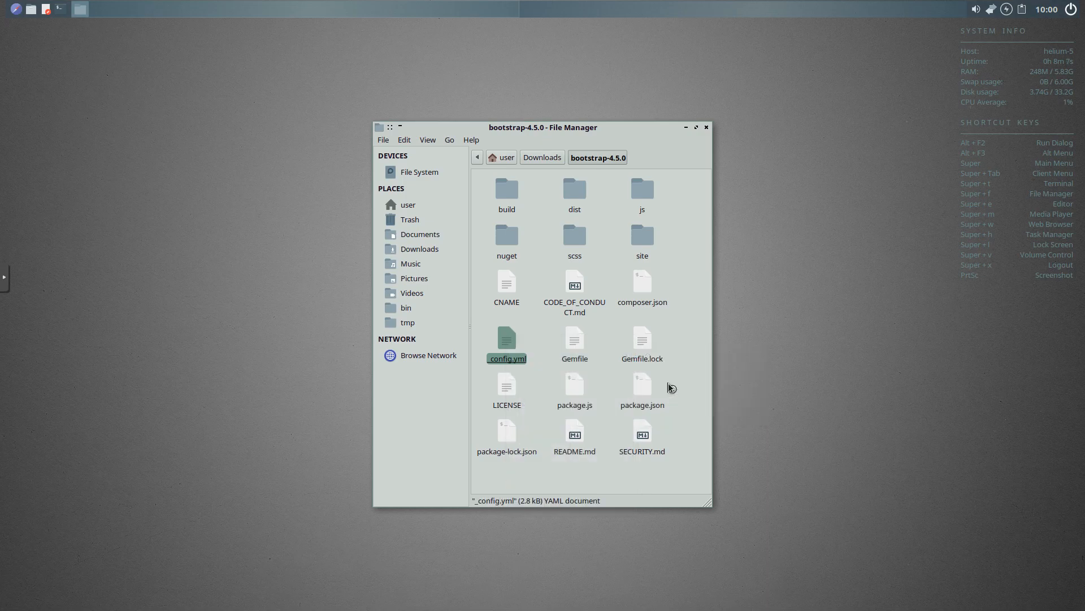
double_click(507, 340)
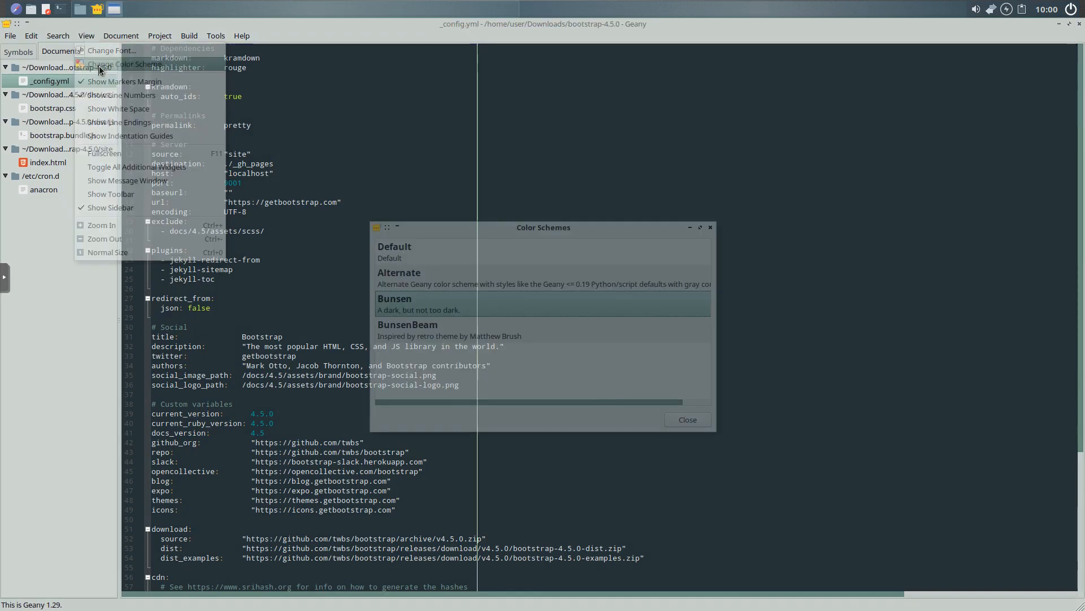
Step: Preview the BunsenBeam and Default colour schemes for _config.yml, then keep a dark scheme
click(449, 331)
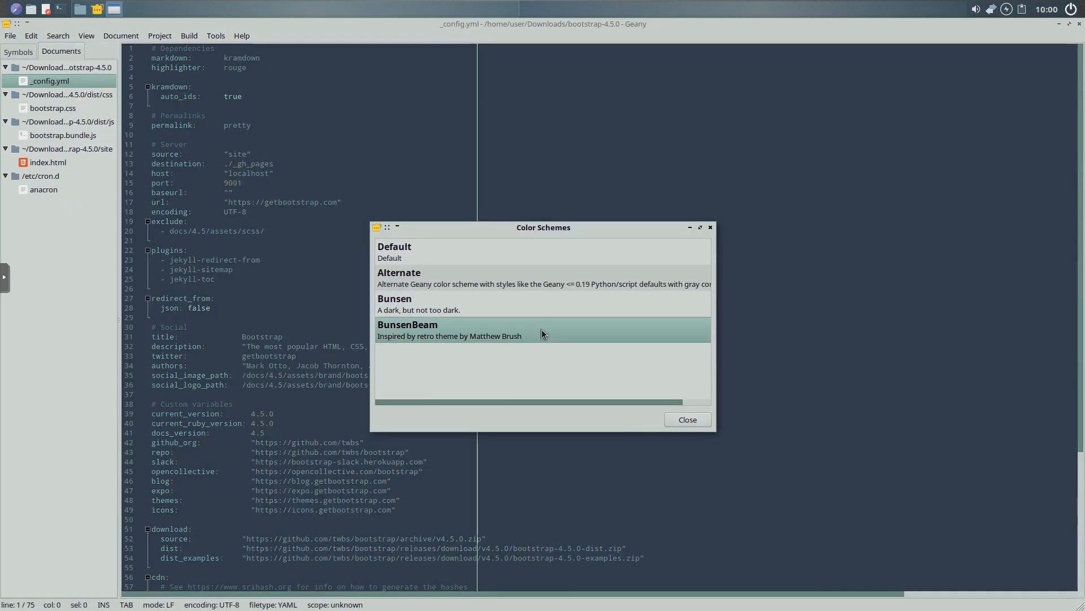
mouse_move(532, 340)
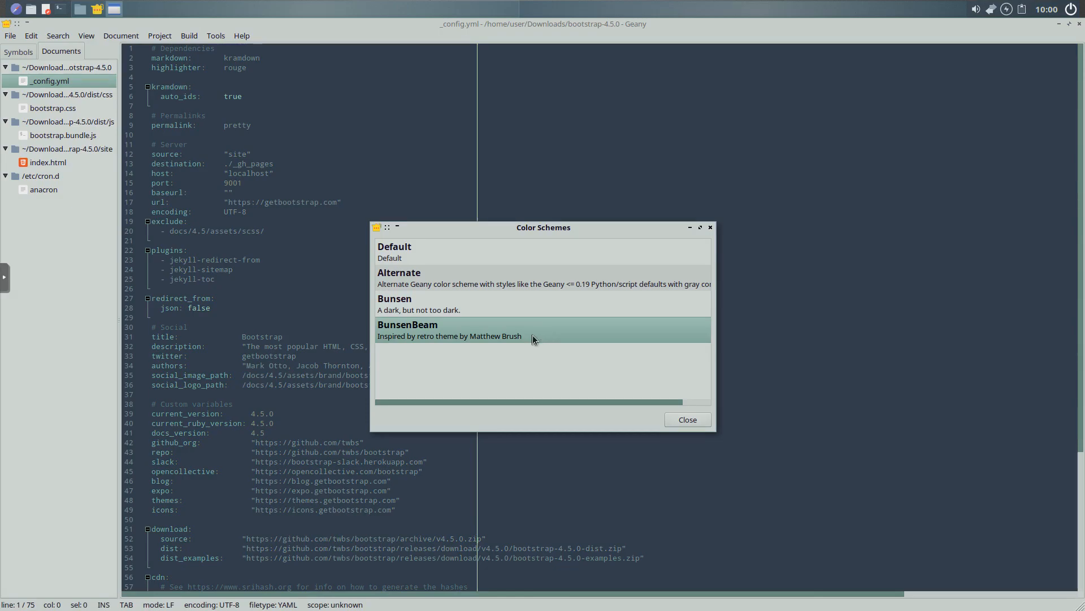
mouse_move(536, 332)
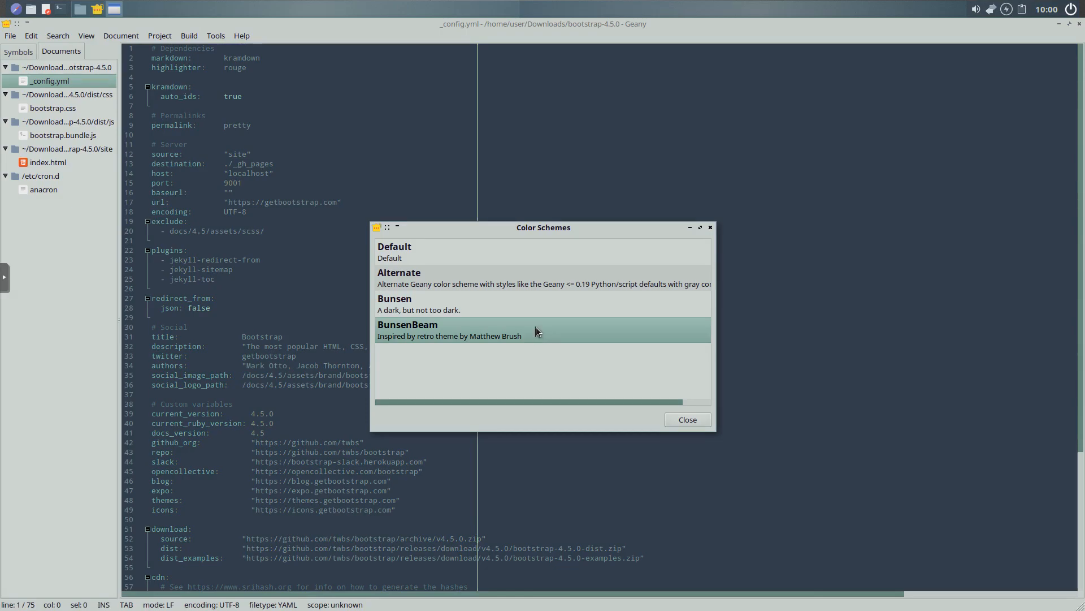
mouse_move(550, 308)
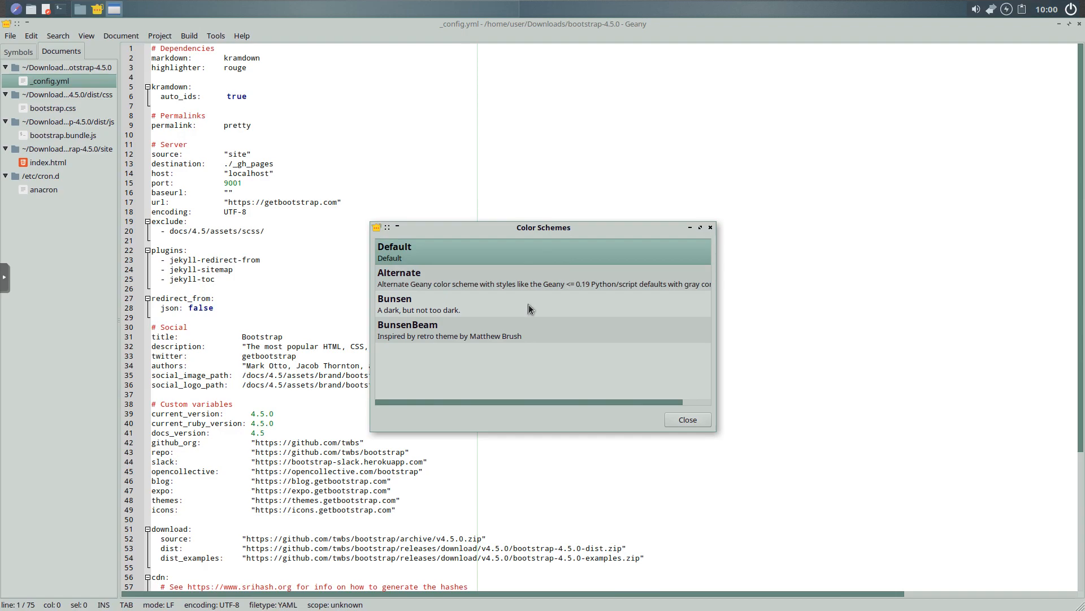
click(686, 419)
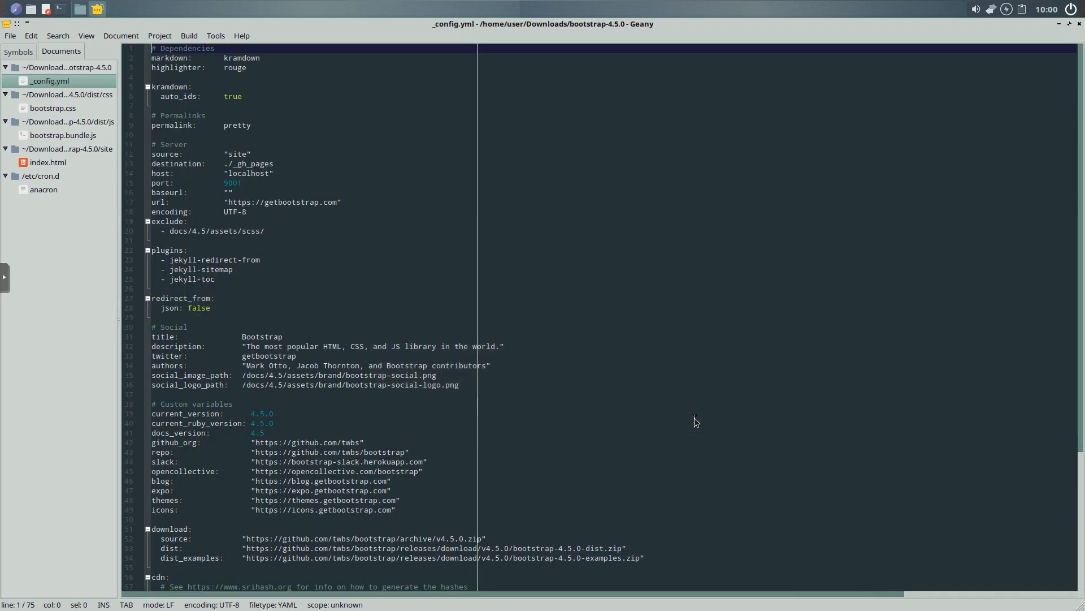
Step: Review bootstrap.css and bootstrap.bundle.js from the Documents sidebar
click(53, 109)
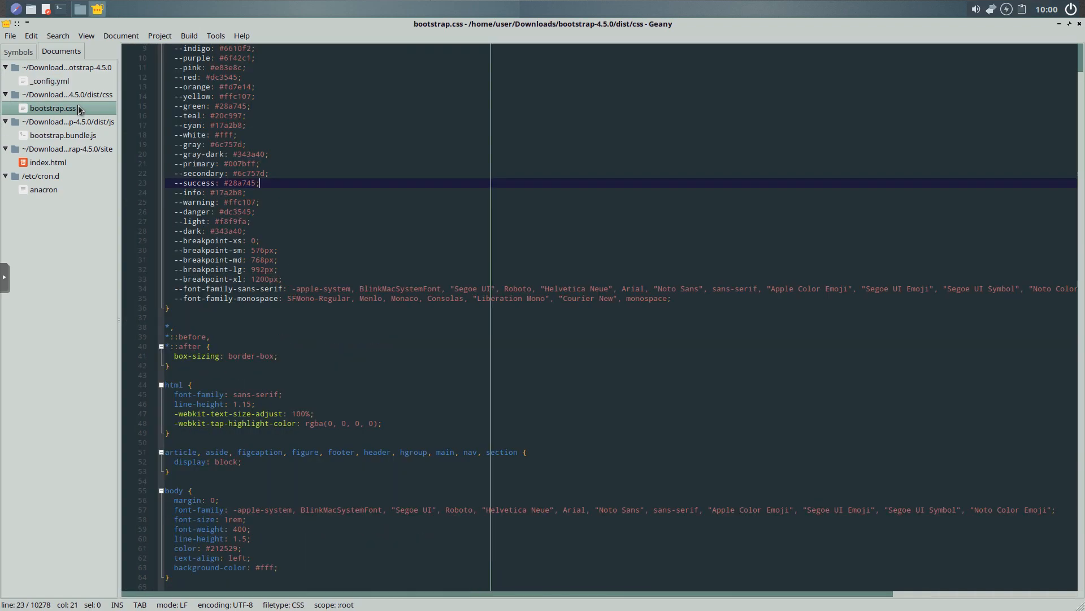
scroll(down, 3)
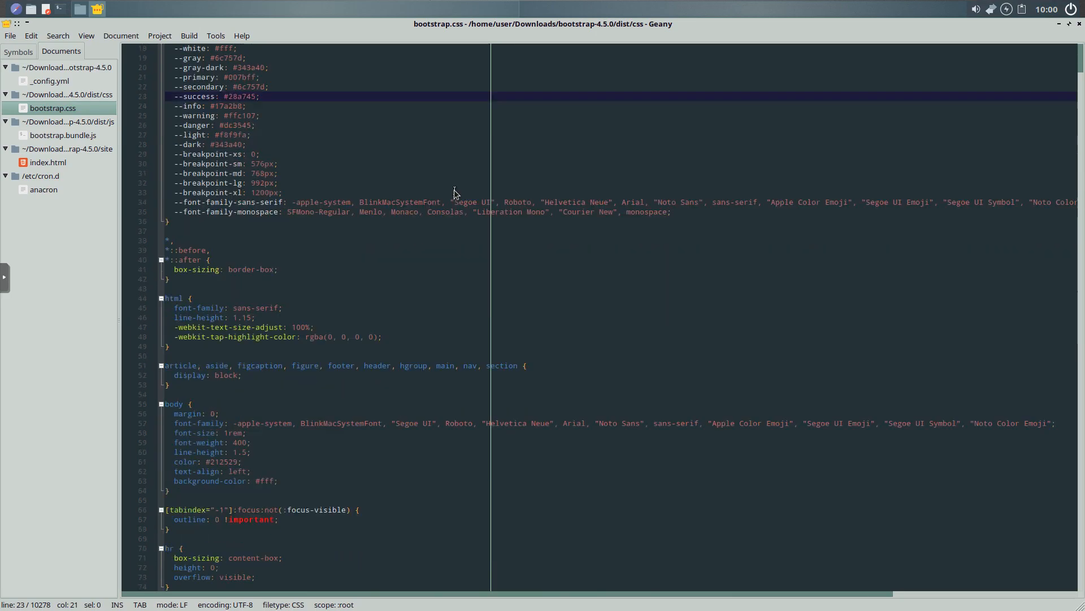
scroll(down, 3)
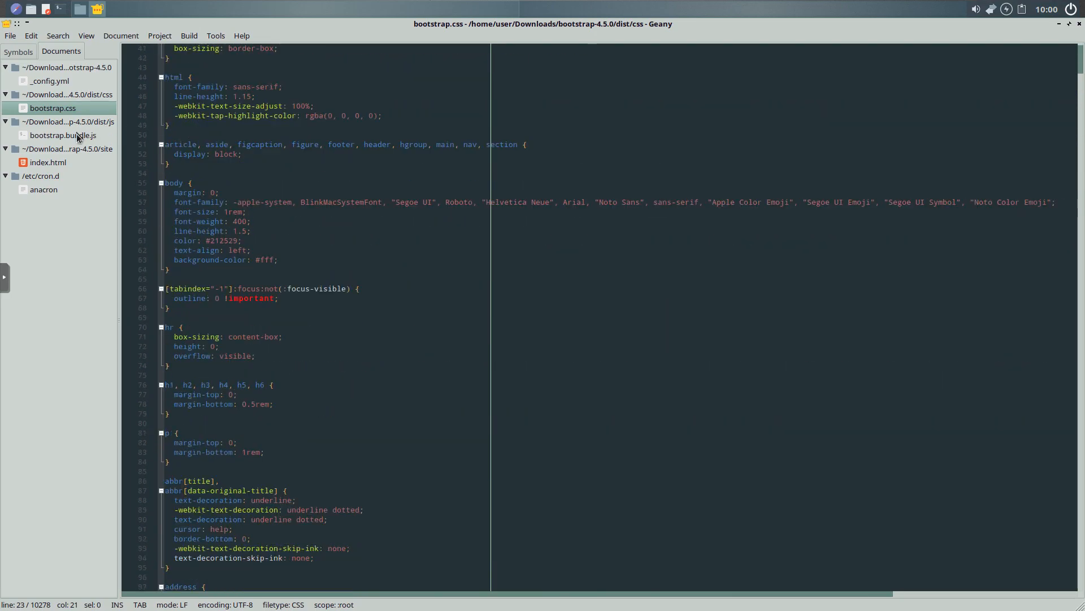
click(62, 134)
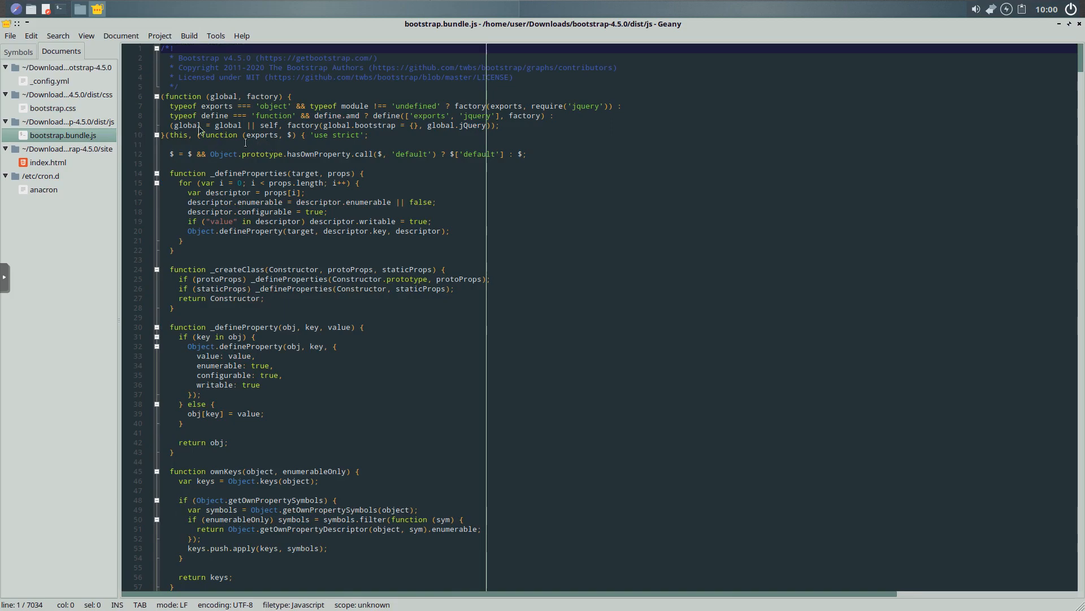
click(18, 51)
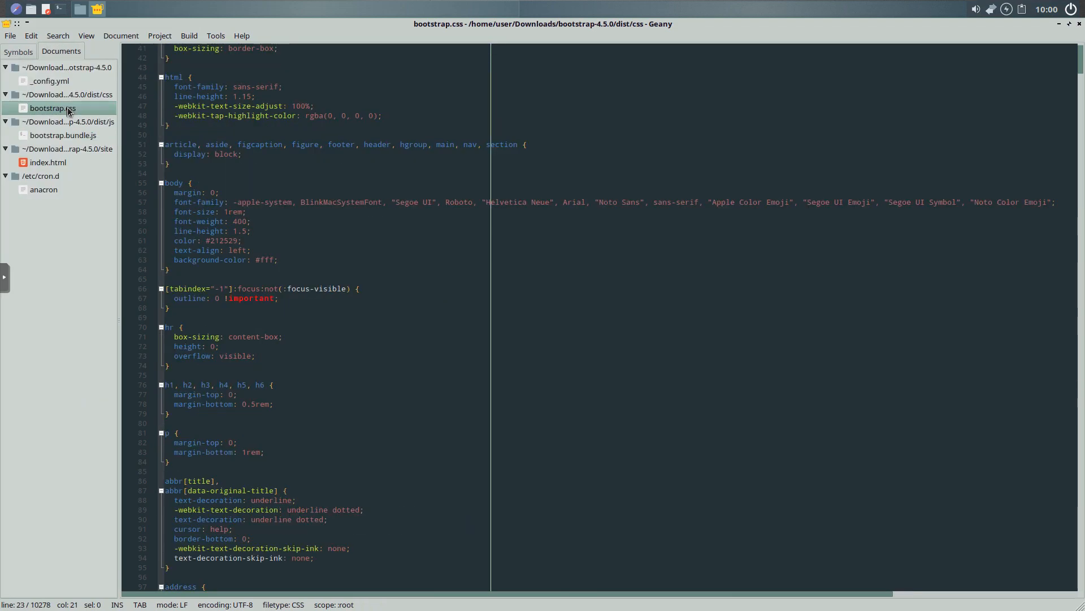
Step: Check the Symbols class list, then leave index.html showing in the editor
click(18, 50)
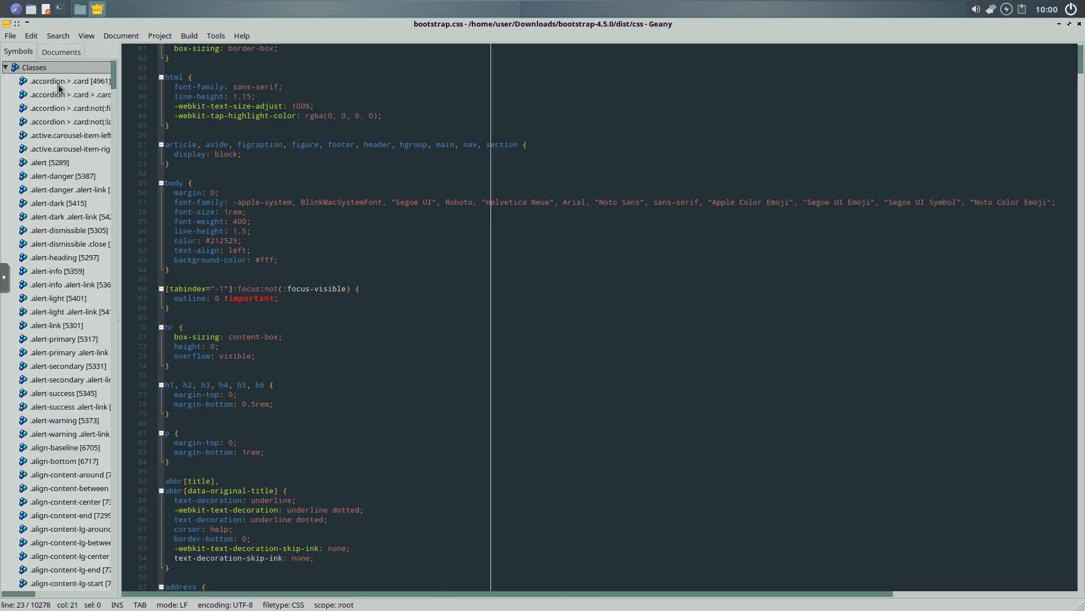
click(61, 51)
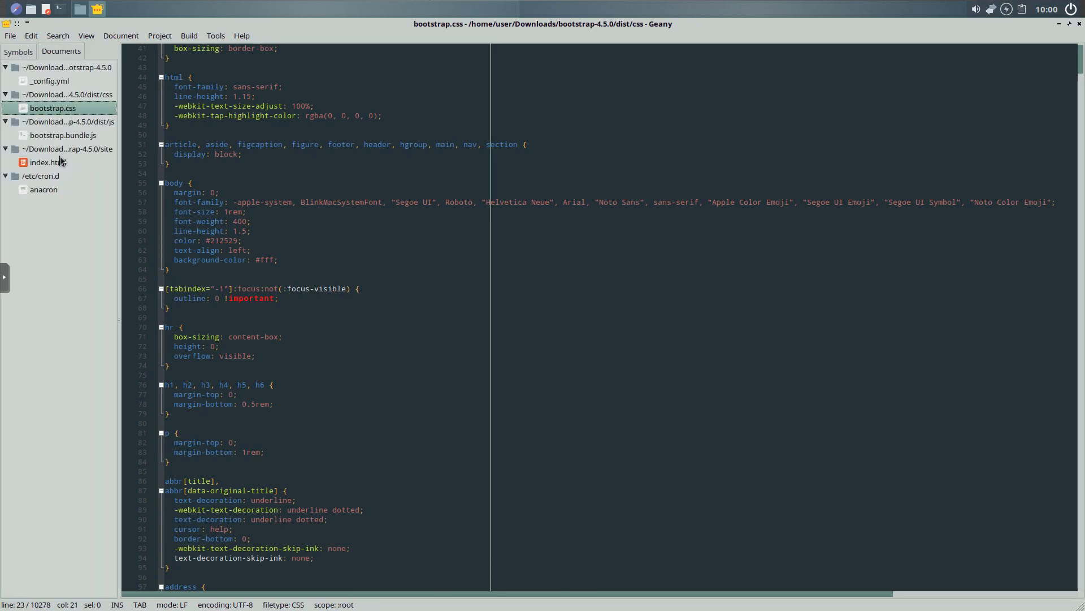
click(49, 161)
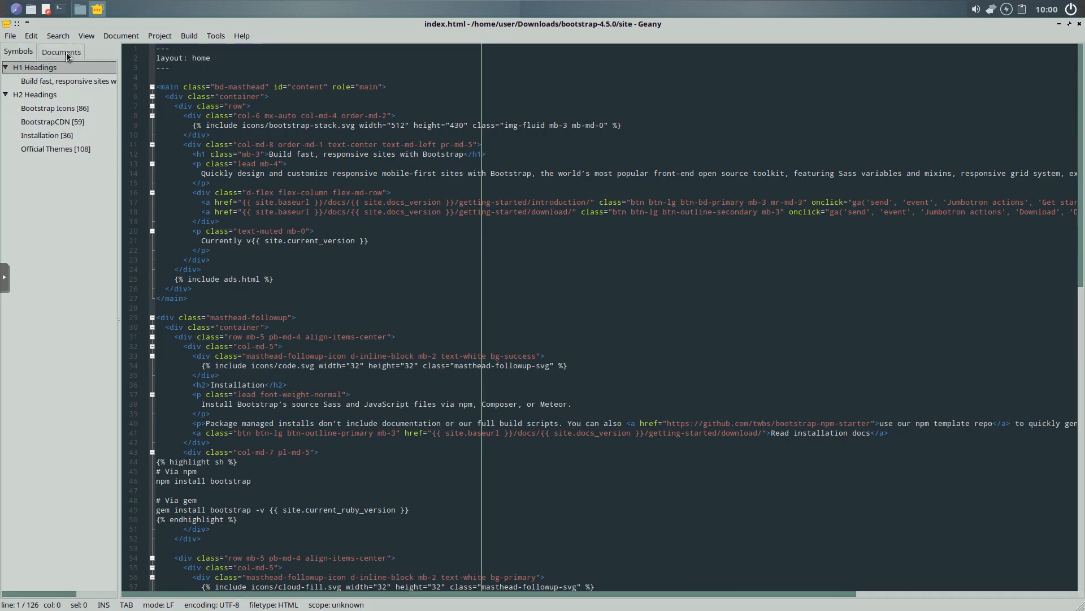
click(61, 51)
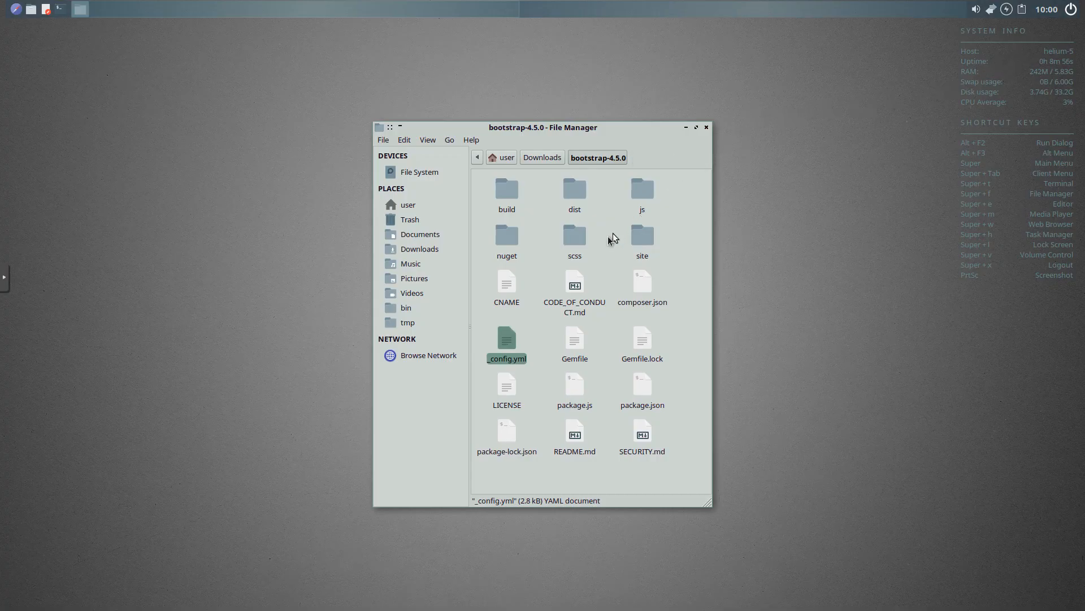
Step: Browse from the file system root into the etc folder
click(418, 172)
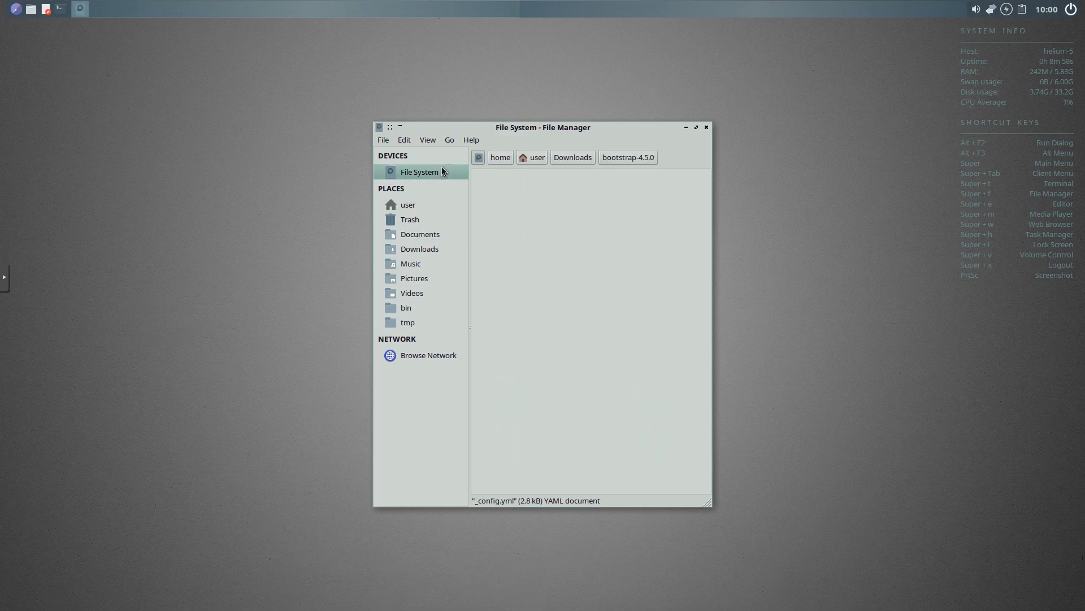
click(418, 172)
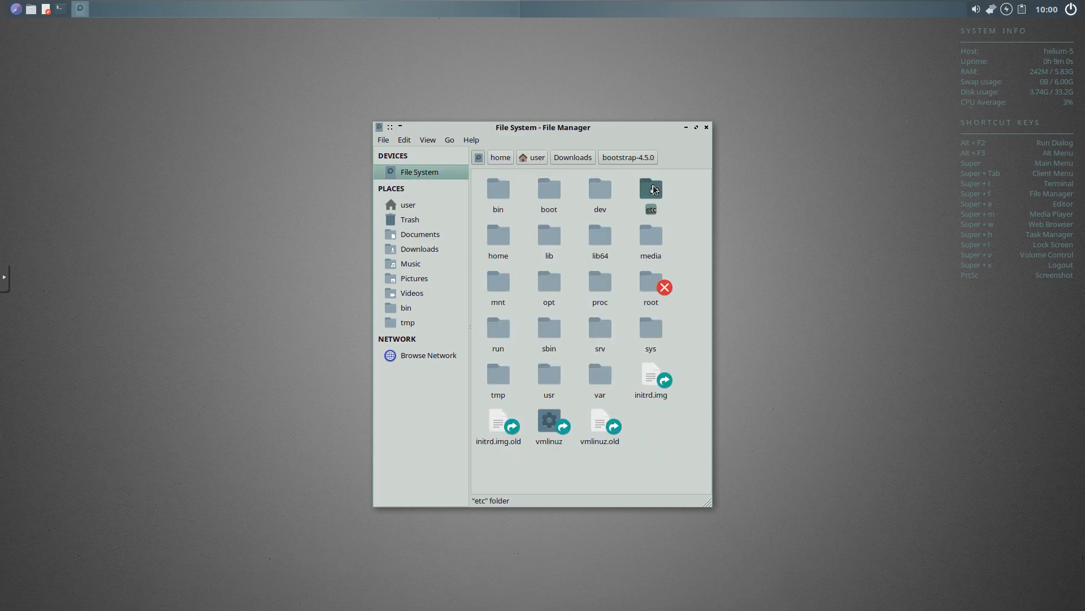
double_click(649, 192)
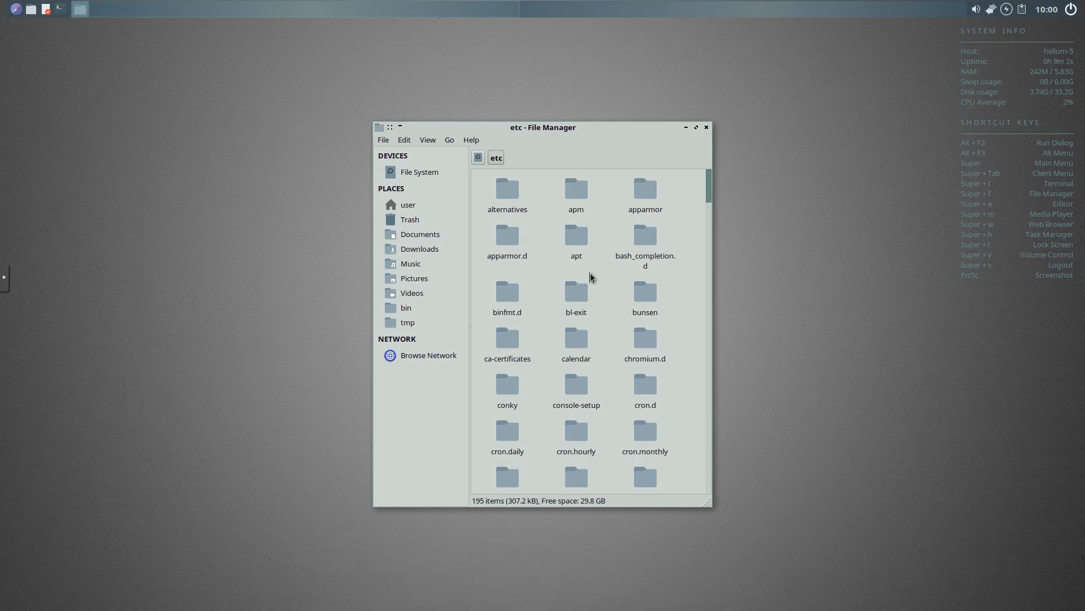
scroll(down, 3)
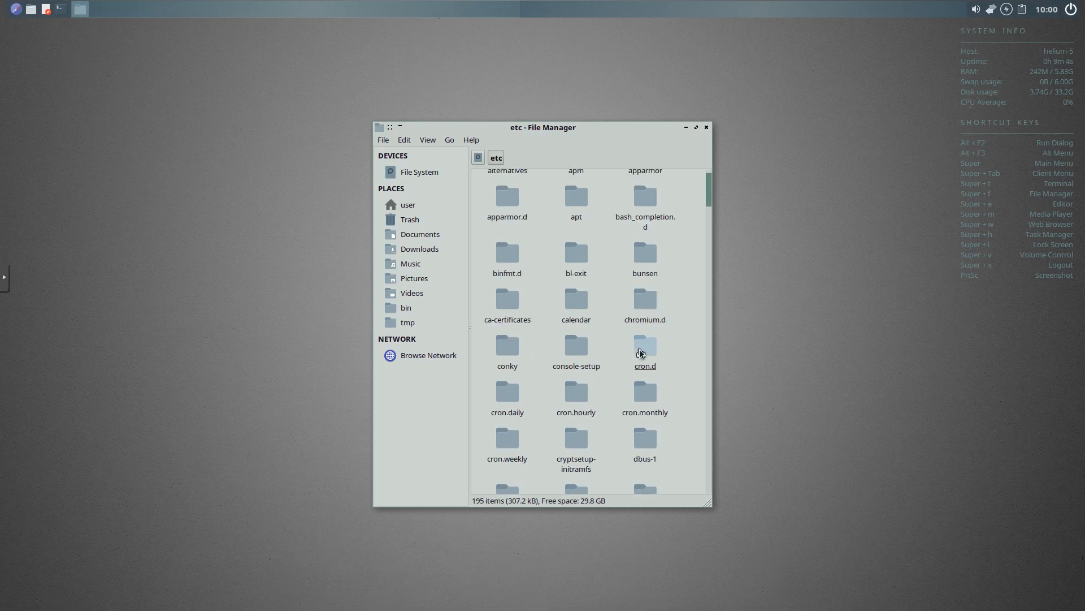
Step: Open cron.d and its anacron file, then close the file manager
double_click(644, 347)
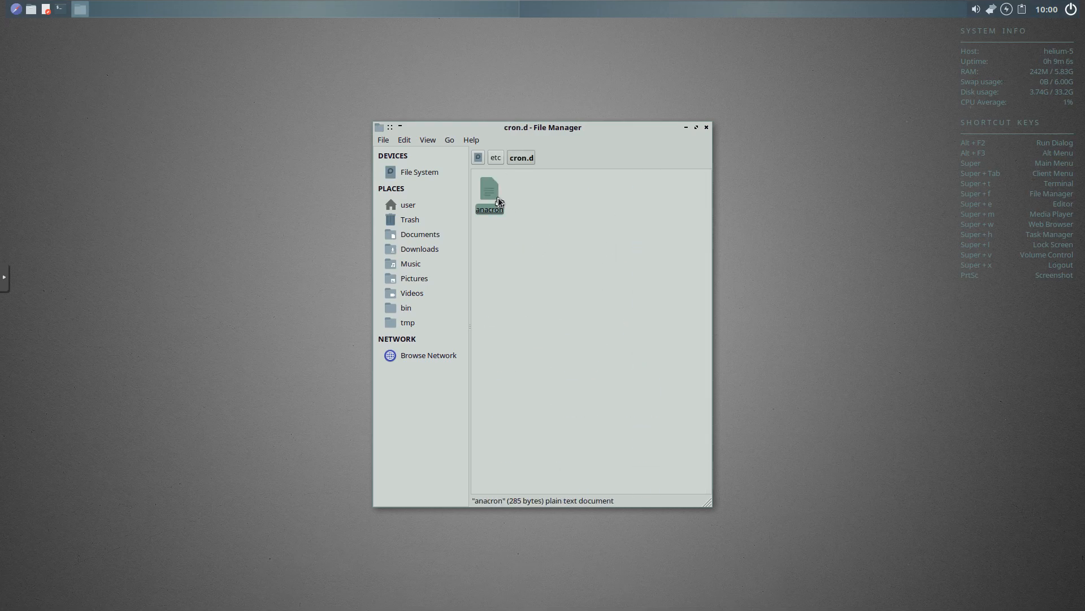
mouse_move(504, 206)
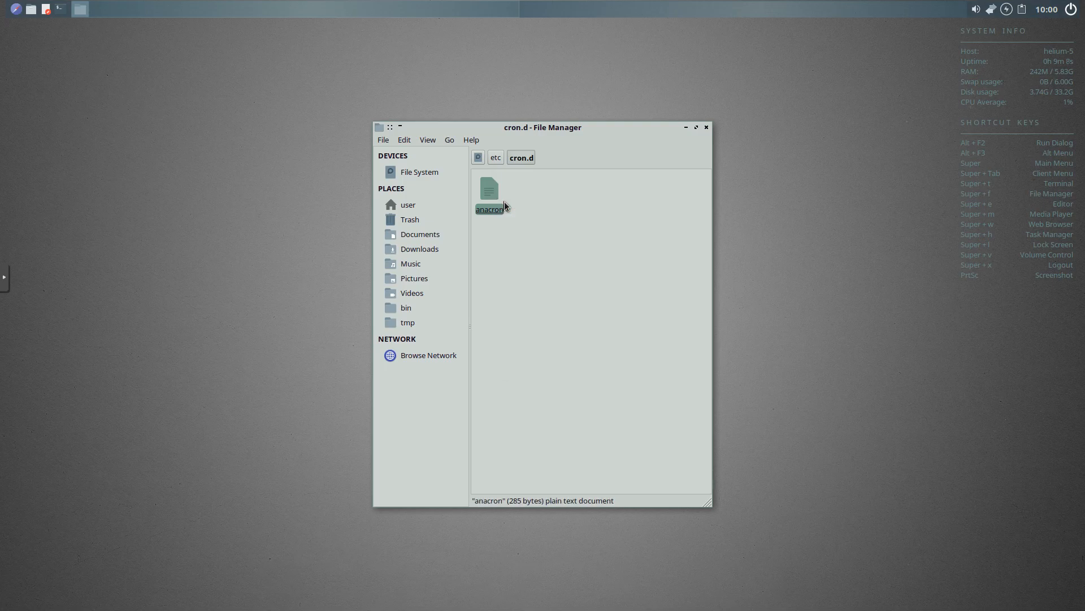
double_click(488, 189)
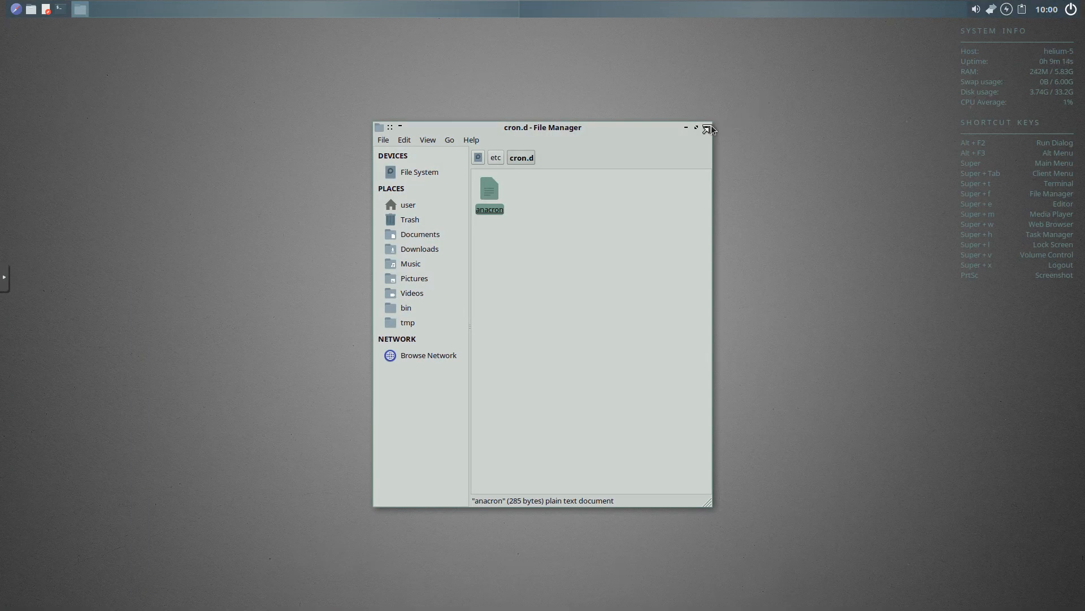
click(708, 128)
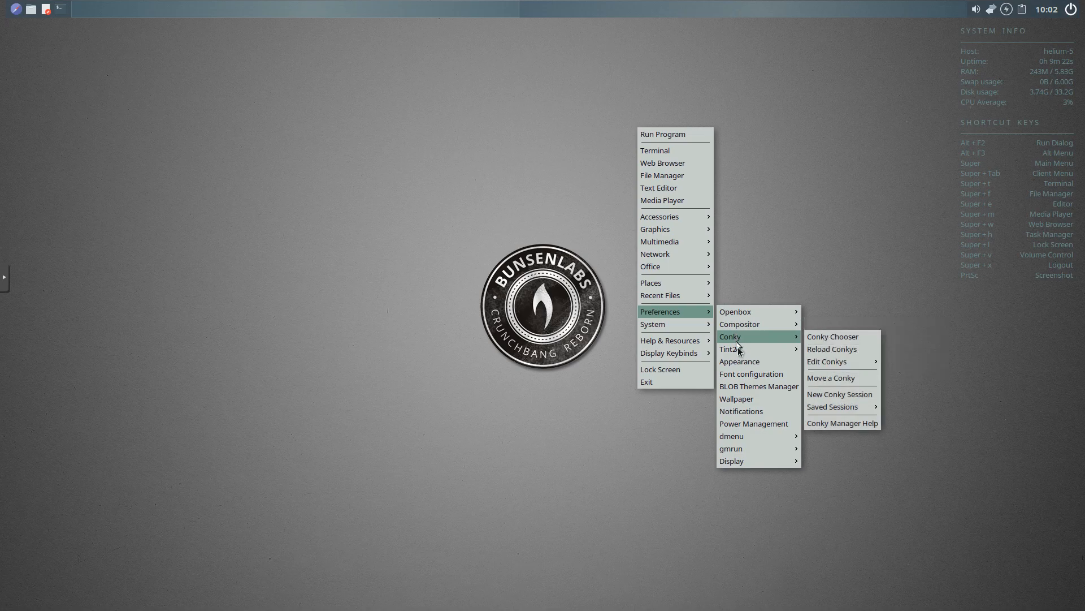
mouse_move(740, 362)
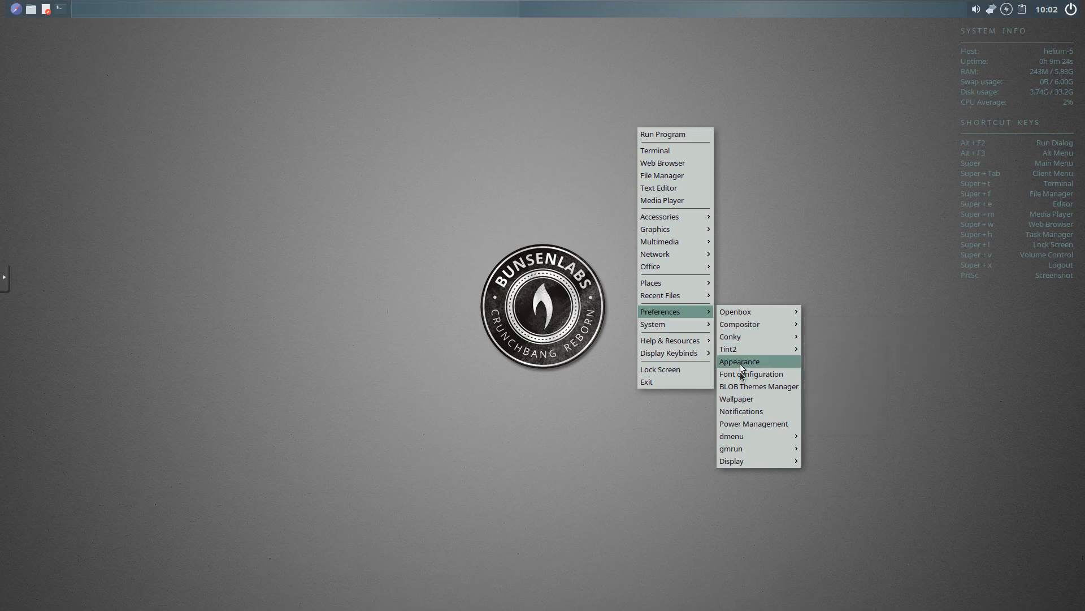
mouse_move(736, 399)
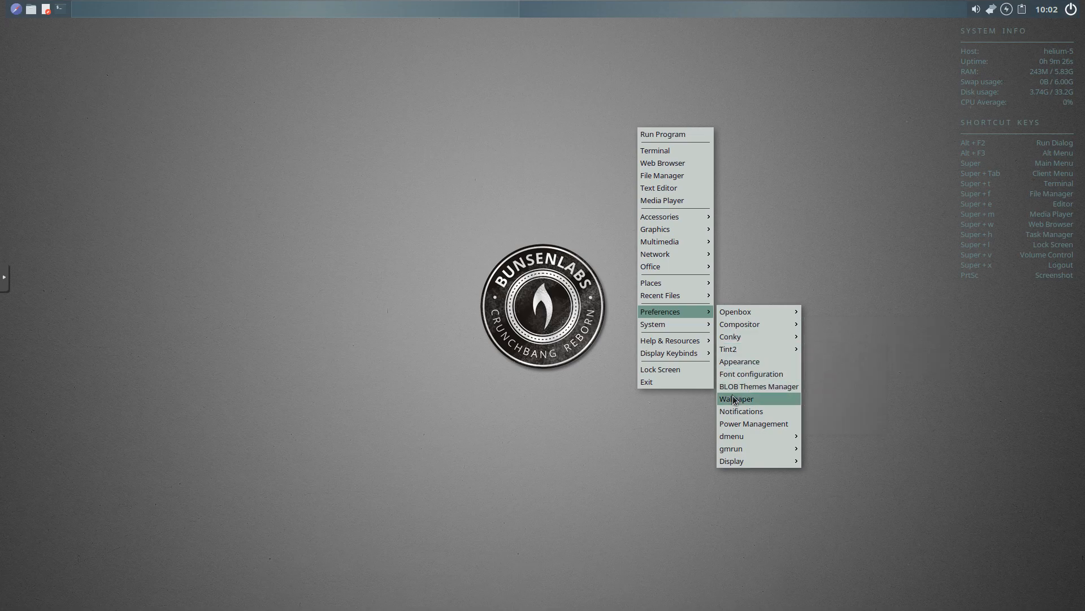
Step: Launch Nitrogen from Preferences > Wallpaper and scroll the list down to the emission images
click(738, 398)
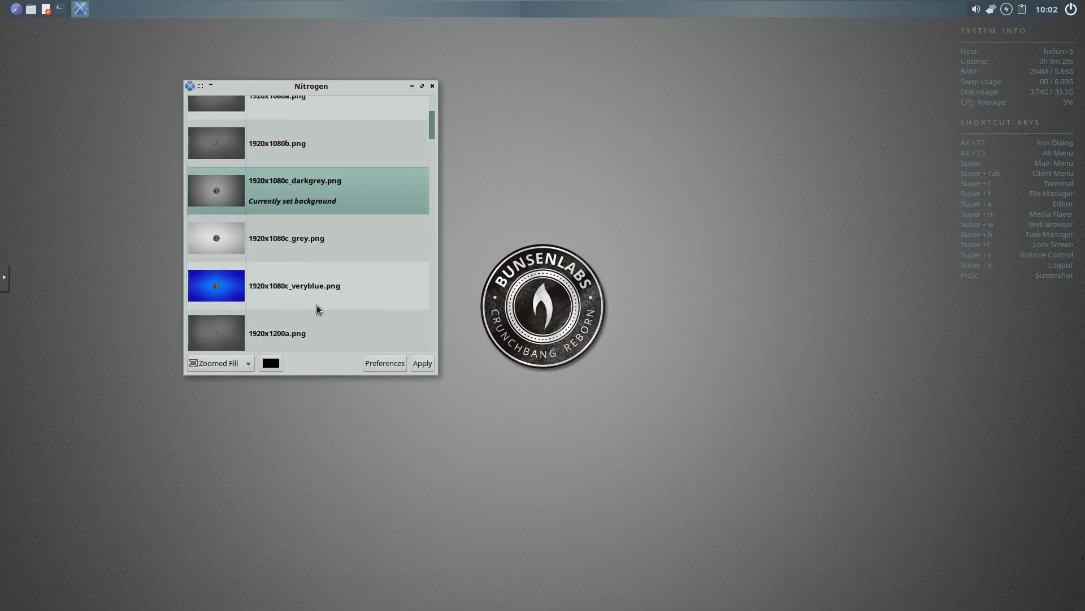
scroll(down, 3)
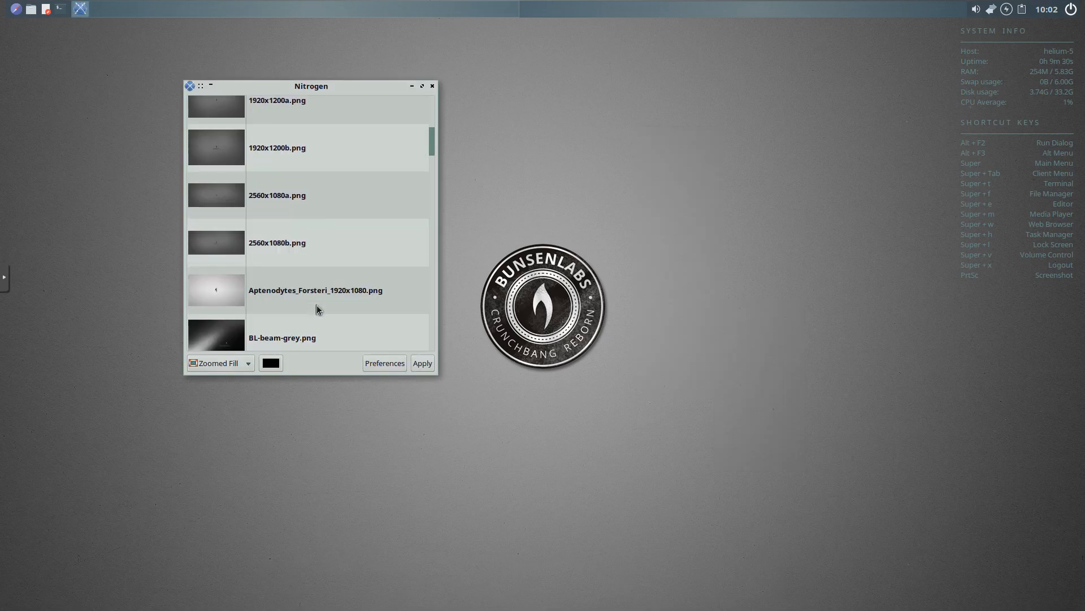
scroll(down, 3)
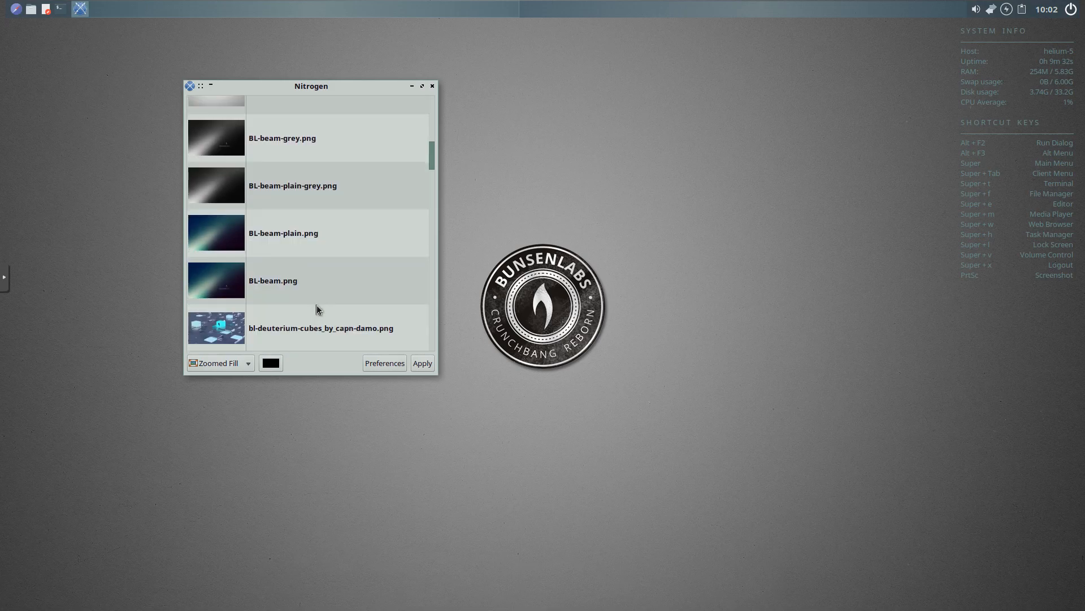
scroll(down, 3)
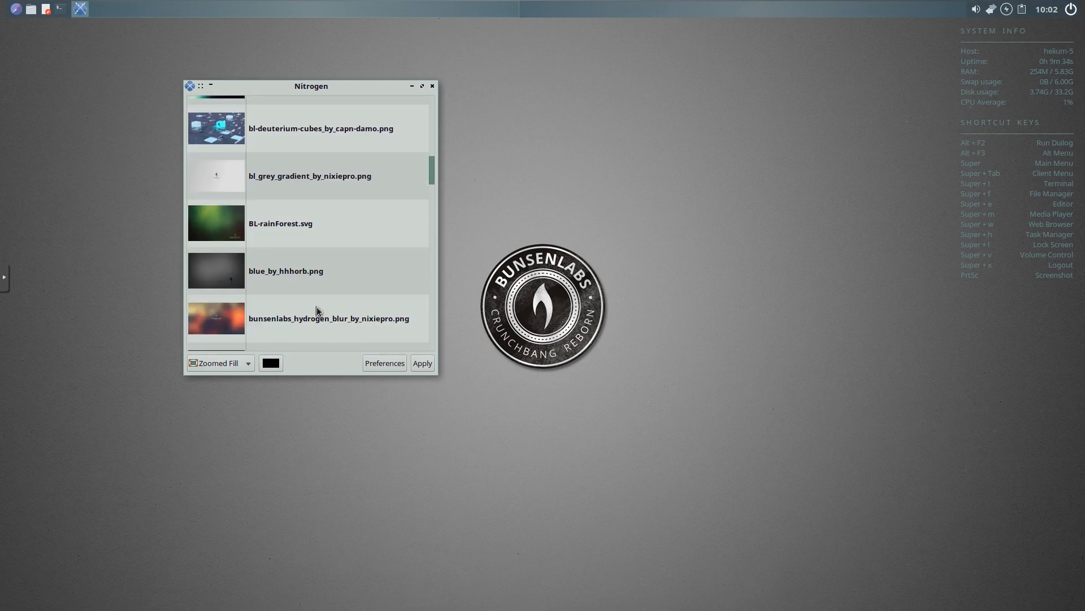
scroll(down, 3)
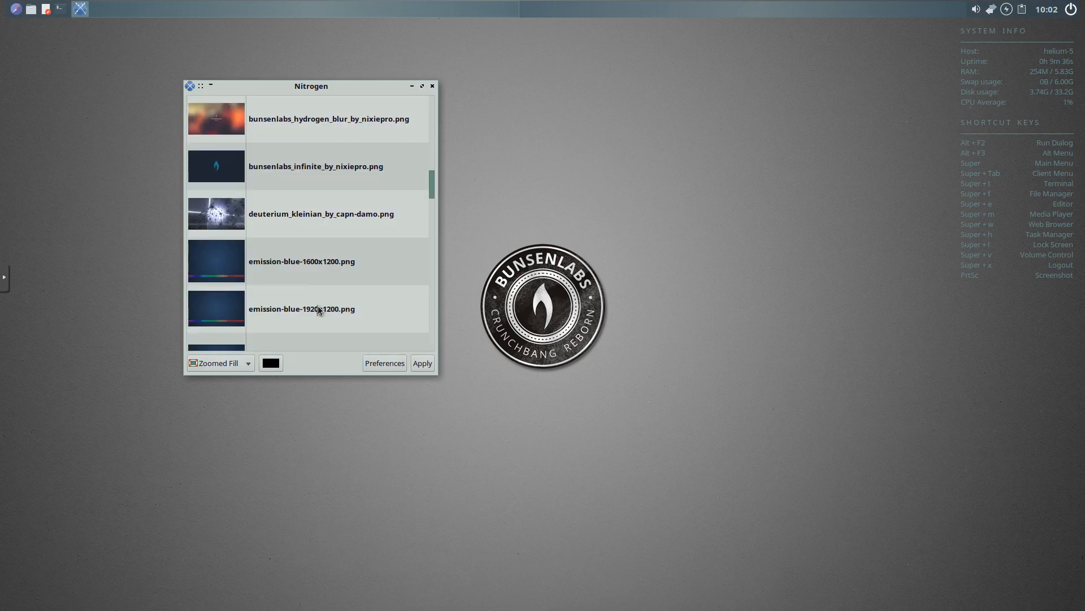
scroll(down, 3)
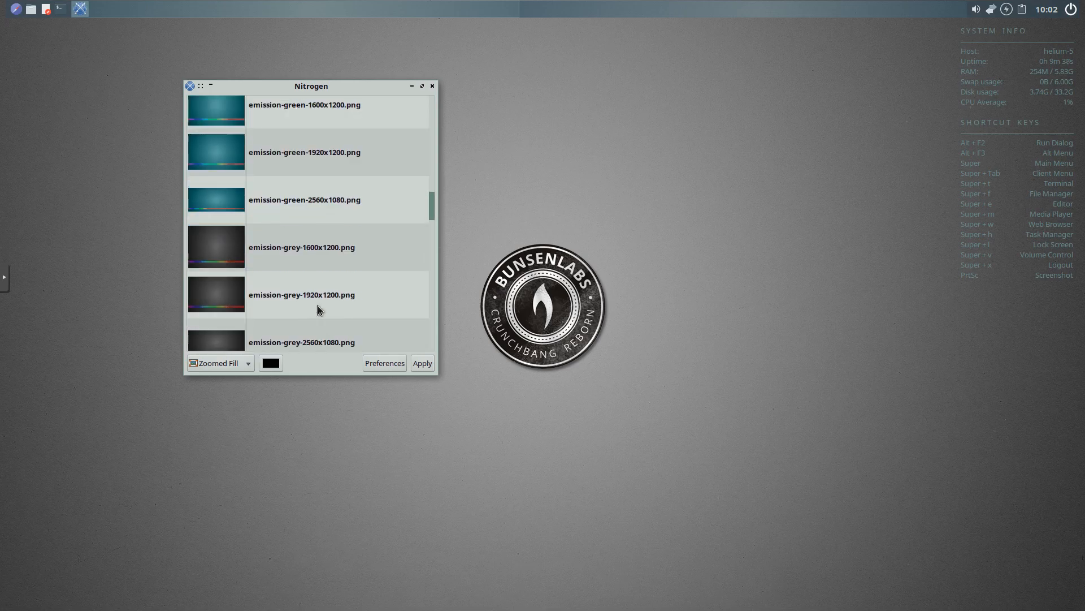
scroll(down, 3)
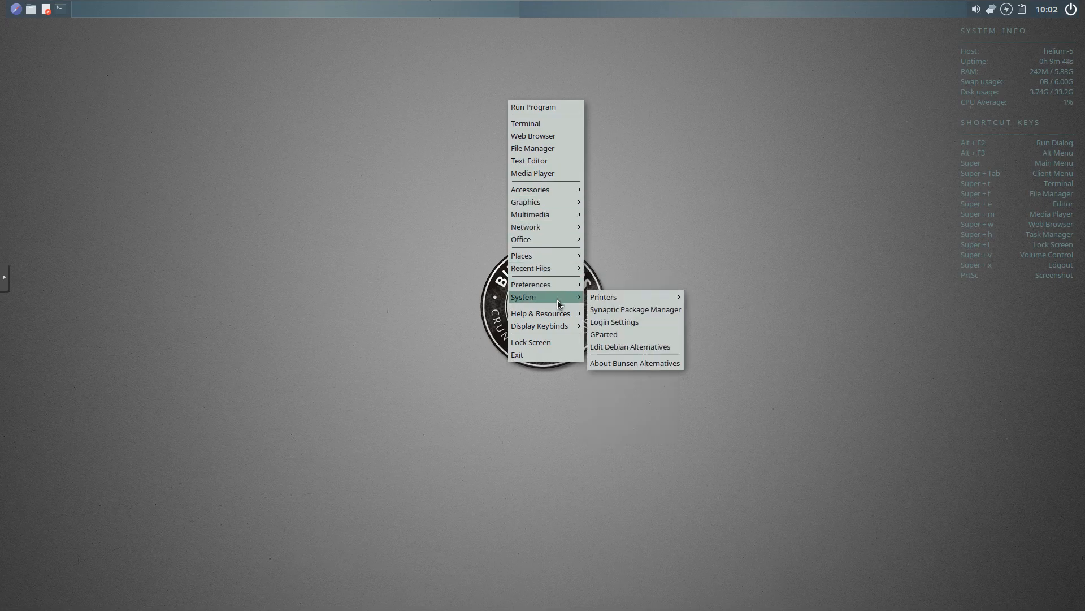
mouse_move(603, 297)
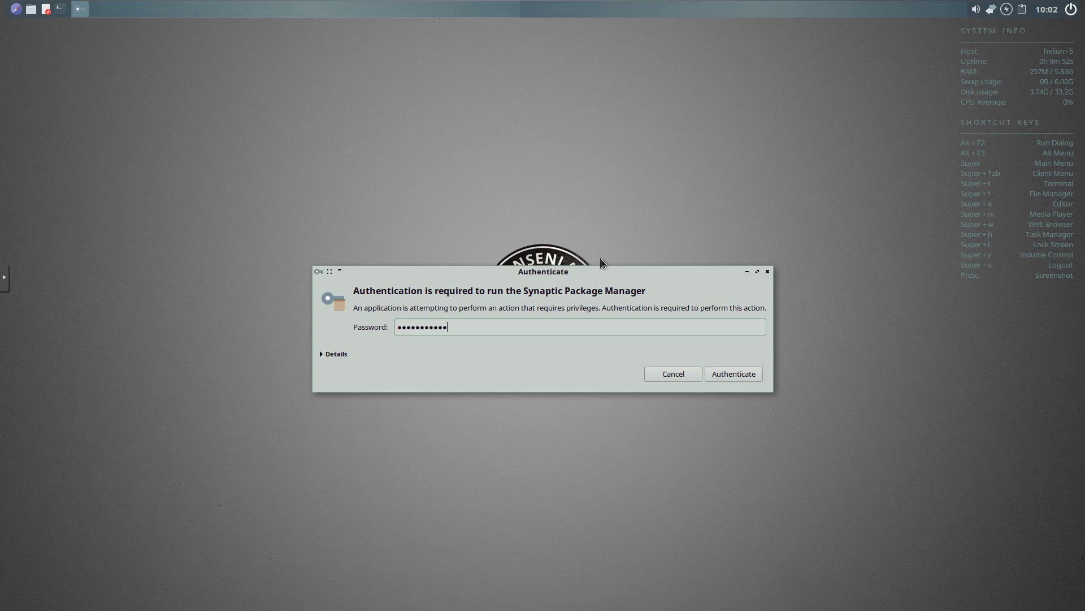
Step: Authenticate to run Synaptic, view its package list, then close it
click(733, 373)
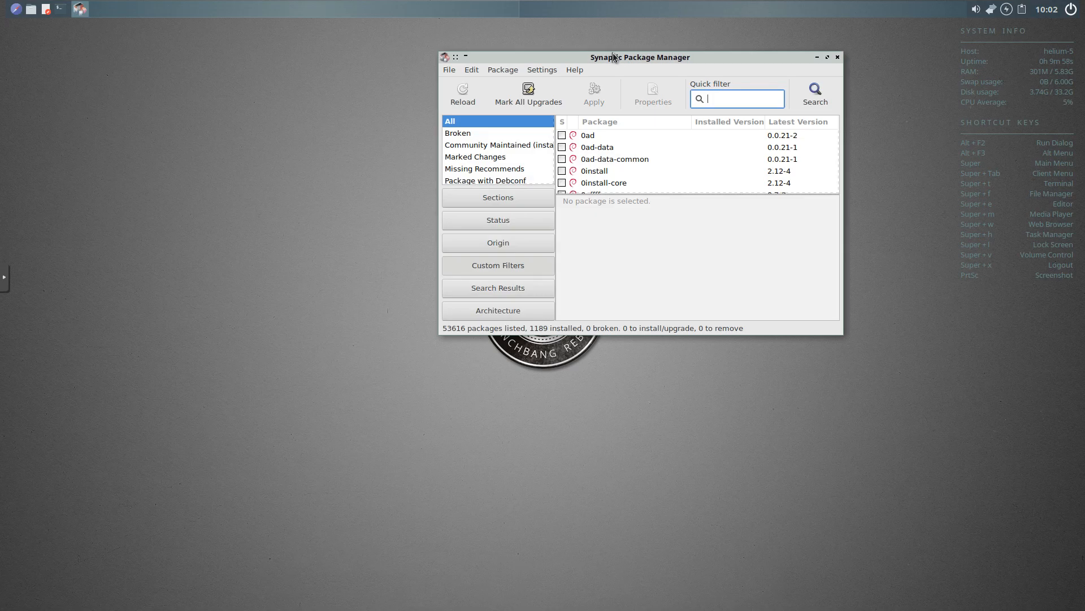
mouse_move(788, 57)
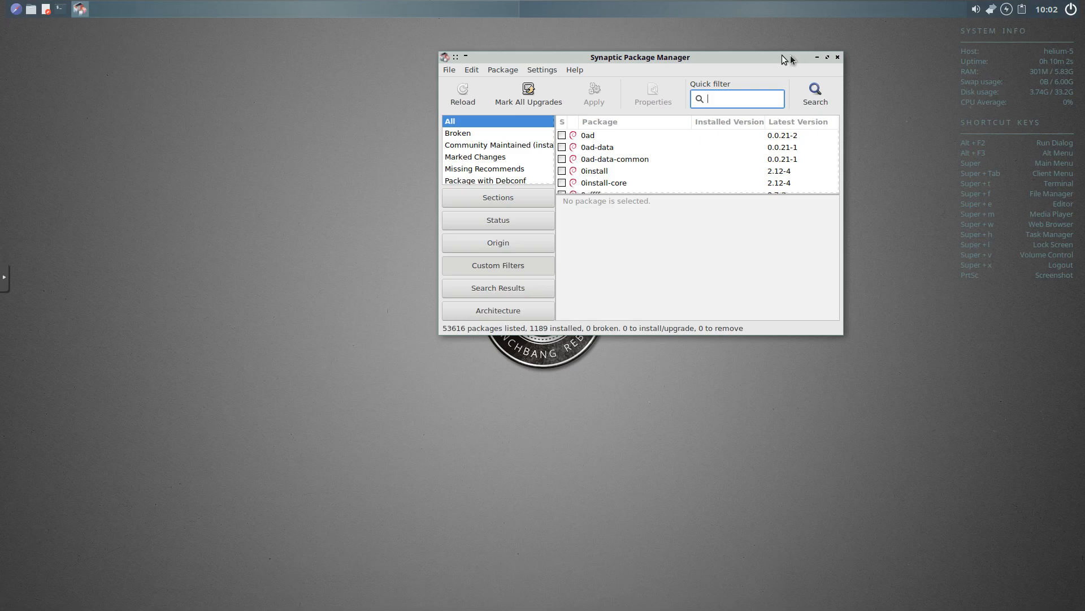
click(837, 56)
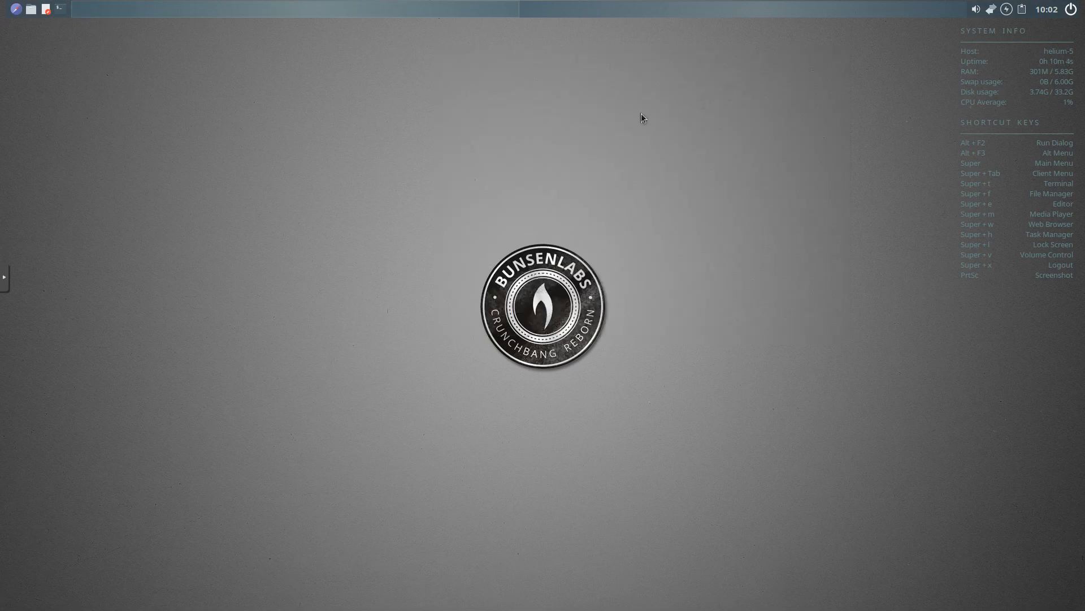
right_click(640, 117)
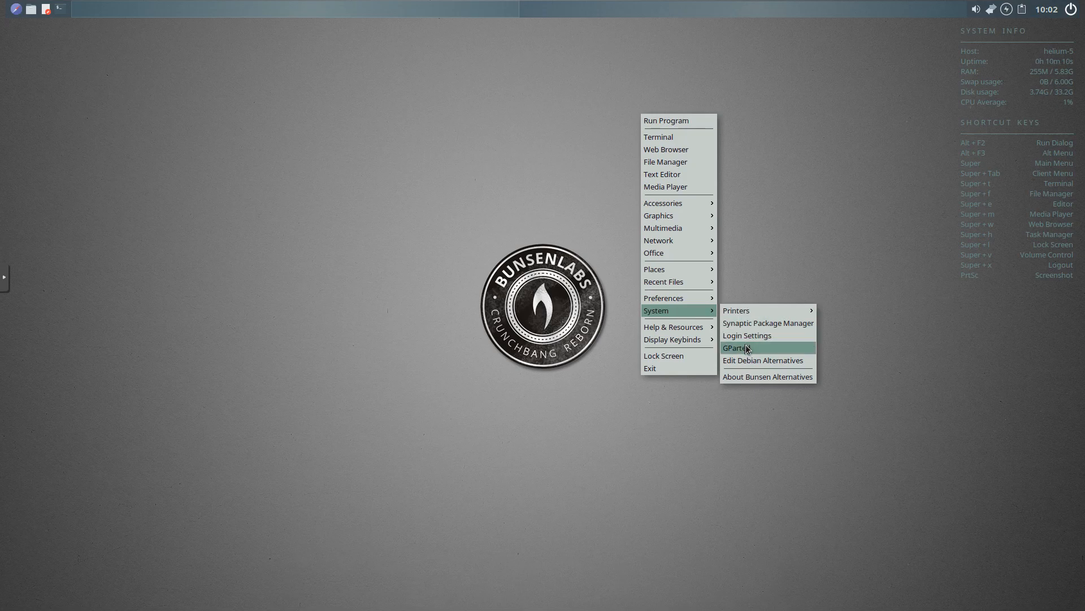
mouse_move(688, 359)
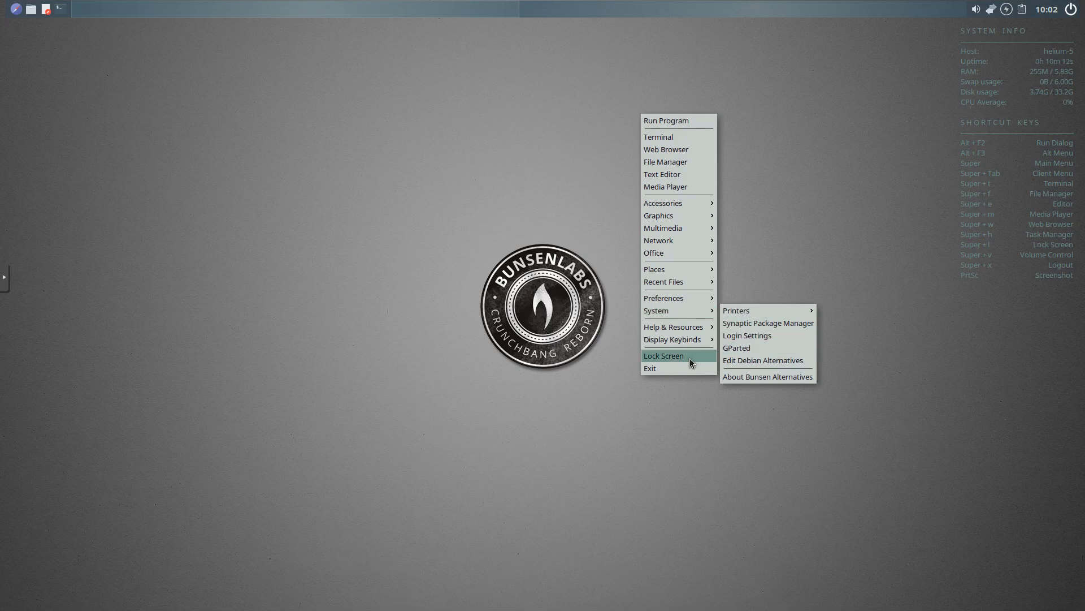
click(662, 355)
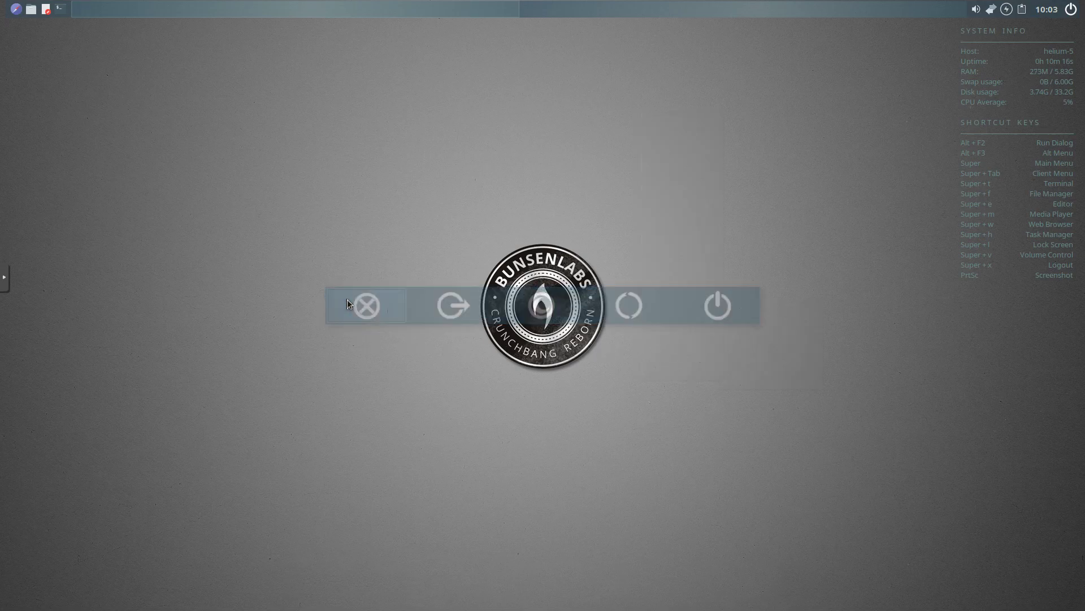
click(366, 304)
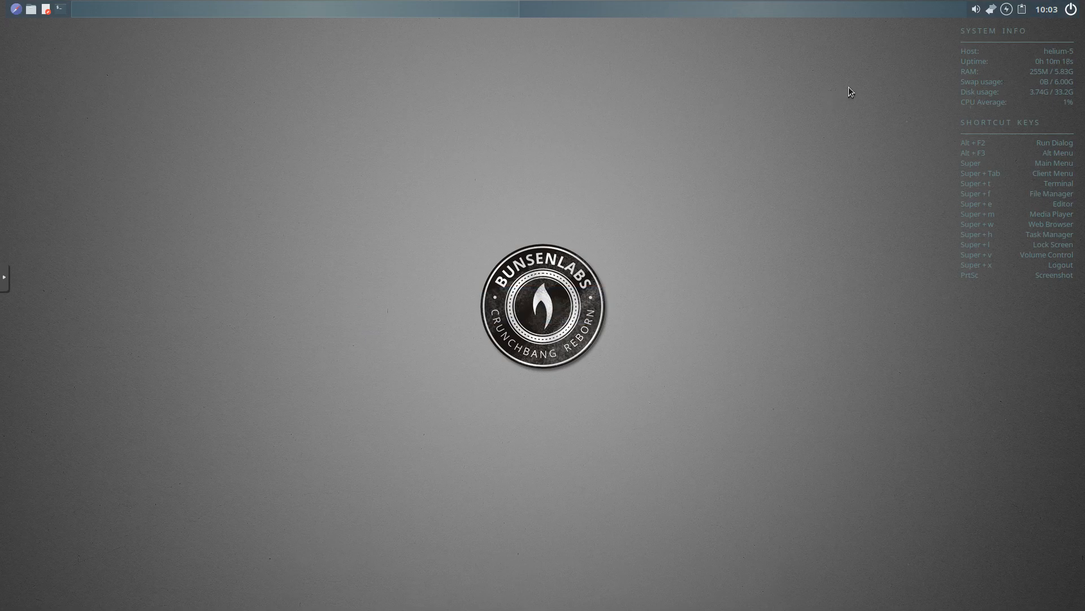
mouse_move(1047, 80)
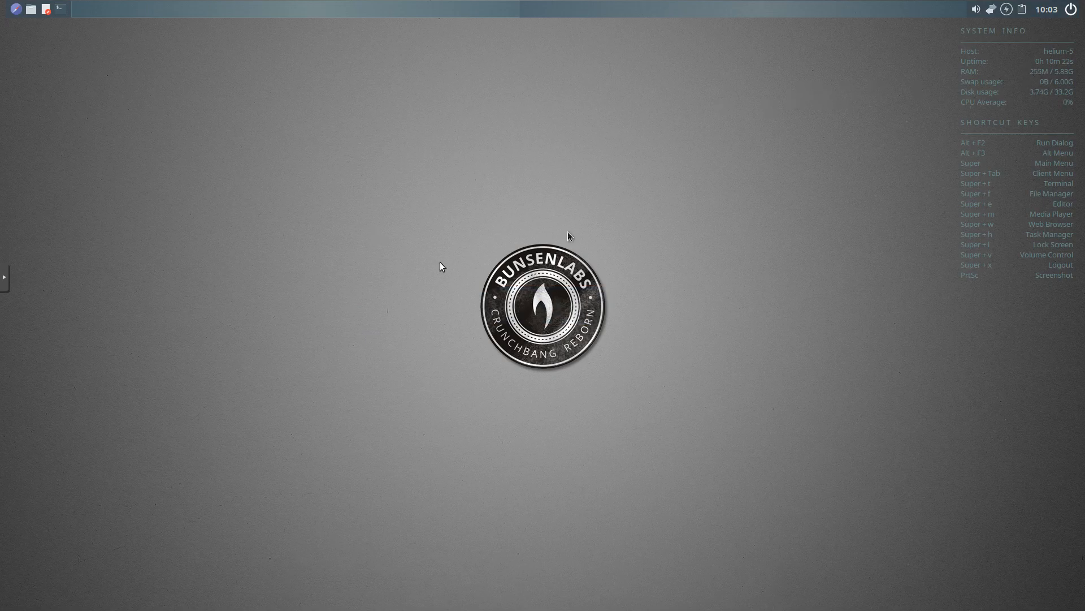
mouse_move(451, 178)
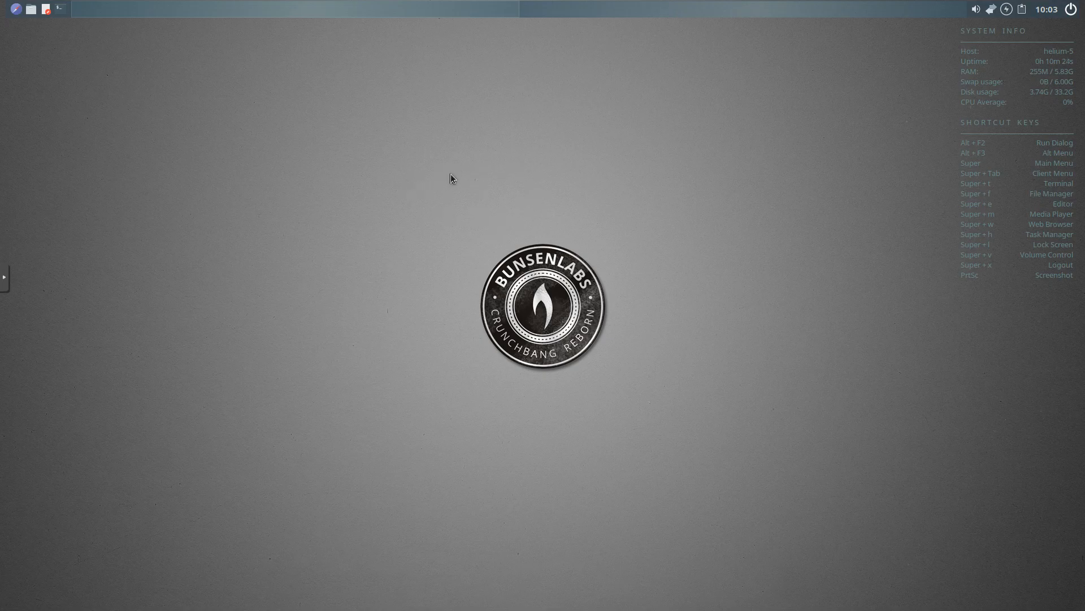
mouse_move(426, 166)
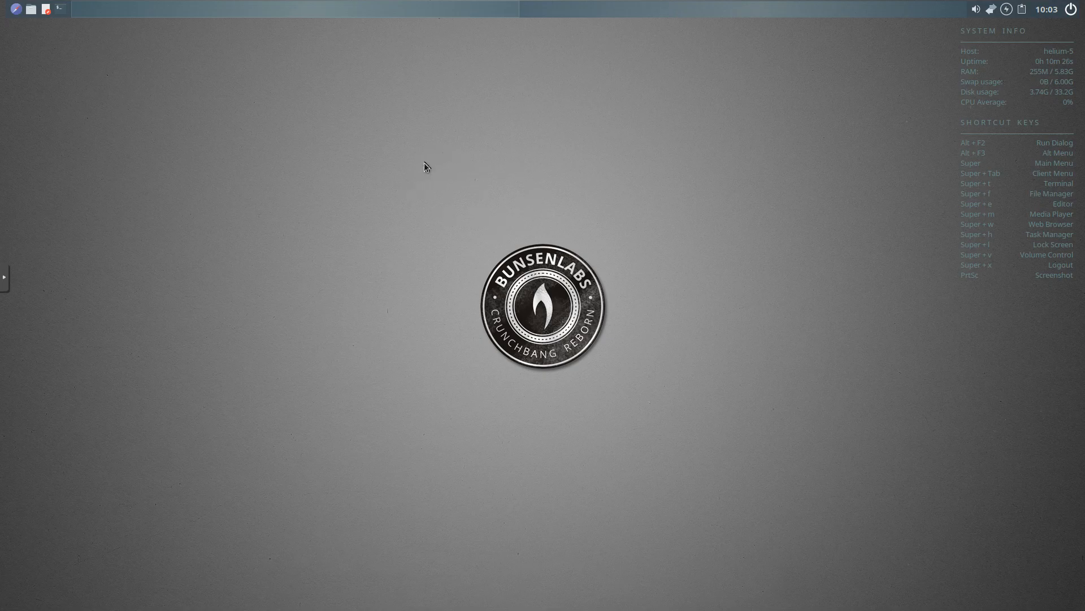
mouse_move(388, 174)
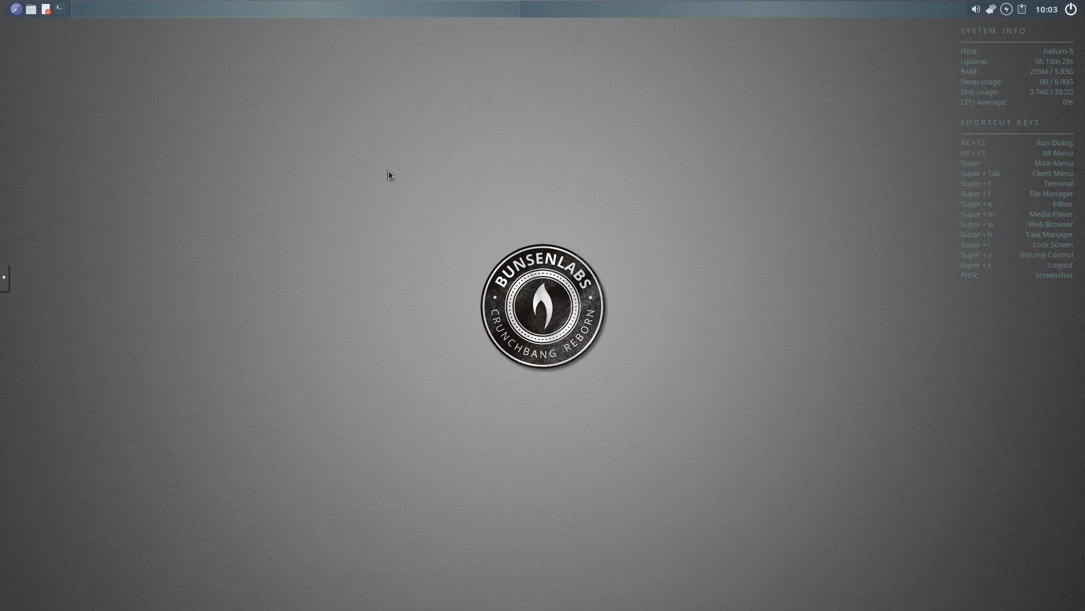
mouse_move(402, 186)
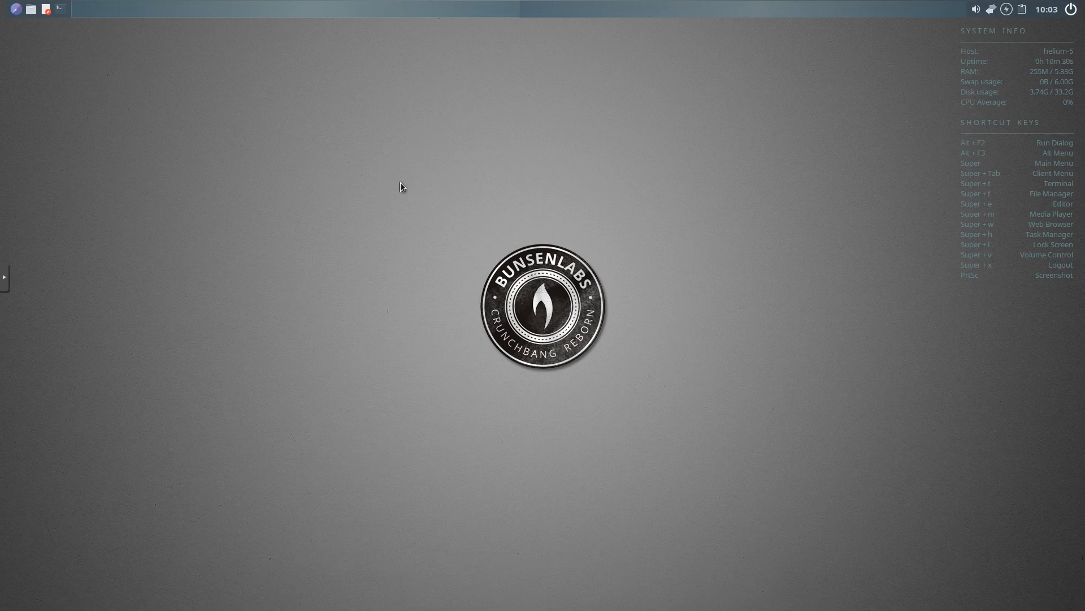
mouse_move(399, 188)
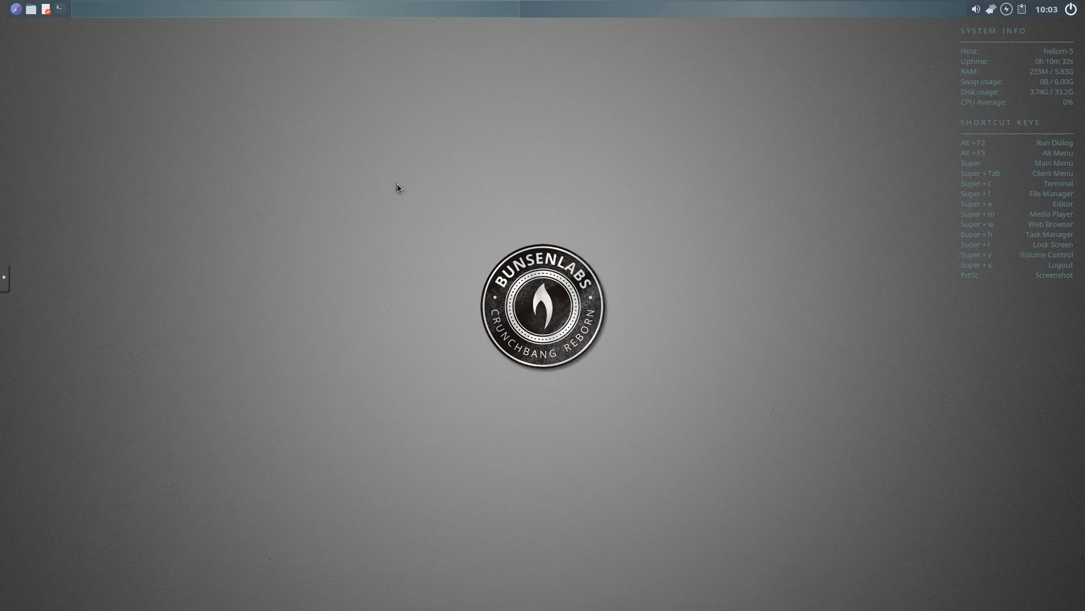
mouse_move(425, 153)
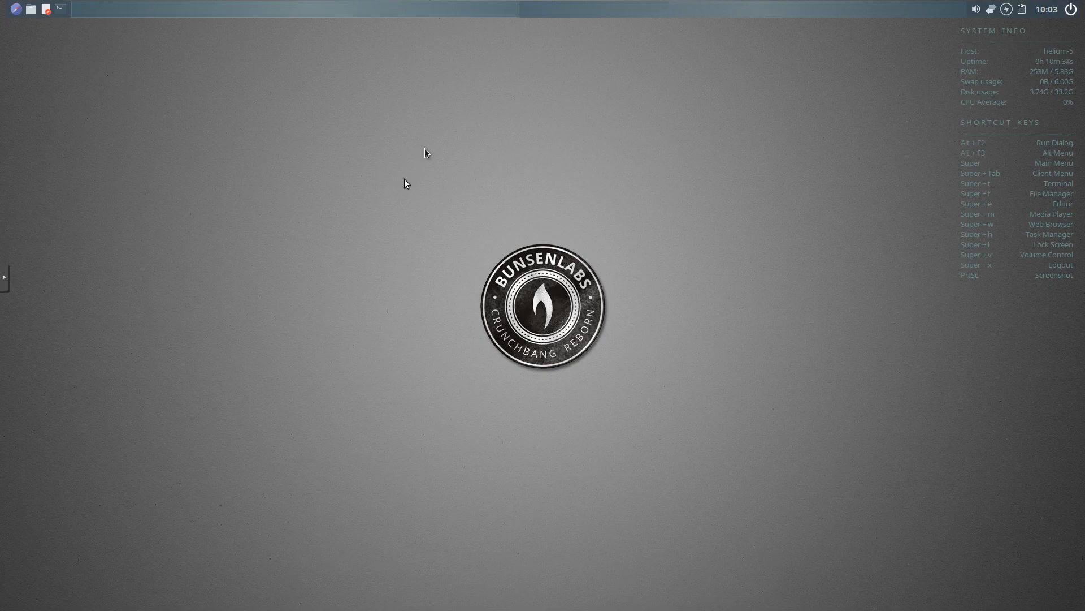
mouse_move(427, 151)
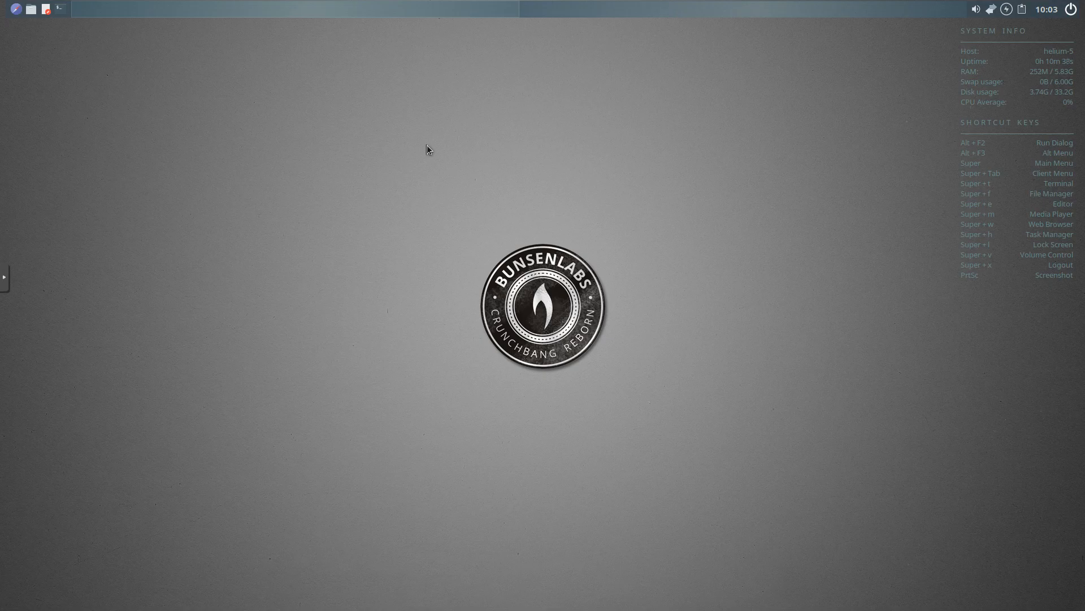
mouse_move(448, 145)
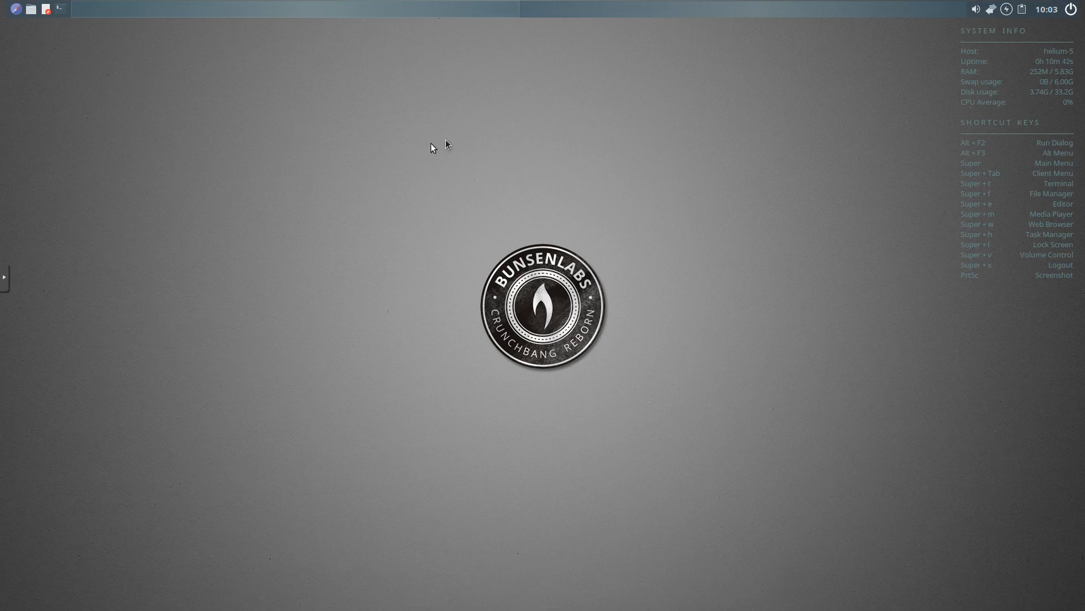
mouse_move(408, 167)
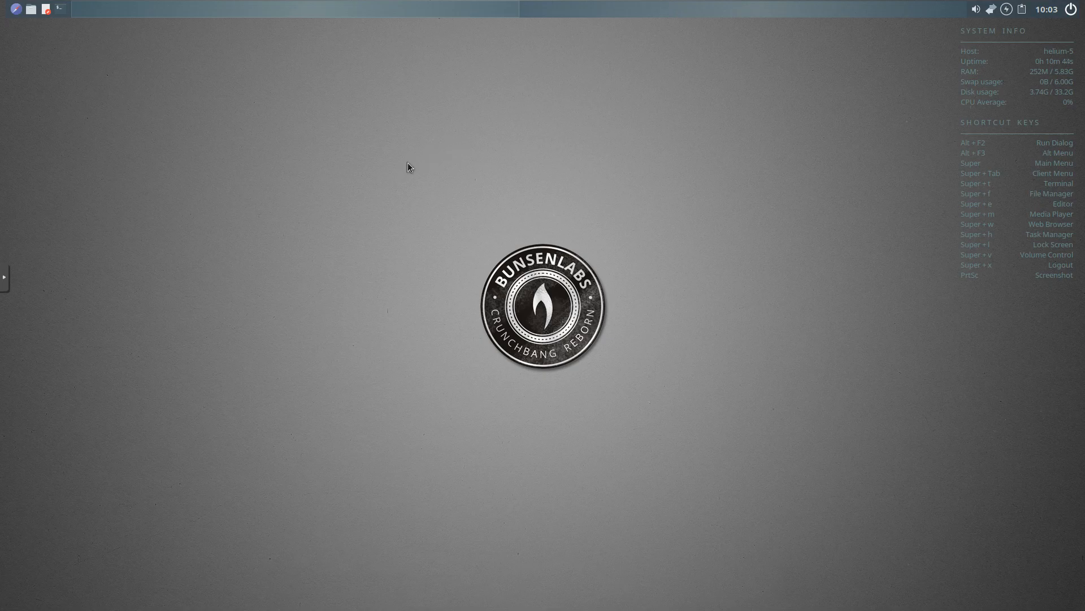
mouse_move(381, 195)
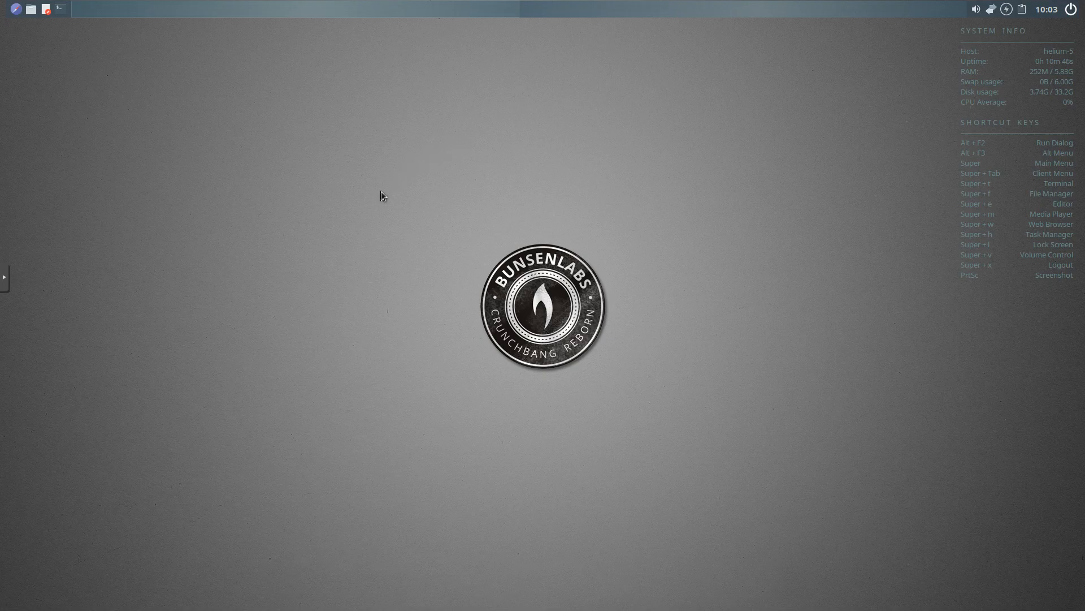